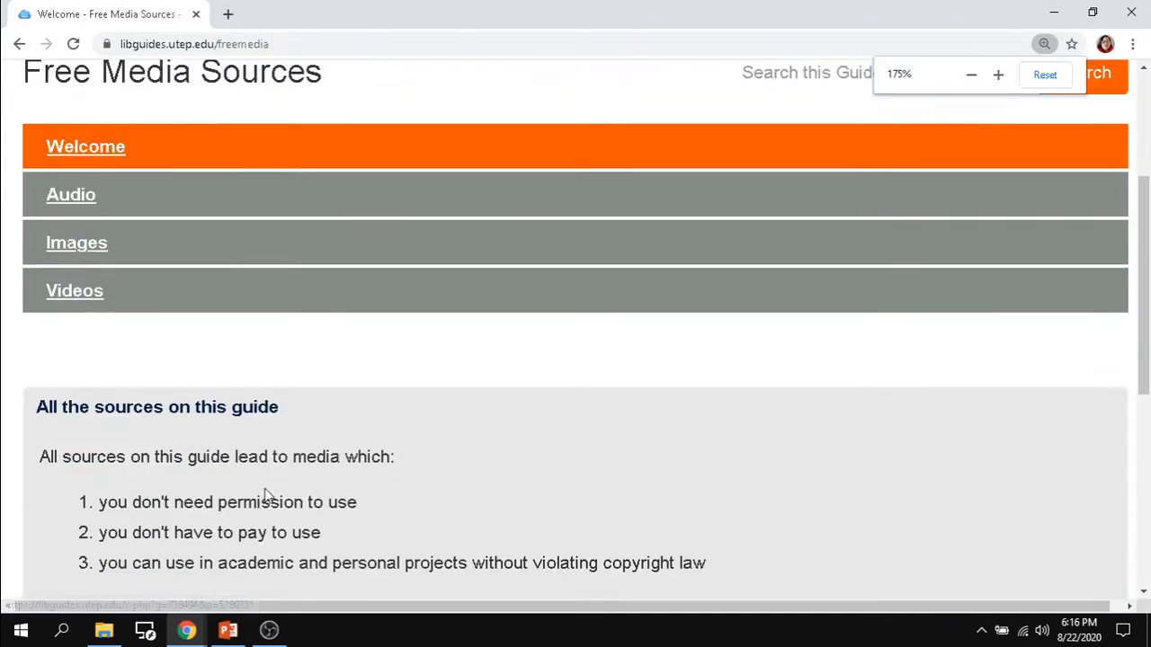
# Step: Browse the guide's Audio page through the Audio- Music and Audio- Sounds lists, including FreeSound and Phonography
pyautogui.scroll(-3)
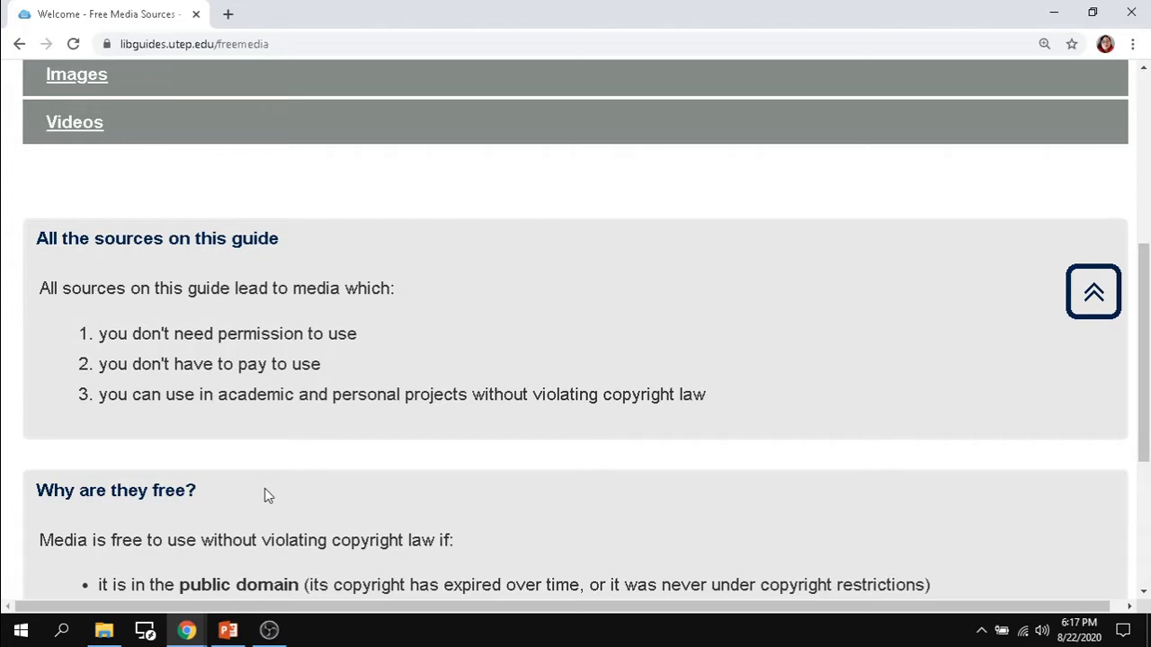
pyautogui.scroll(-3)
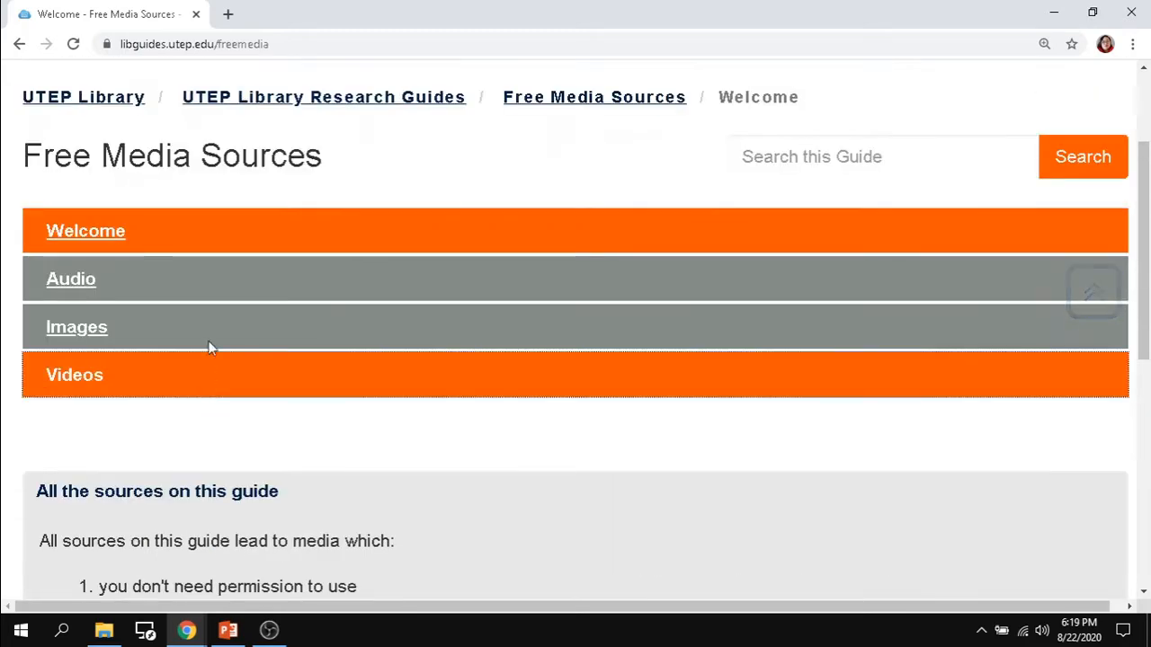
pyautogui.click(72, 279)
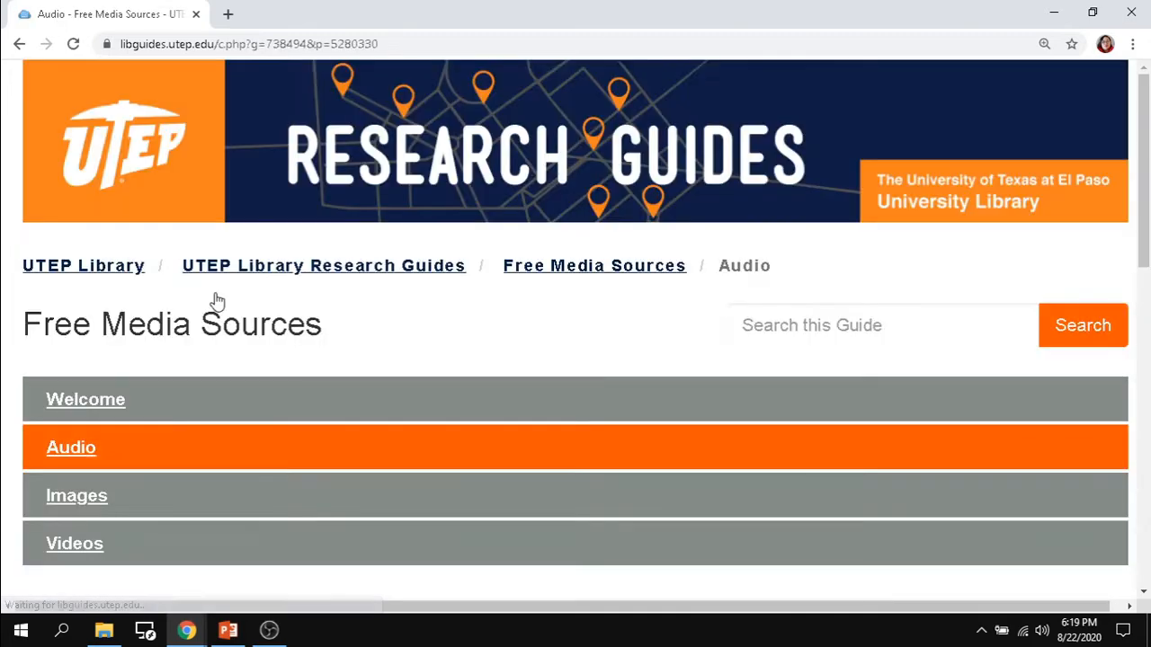
pyautogui.scroll(-3)
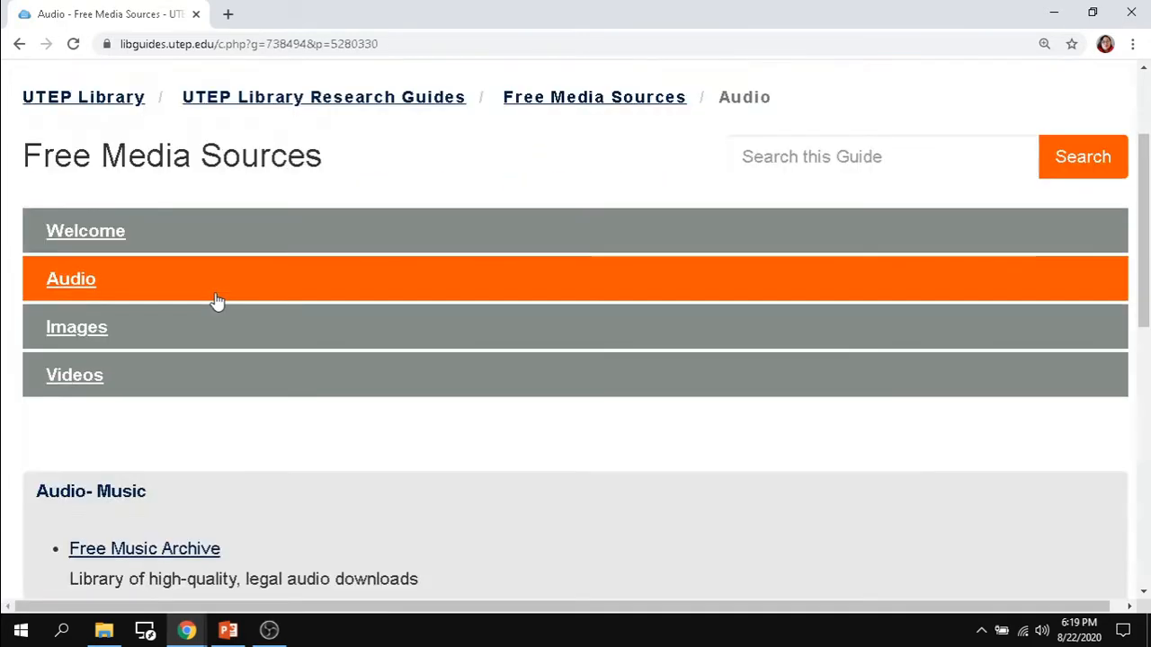
pyautogui.scroll(-3)
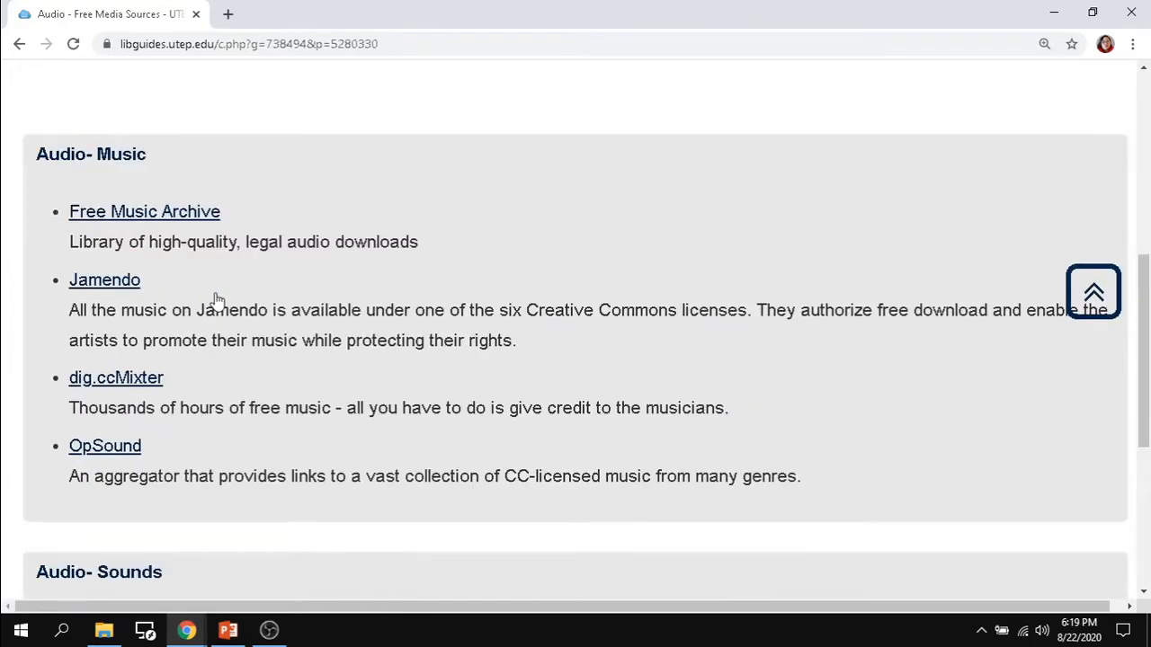
pyautogui.scroll(-3)
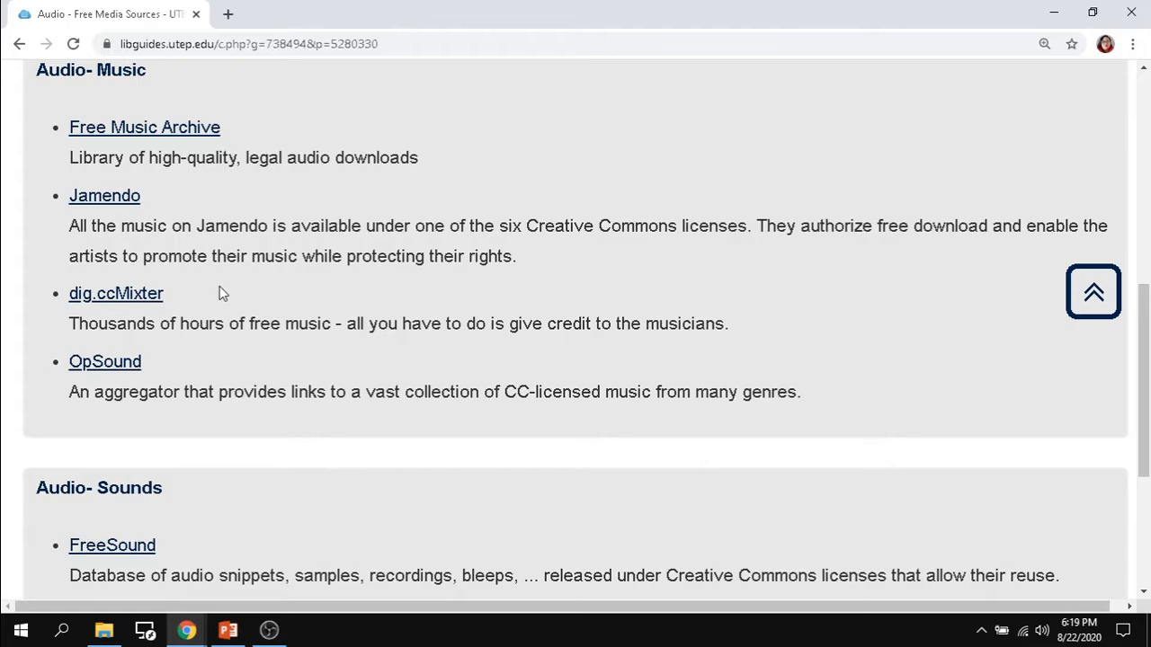
pyautogui.scroll(-3)
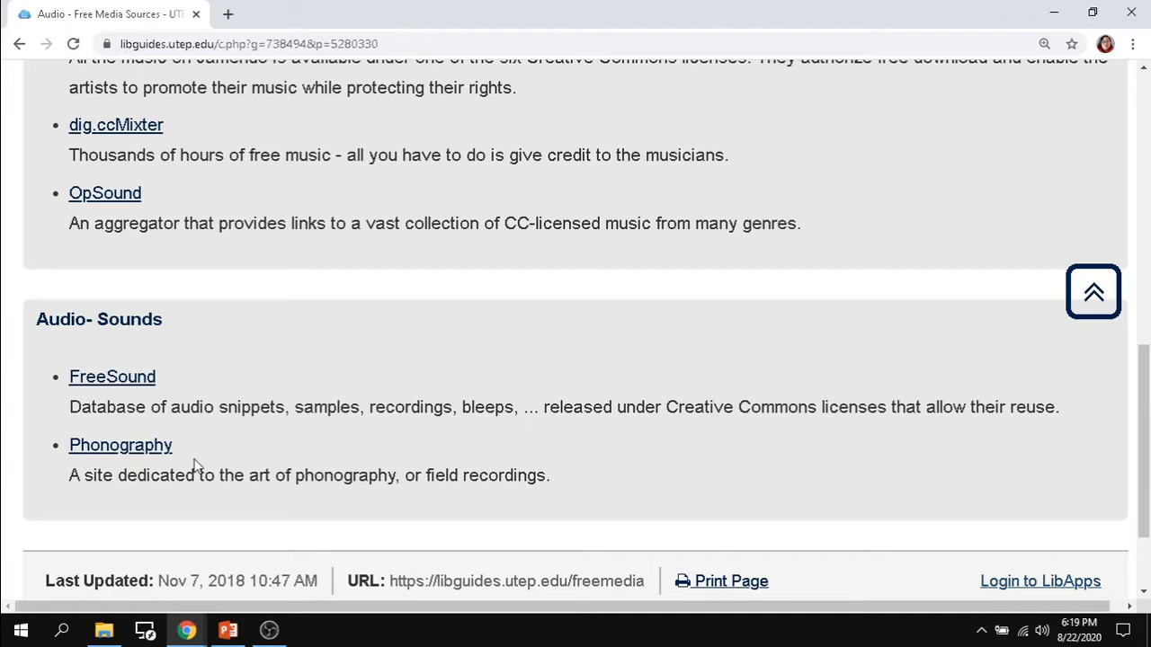
pyautogui.moveTo(145, 464)
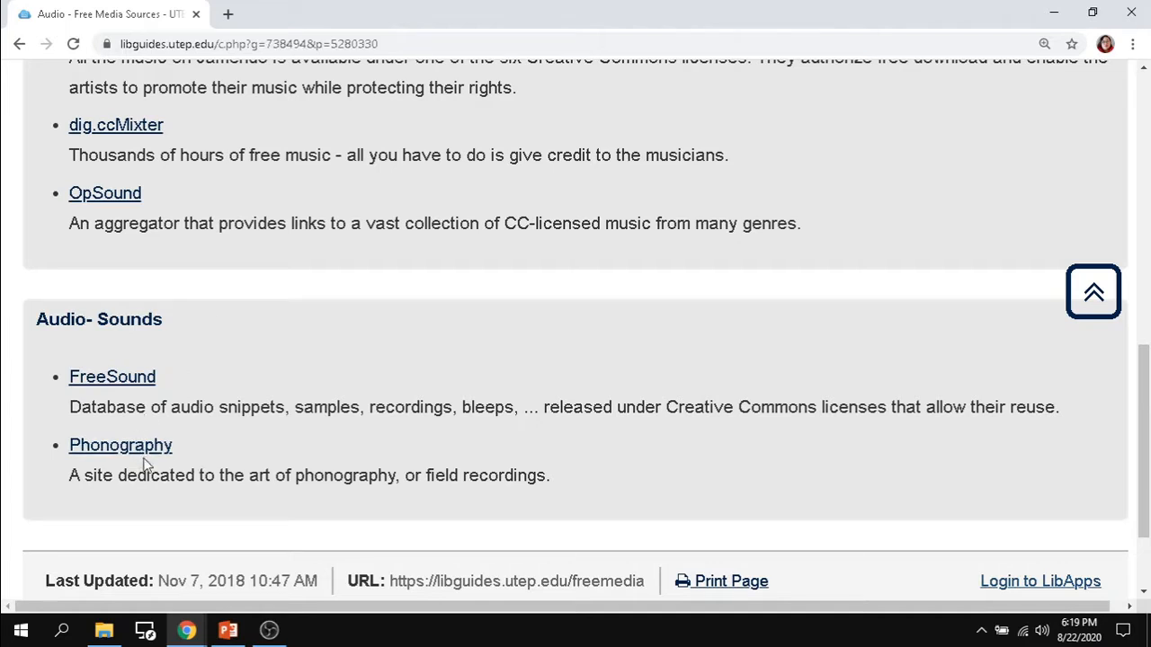
pyautogui.moveTo(120, 446)
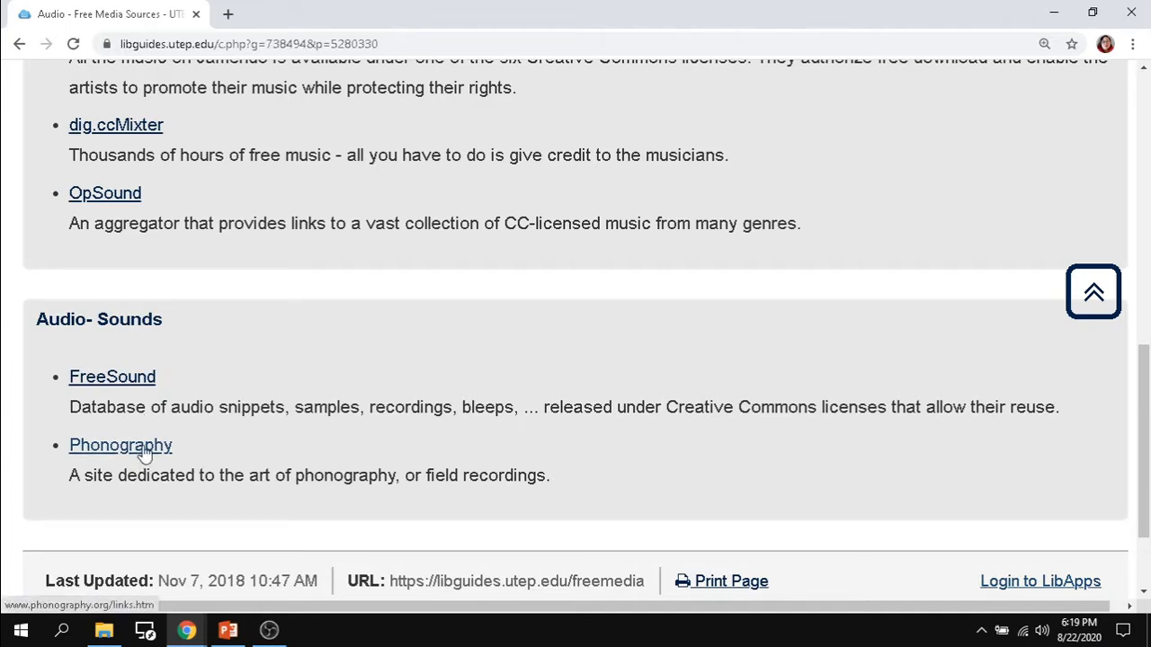
pyautogui.moveTo(143, 437)
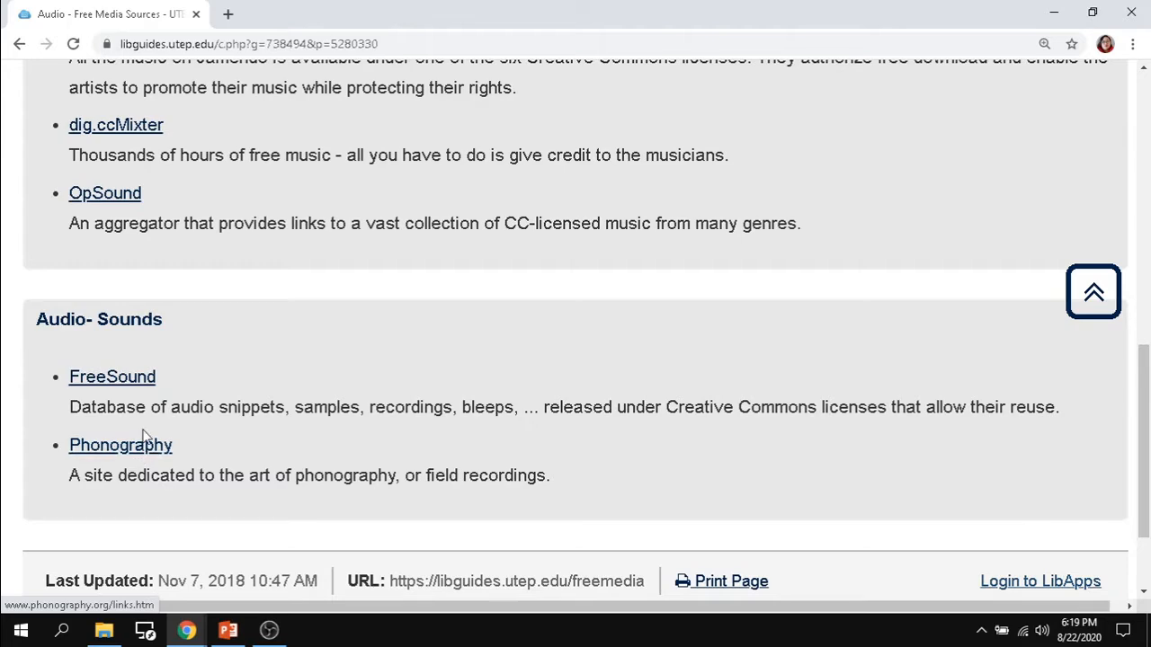
pyautogui.scroll(3)
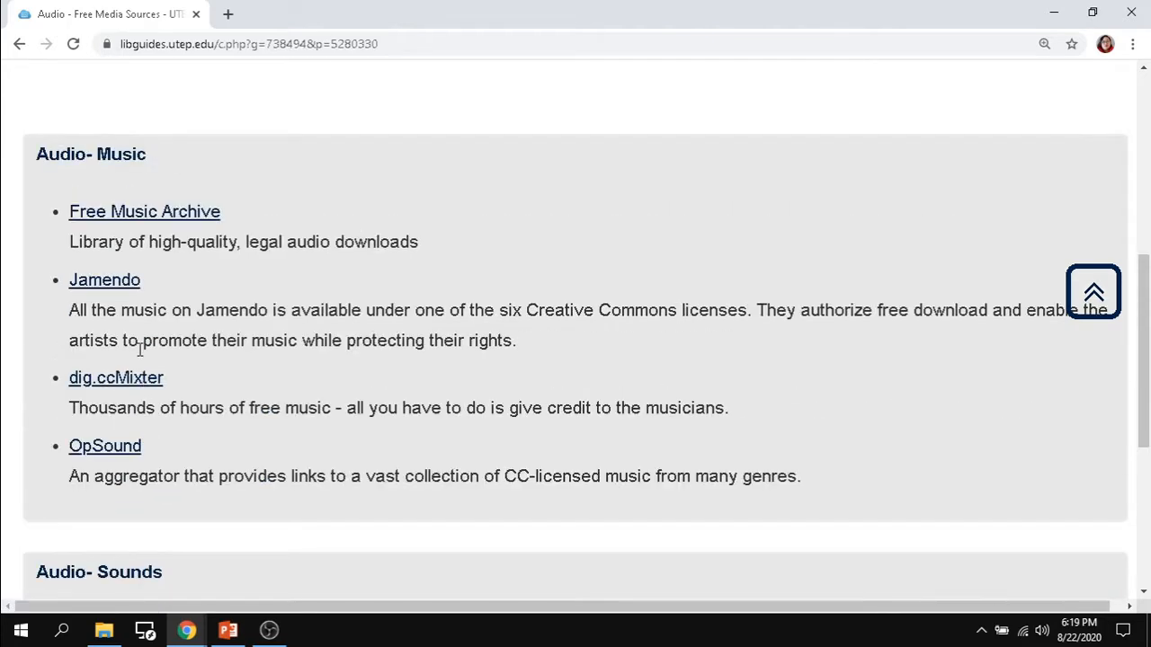
pyautogui.moveTo(115, 378)
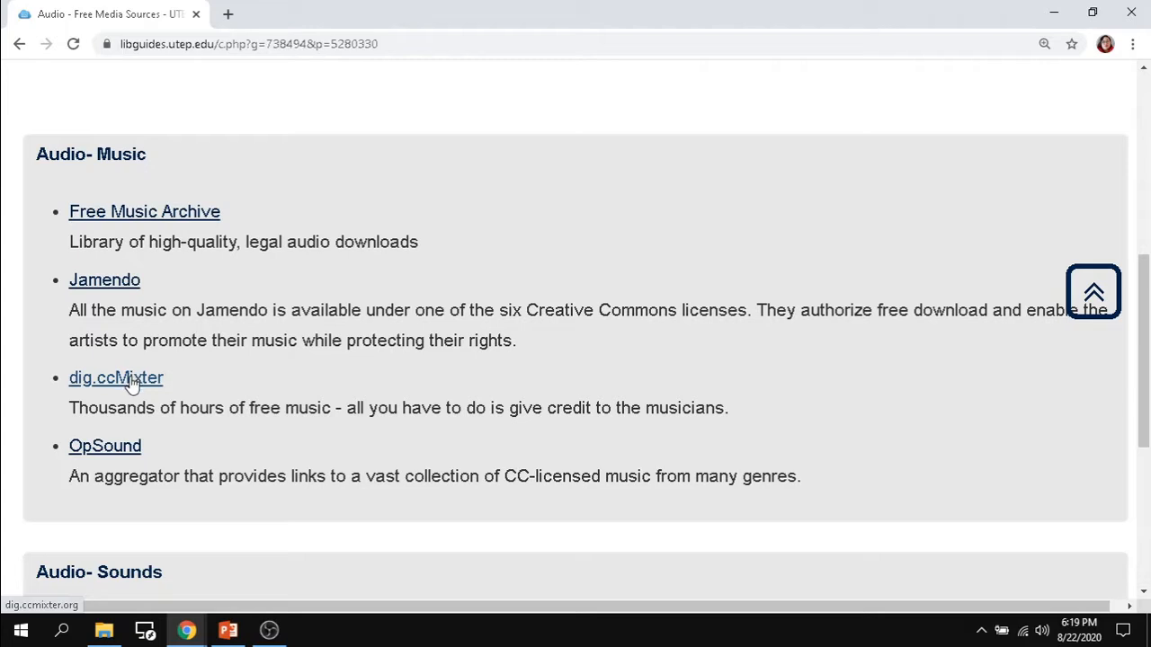
# Step: Go to dig.ccMixter and search for 'guitar', returning 7,950 tracks with related genres and artists
pyautogui.click(115, 378)
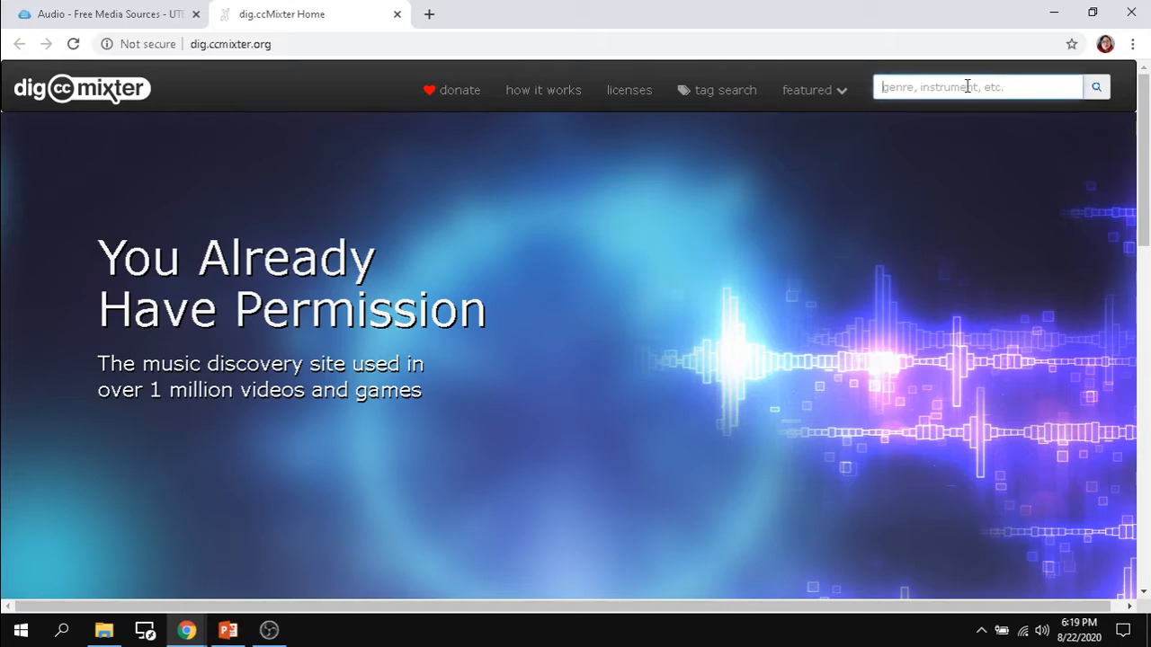
pyautogui.write('guitar')
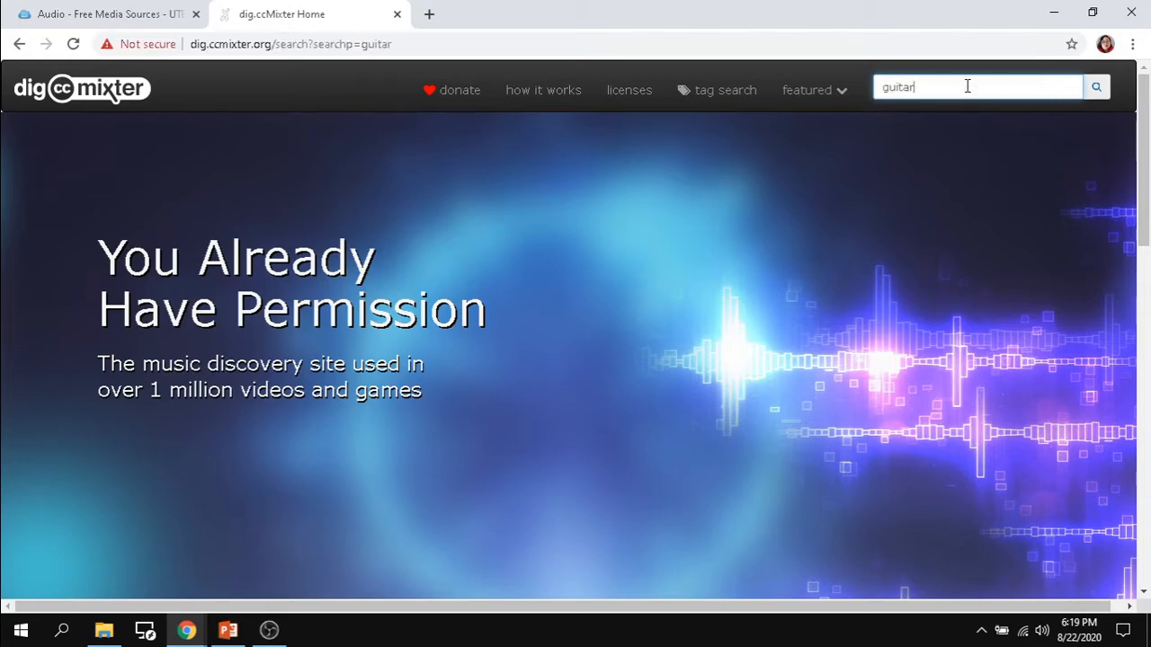
pyautogui.click(1097, 86)
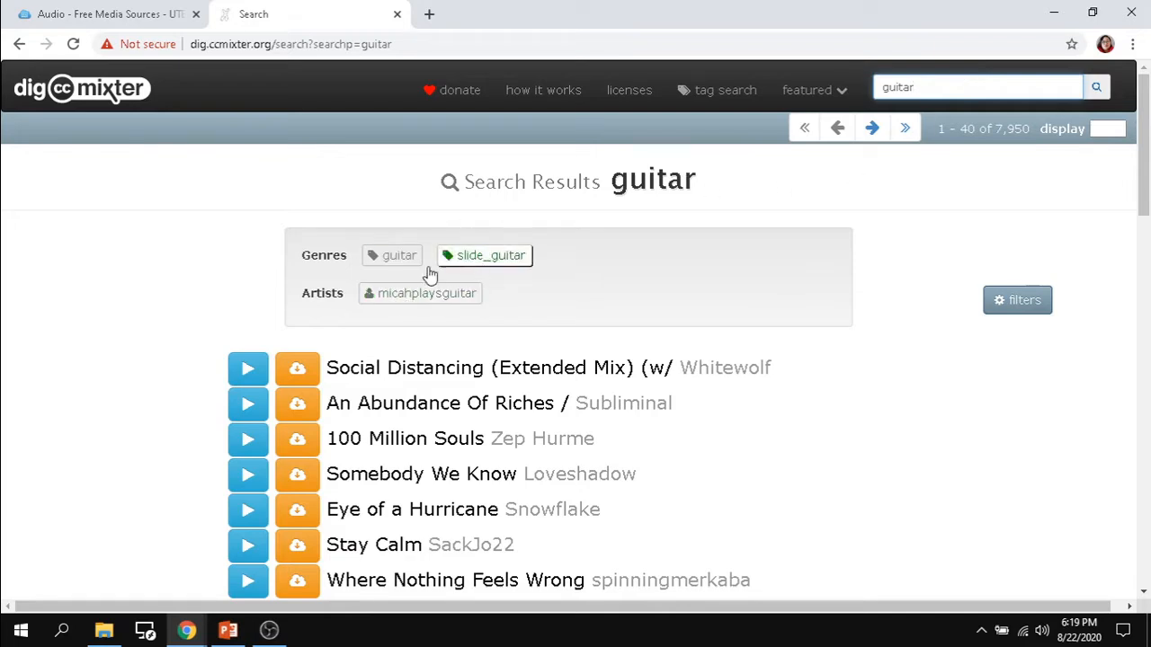
pyautogui.moveTo(420, 293)
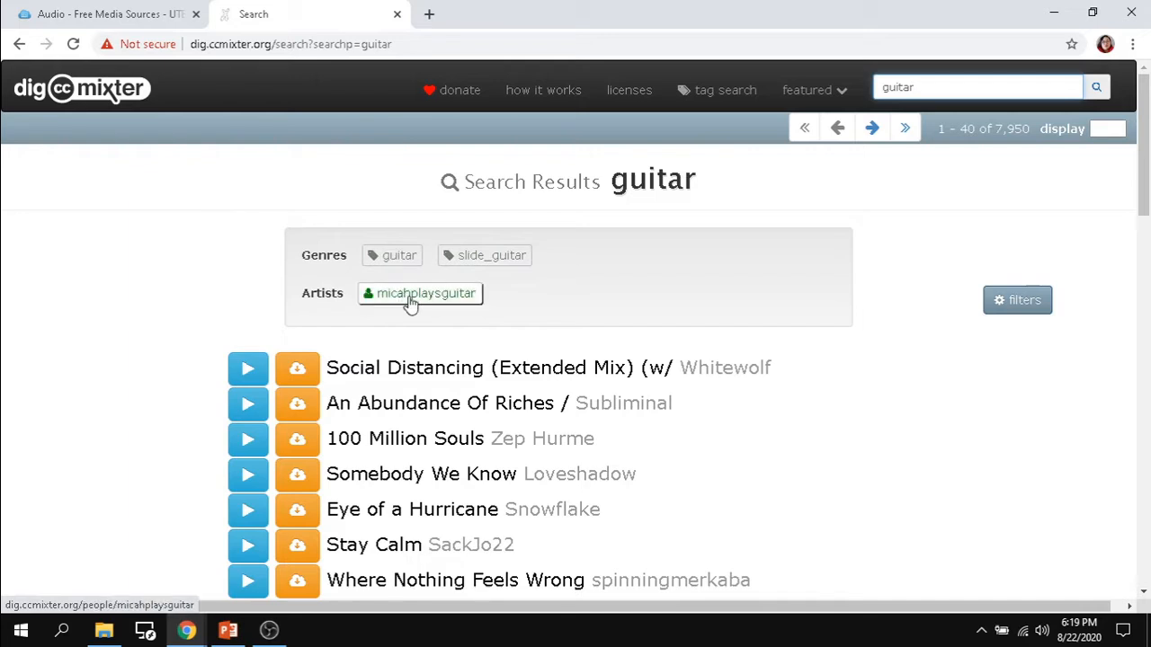
pyautogui.moveTo(399, 256)
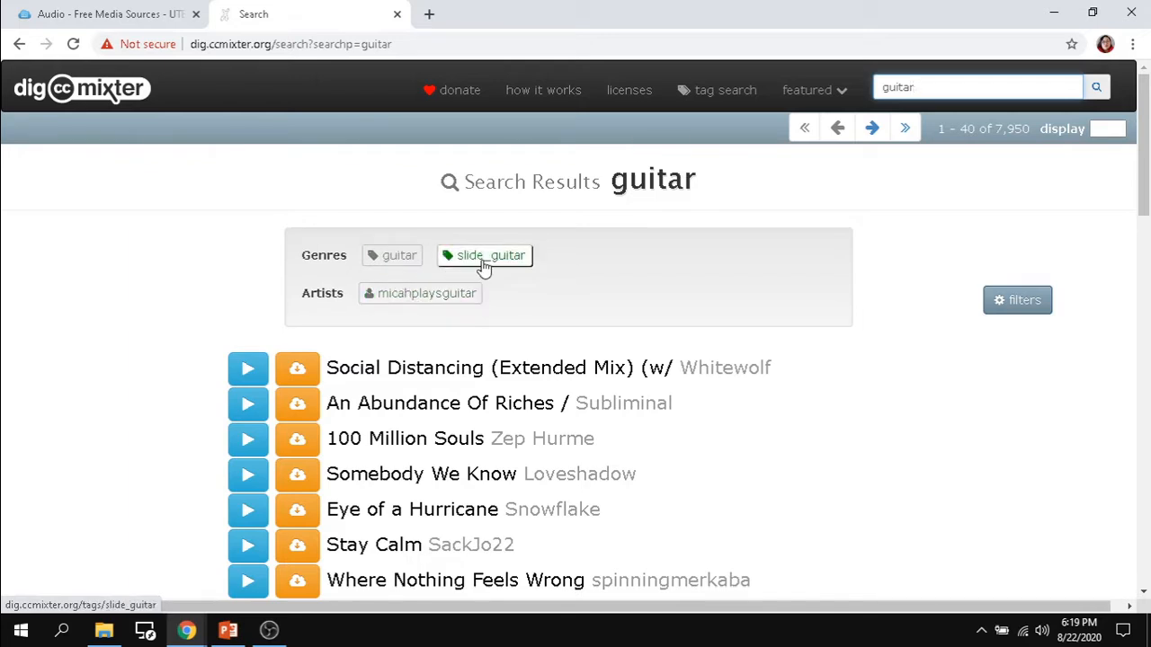
pyautogui.scroll(-3)
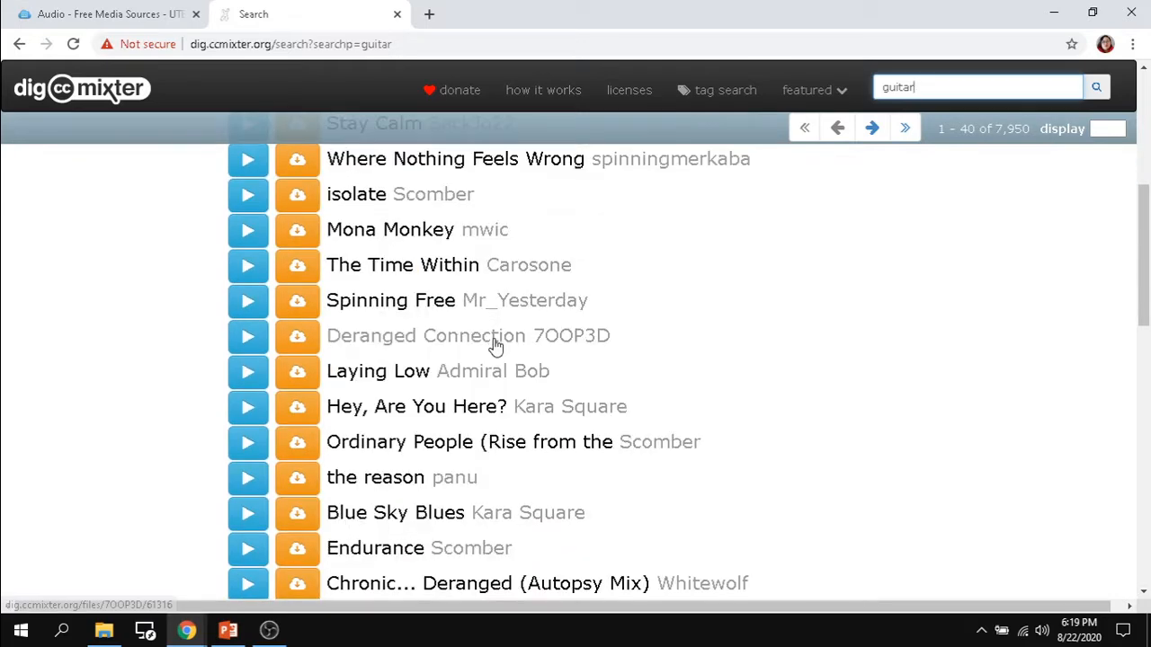
pyautogui.moveTo(406, 417)
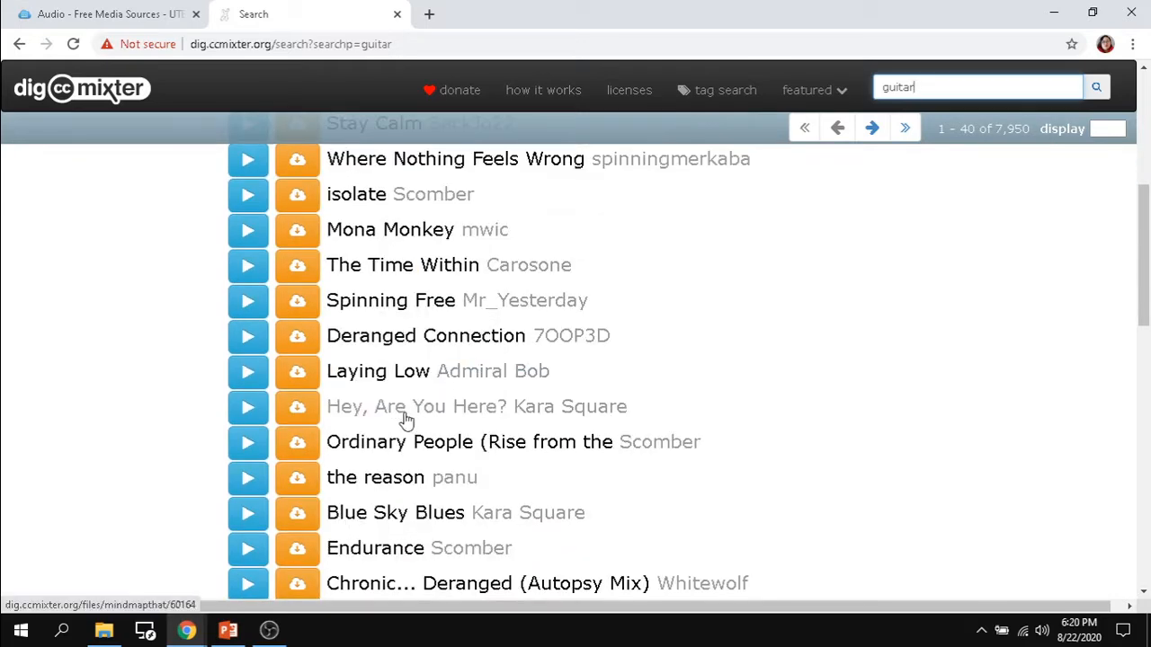
pyautogui.moveTo(335, 378)
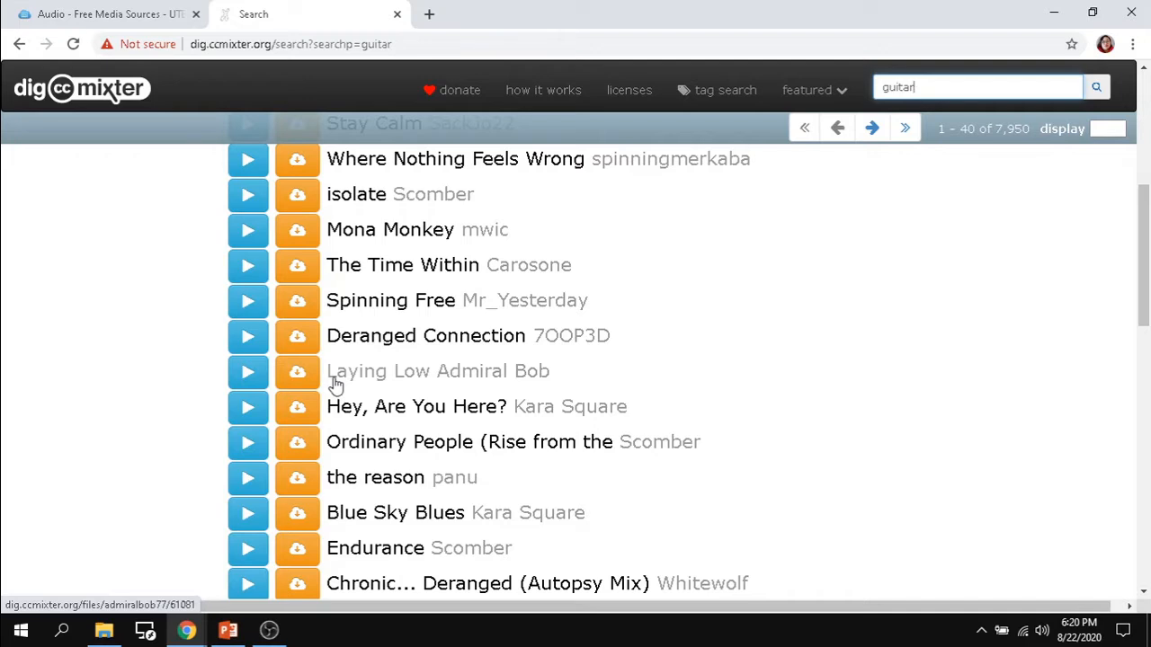
pyautogui.scroll(3)
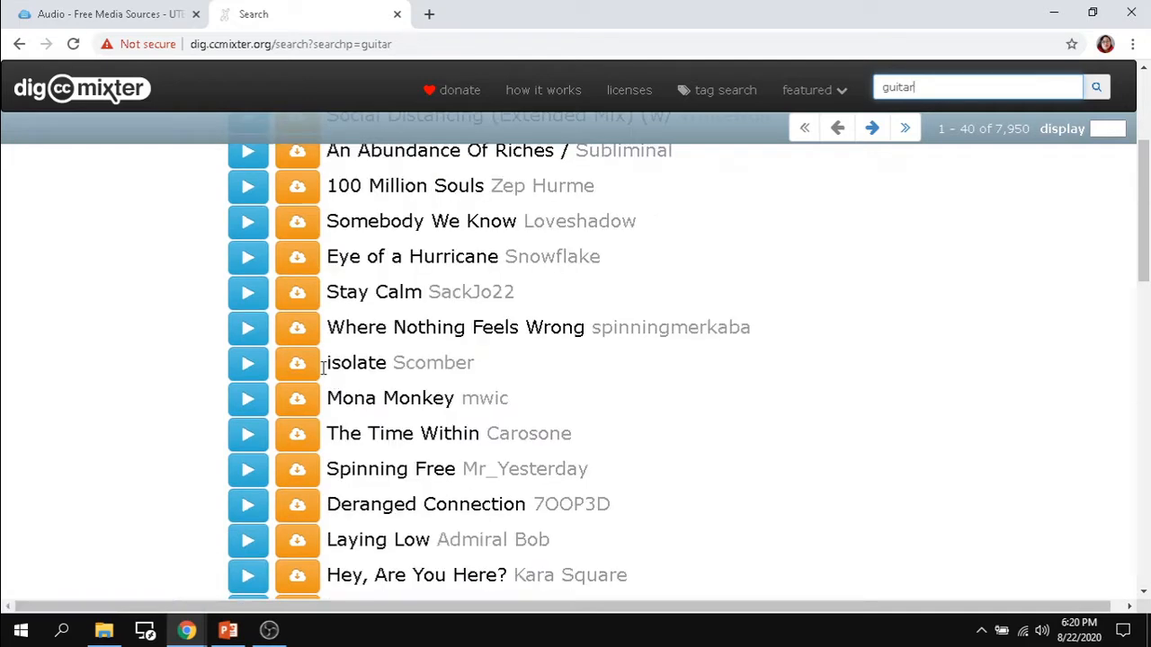
pyautogui.moveTo(248, 257)
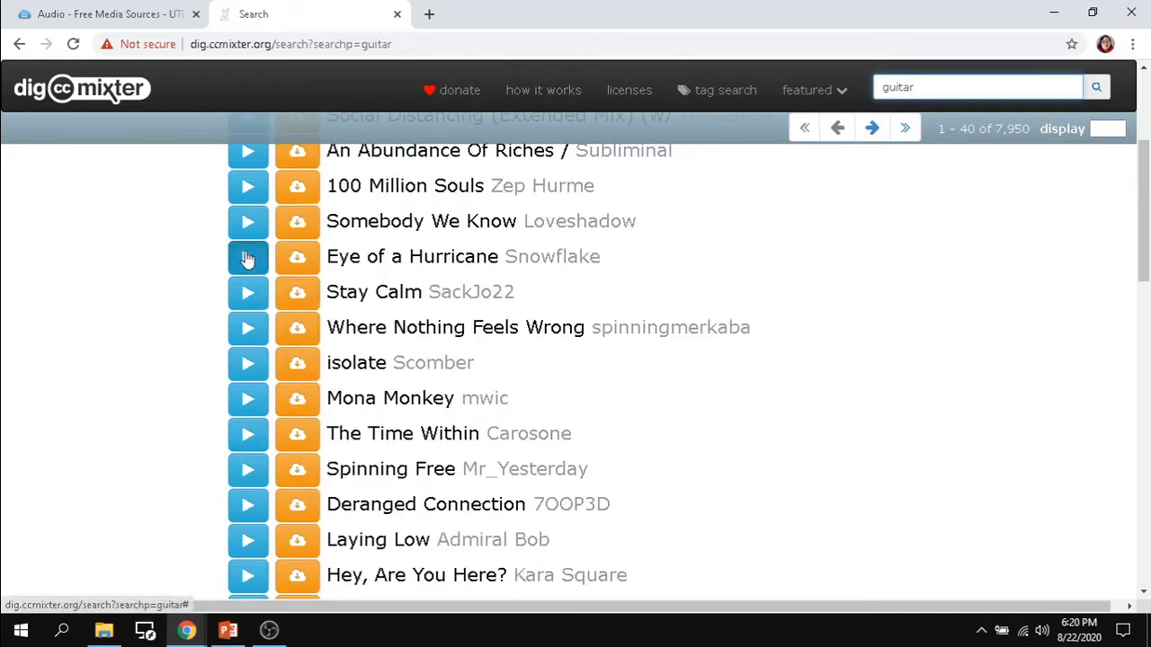
# Step: Play Eye of a Hurricane by Snowflake briefly, then view its download window with credit text and noncommercial license
pyautogui.click(248, 256)
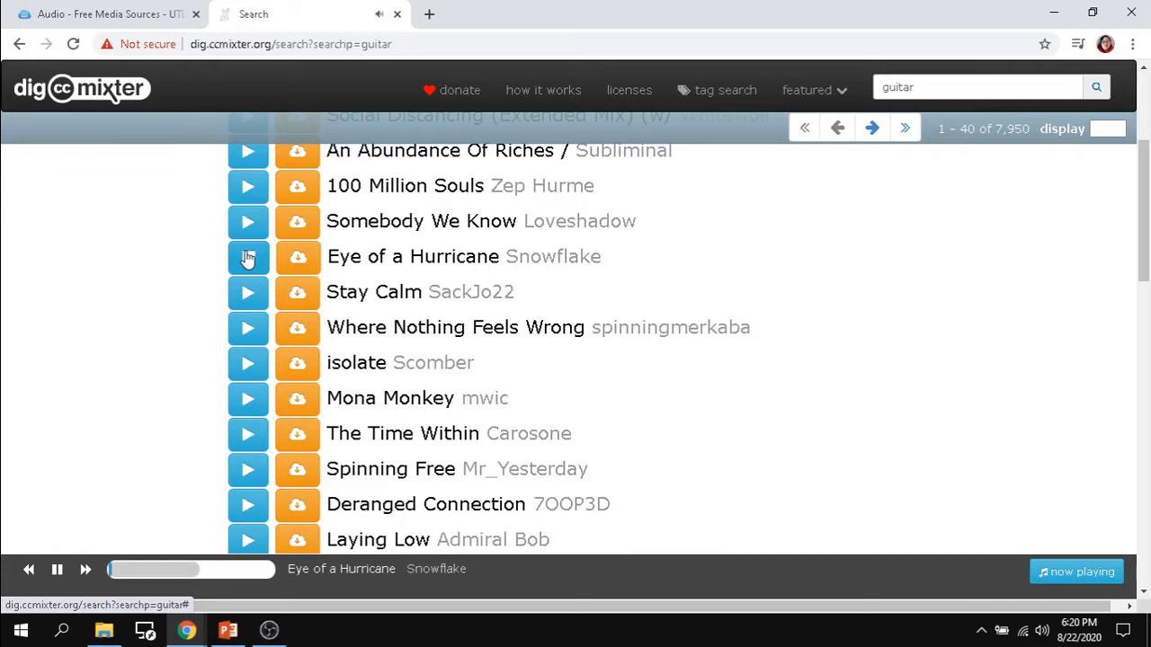
pyautogui.click(248, 255)
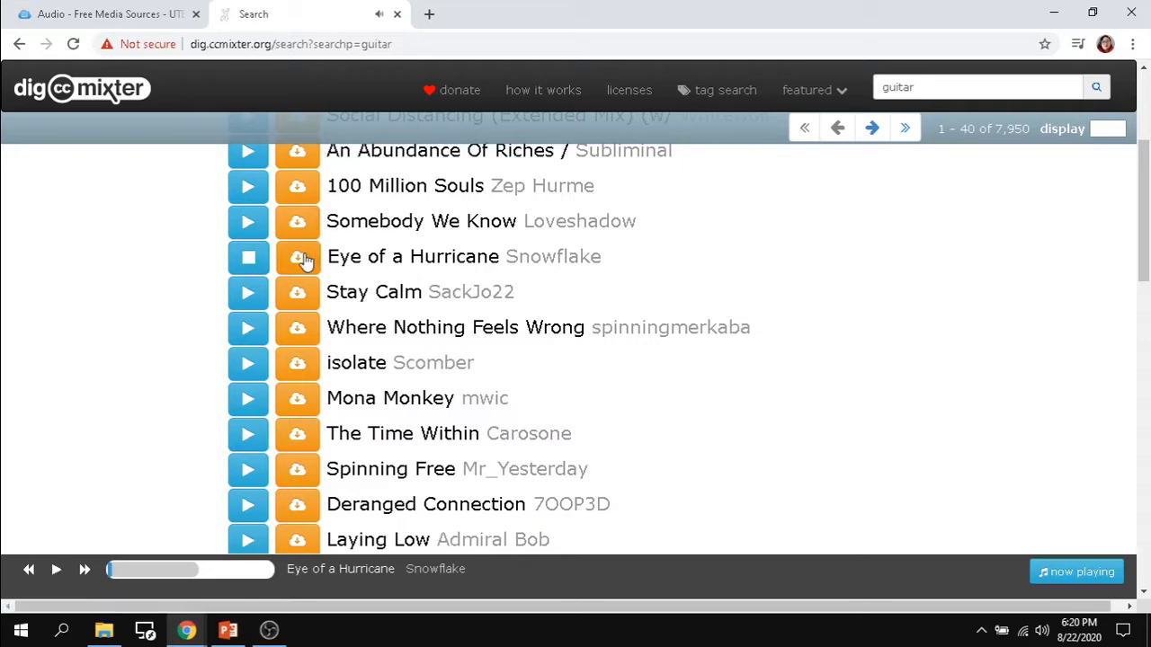
pyautogui.click(296, 256)
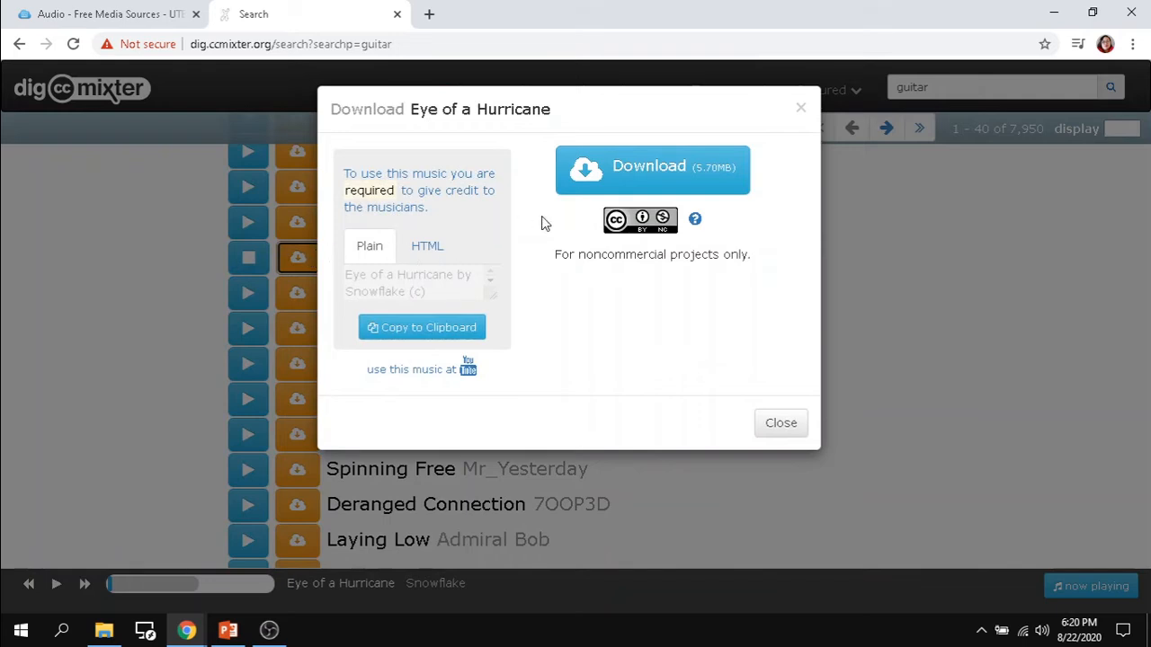
pyautogui.moveTo(751, 274)
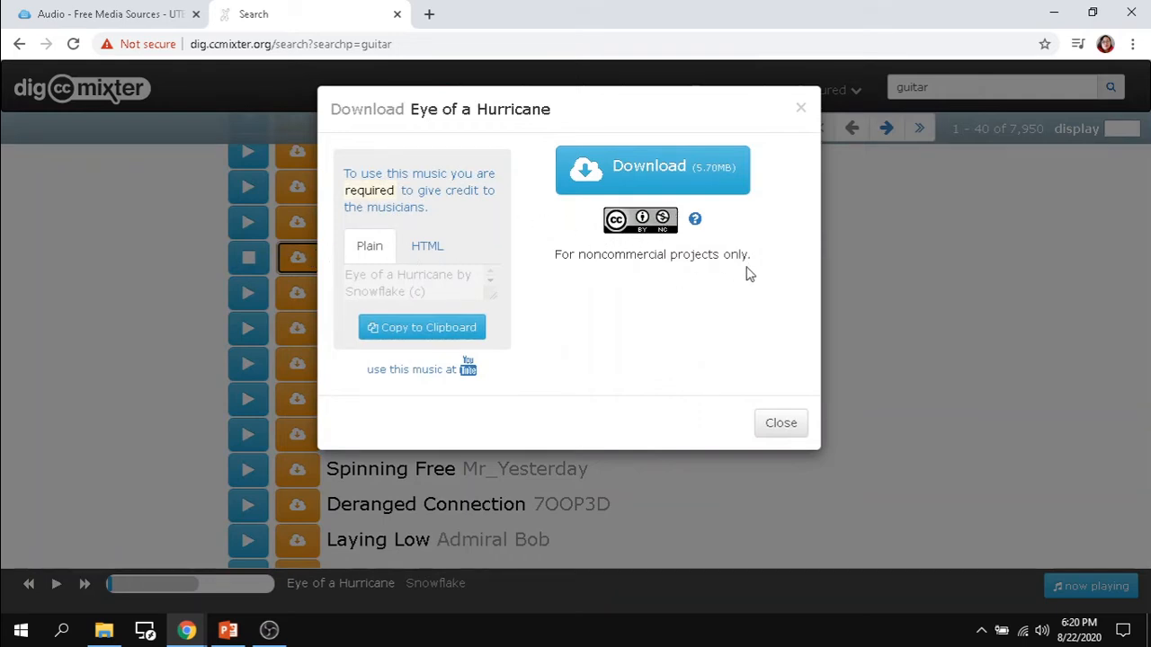
pyautogui.moveTo(620, 271)
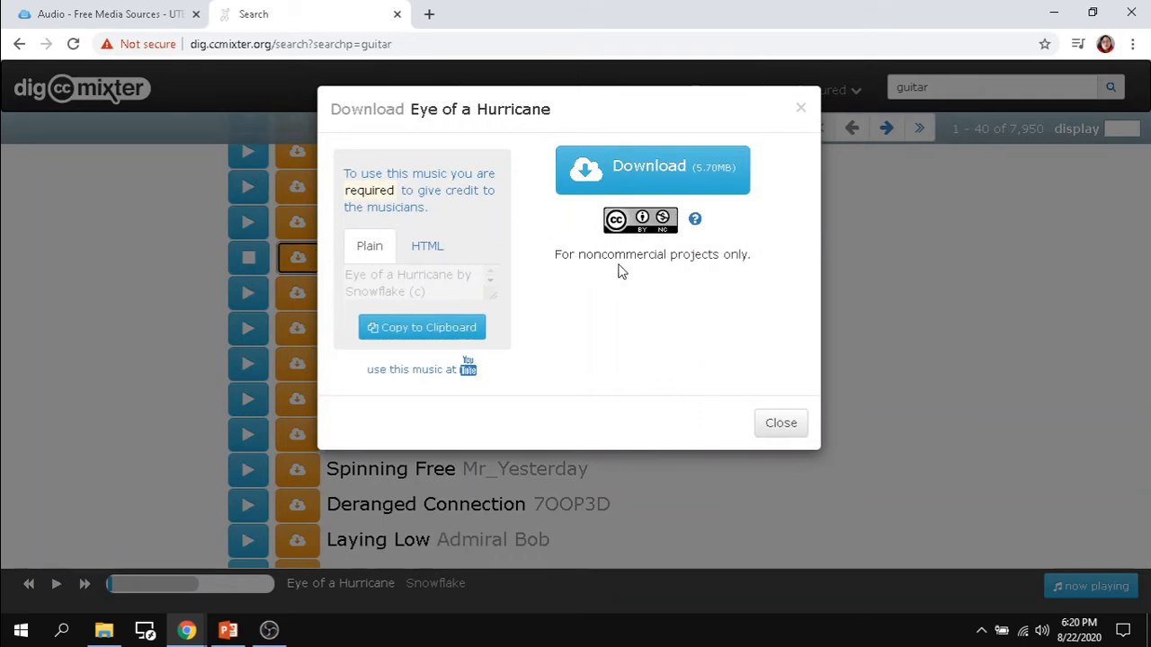
pyautogui.moveTo(727, 255)
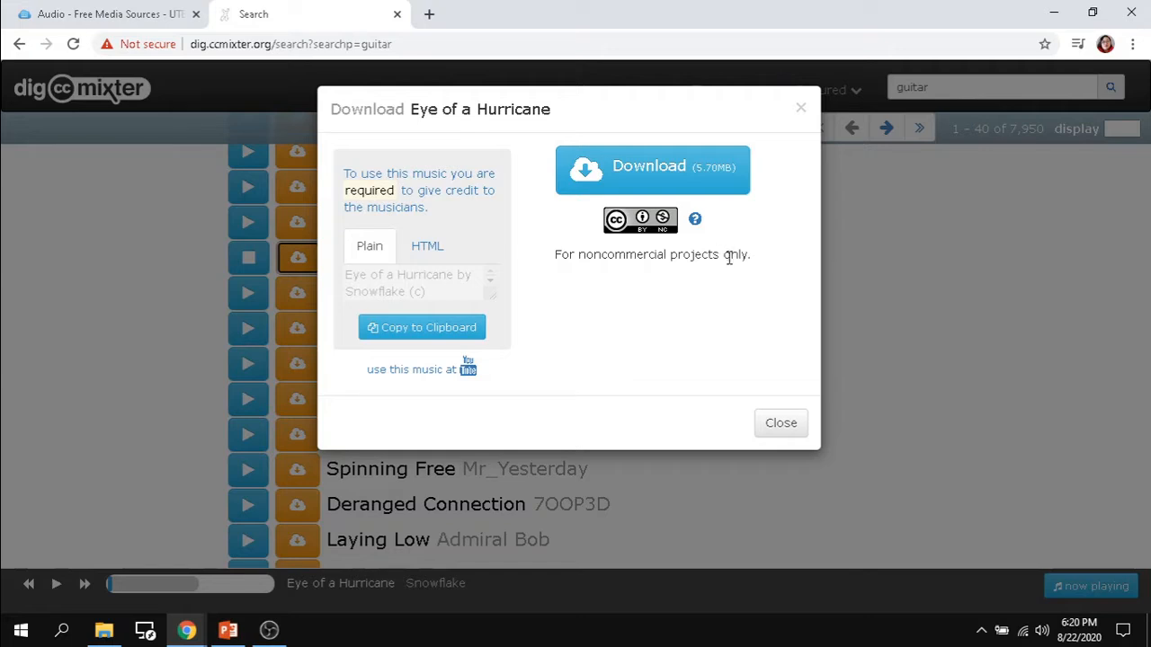
pyautogui.moveTo(626, 255)
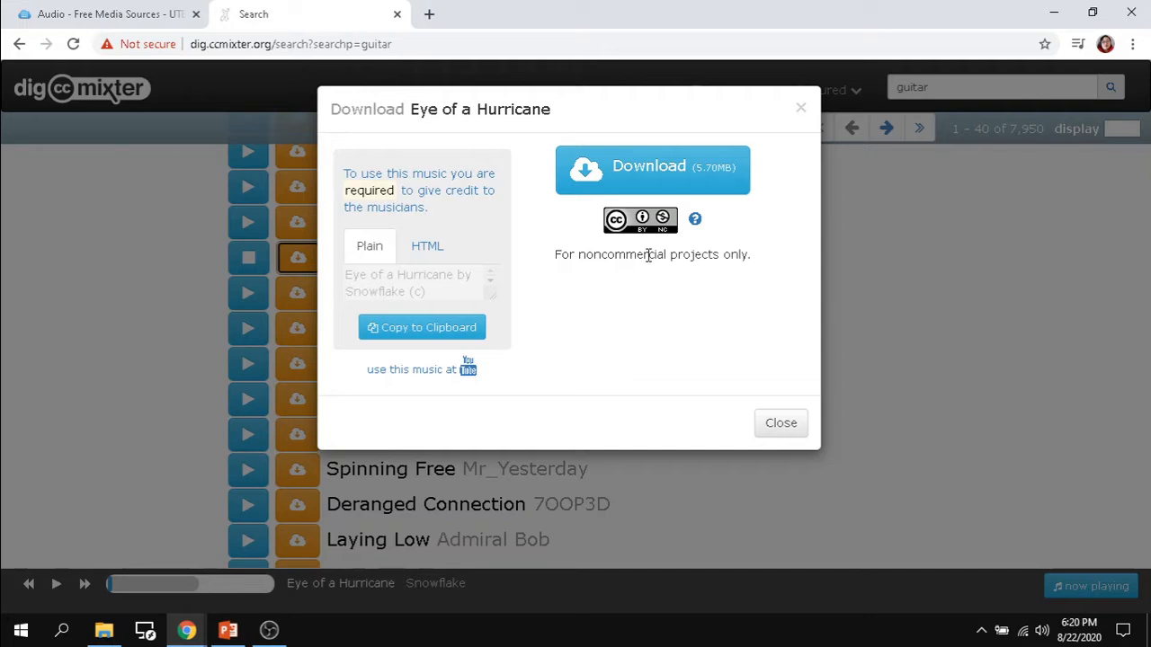
pyautogui.moveTo(352, 185)
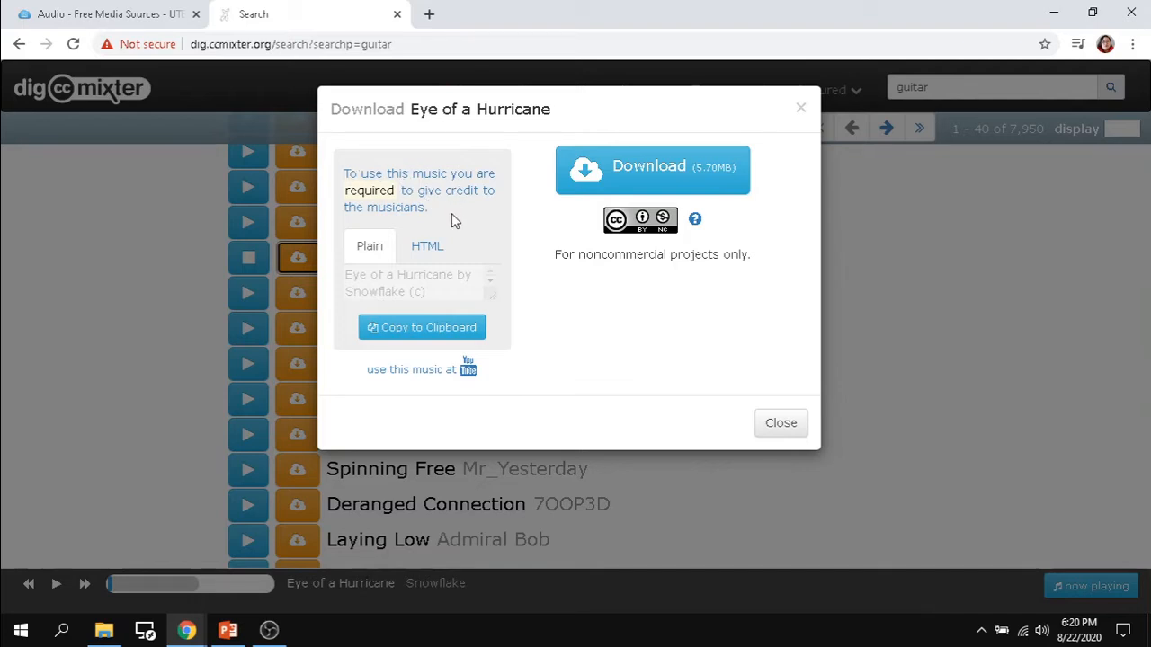
pyautogui.moveTo(457, 250)
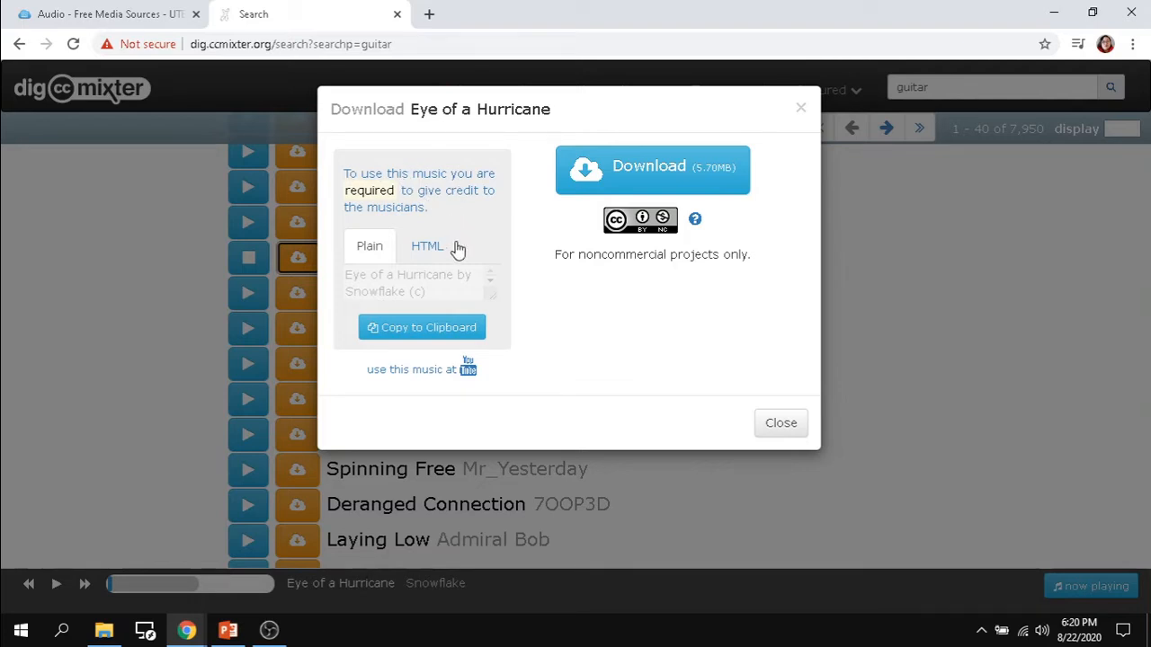
pyautogui.moveTo(417, 258)
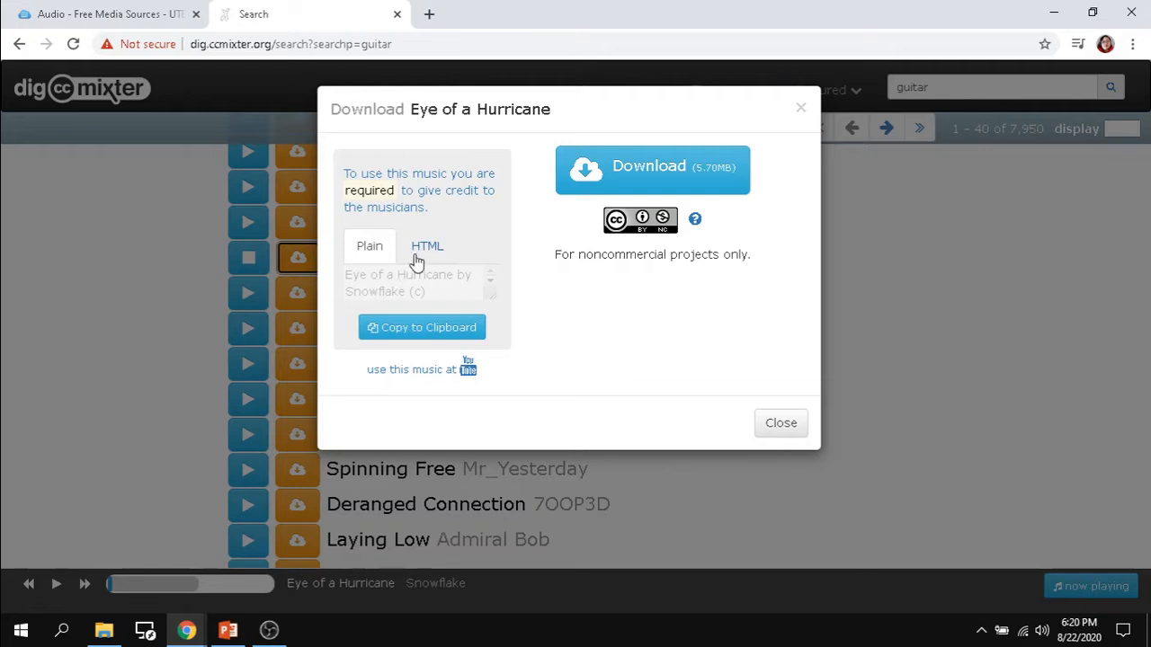
pyautogui.moveTo(426, 244)
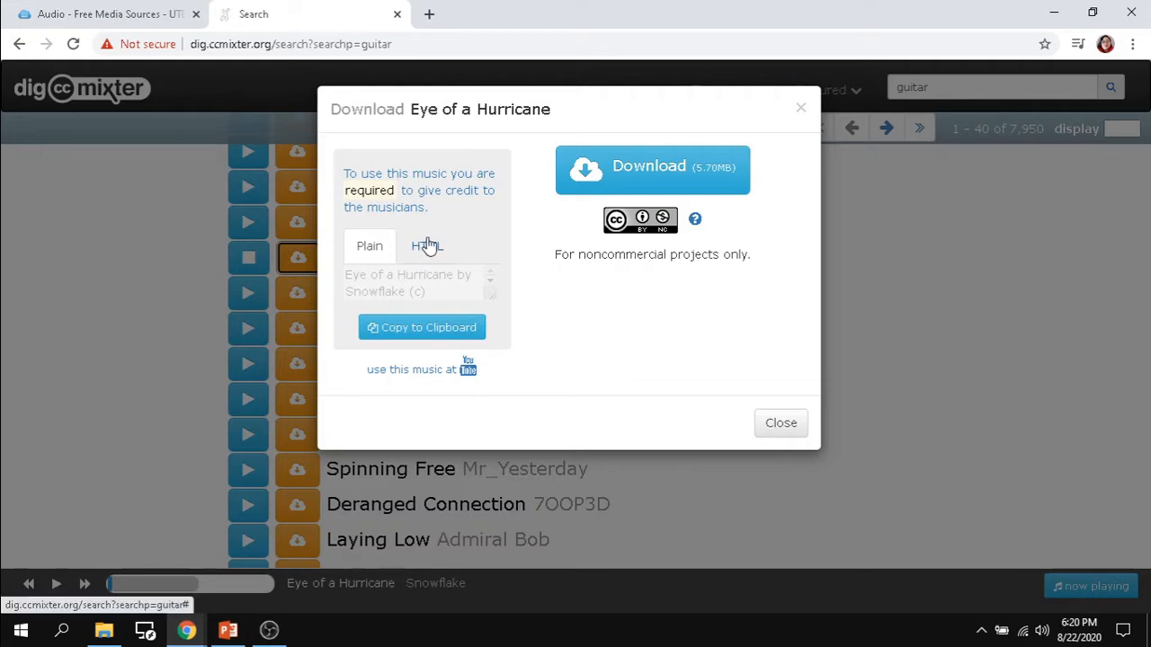
pyautogui.moveTo(428, 273)
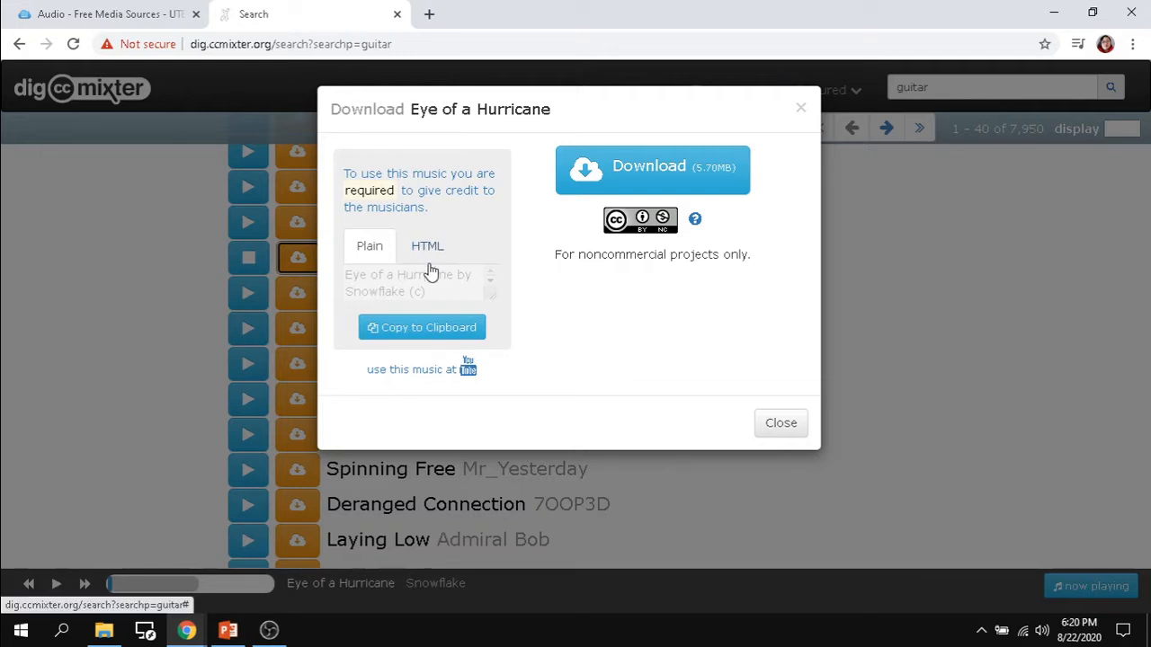
pyautogui.moveTo(781, 423)
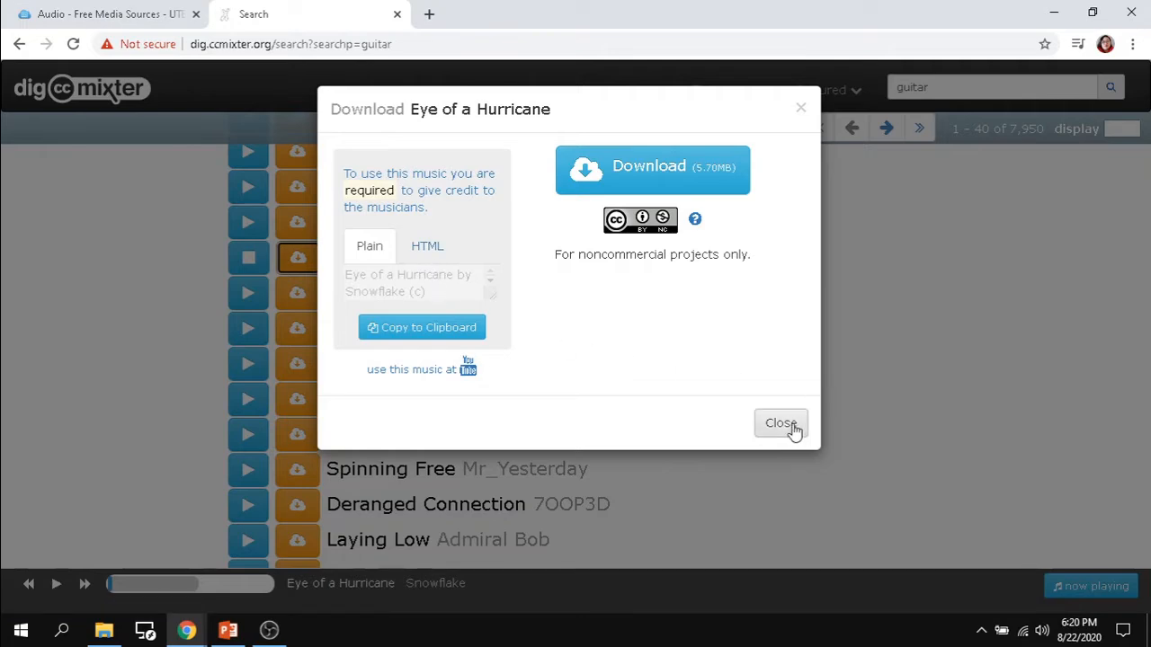
# Step: Return to the guide's Audio- Sounds list and launch FreeSound from it
pyautogui.click(780, 422)
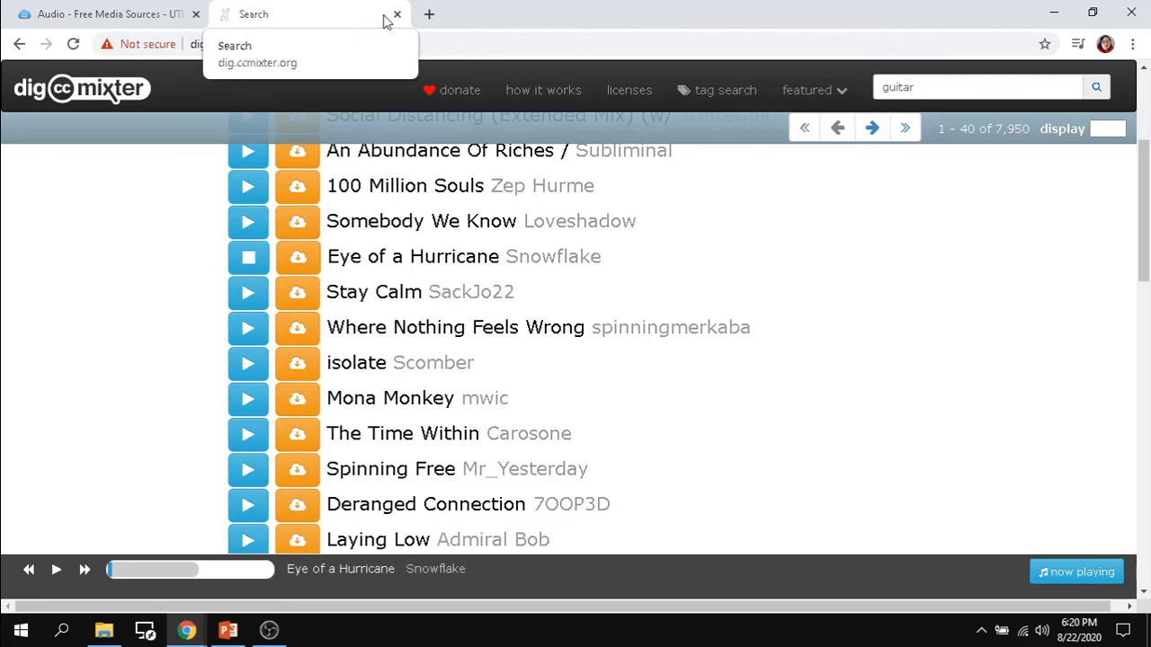
pyautogui.click(395, 15)
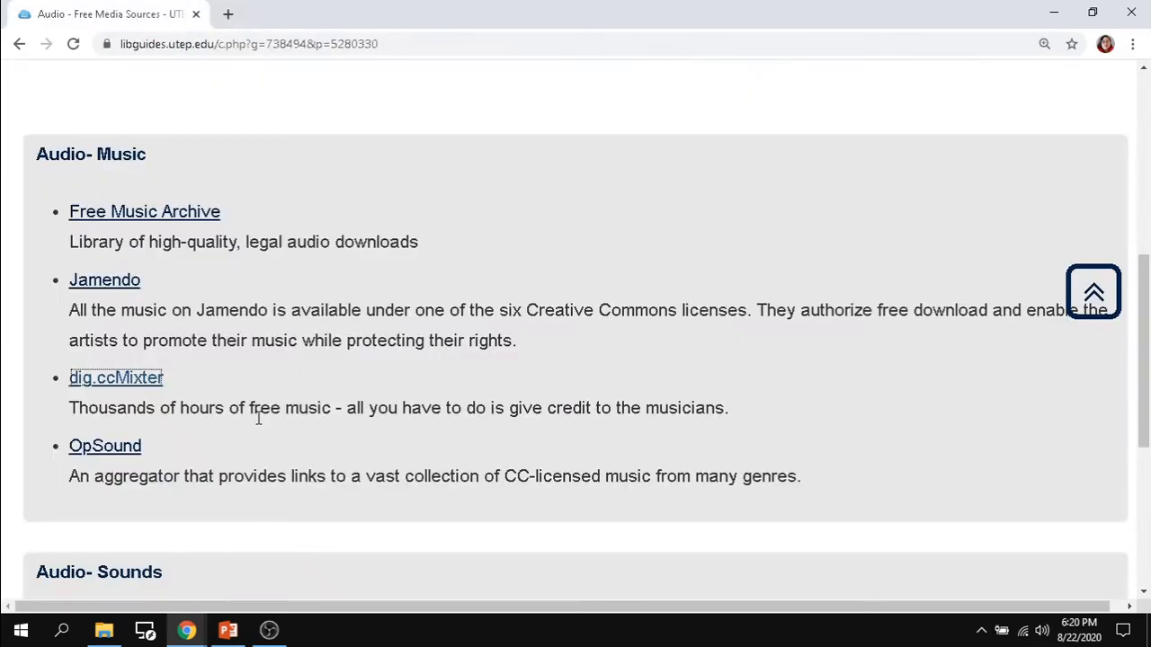
pyautogui.scroll(-3)
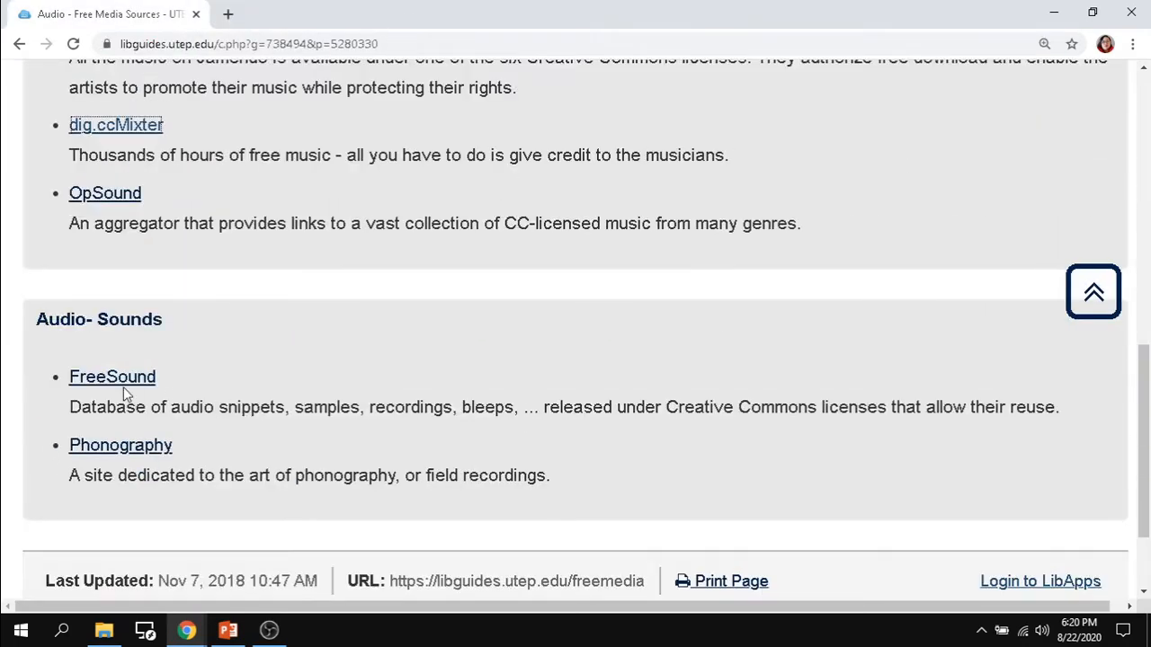
pyautogui.click(112, 375)
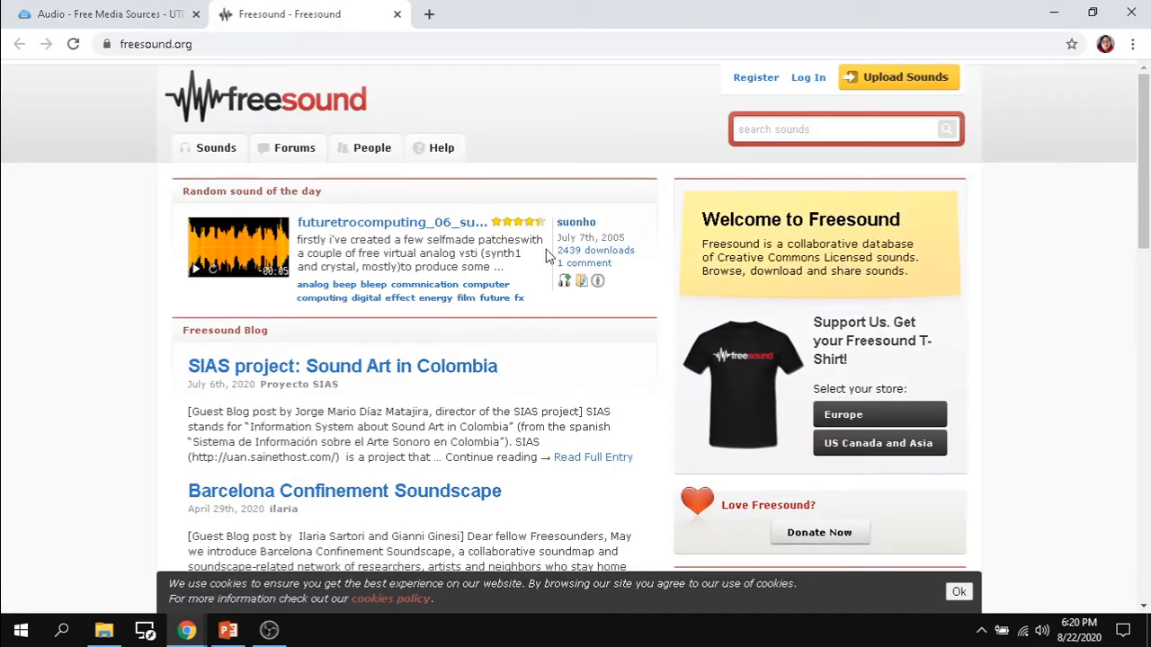
# Step: Search Freesound for 'snoring', chosen from the suggested searches
pyautogui.click(827, 129)
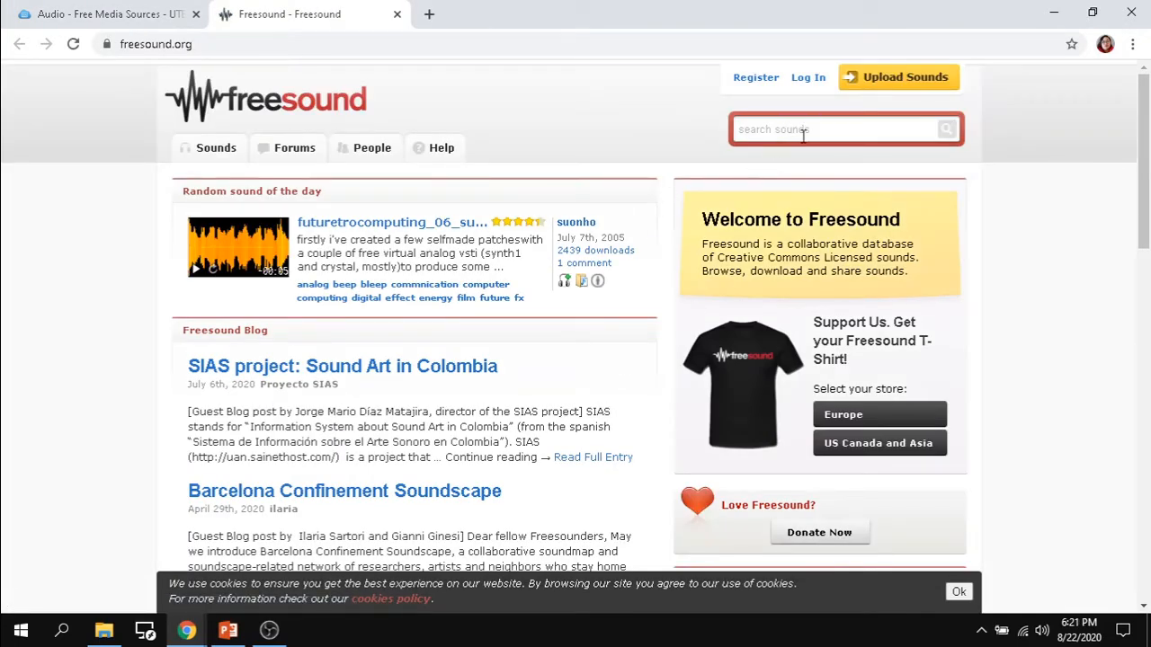
pyautogui.write('community college')
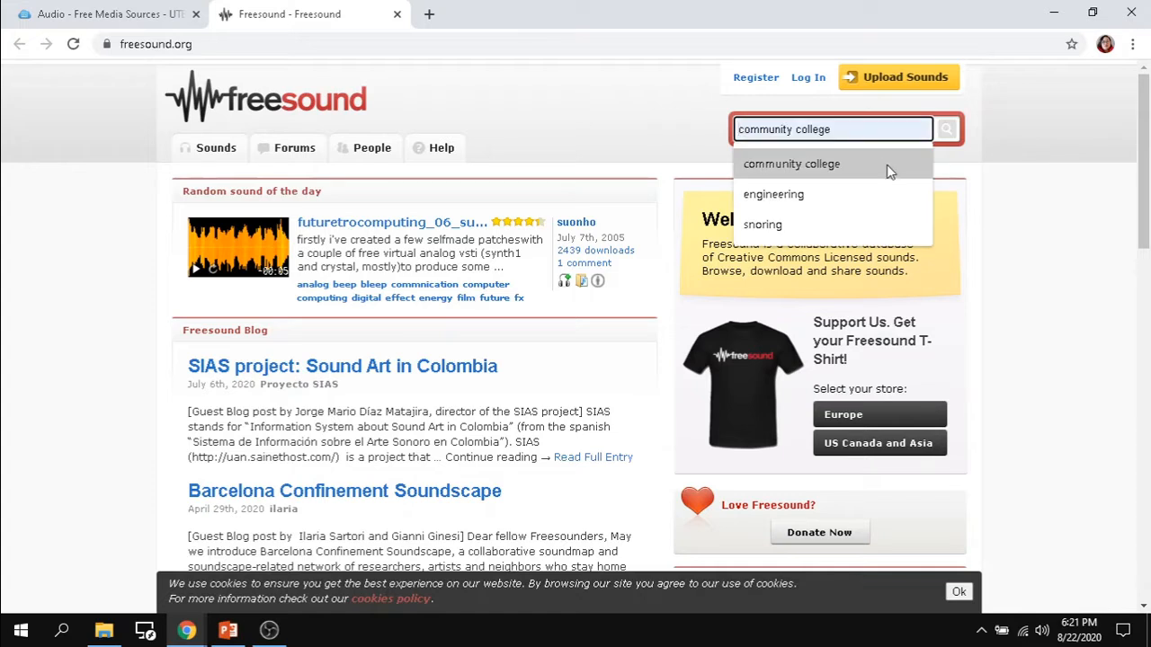
pyautogui.click(762, 223)
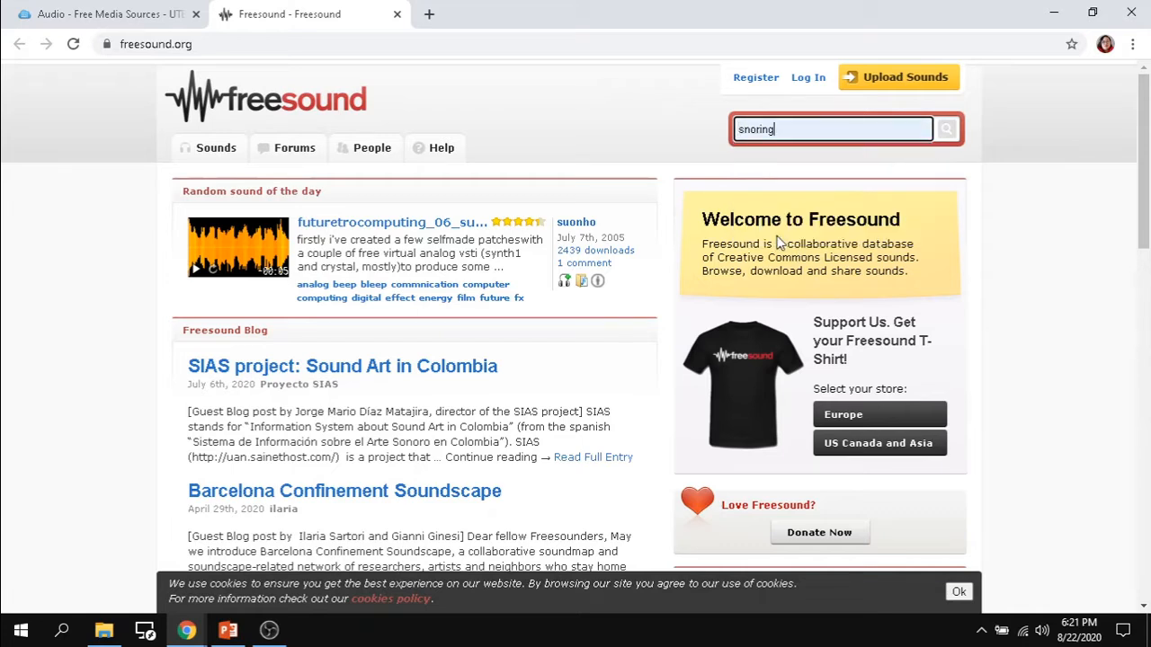
pyautogui.moveTo(564, 291)
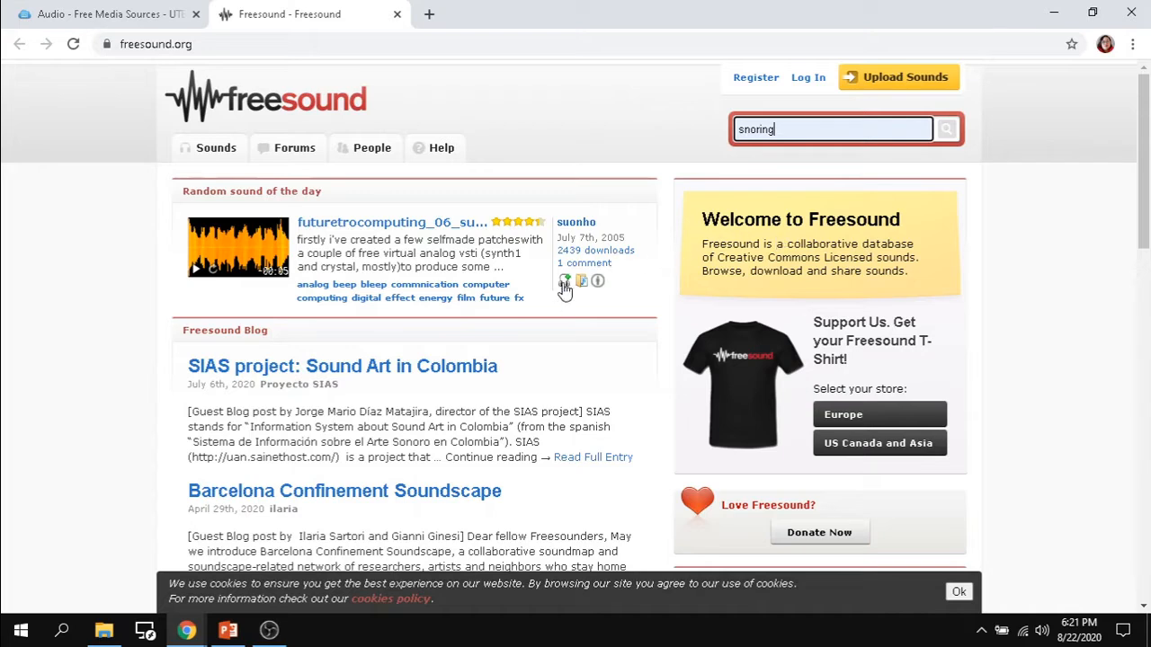
pyautogui.click(946, 130)
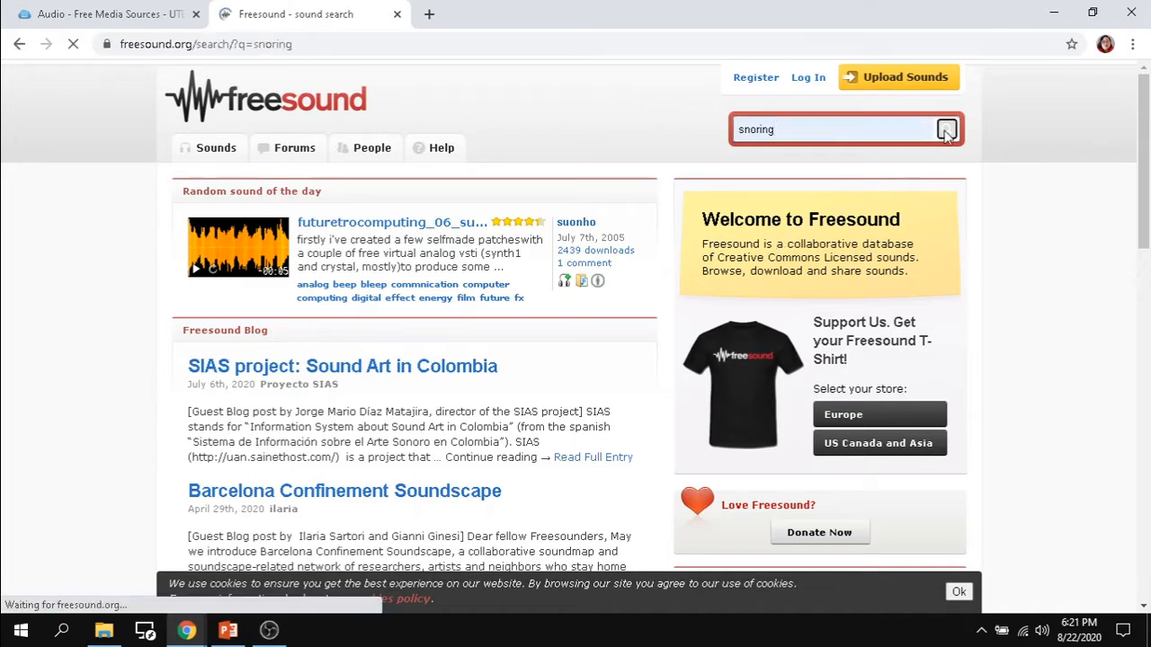
# Step: View the 305 snoring results with counts for each license type
pyautogui.click(946, 130)
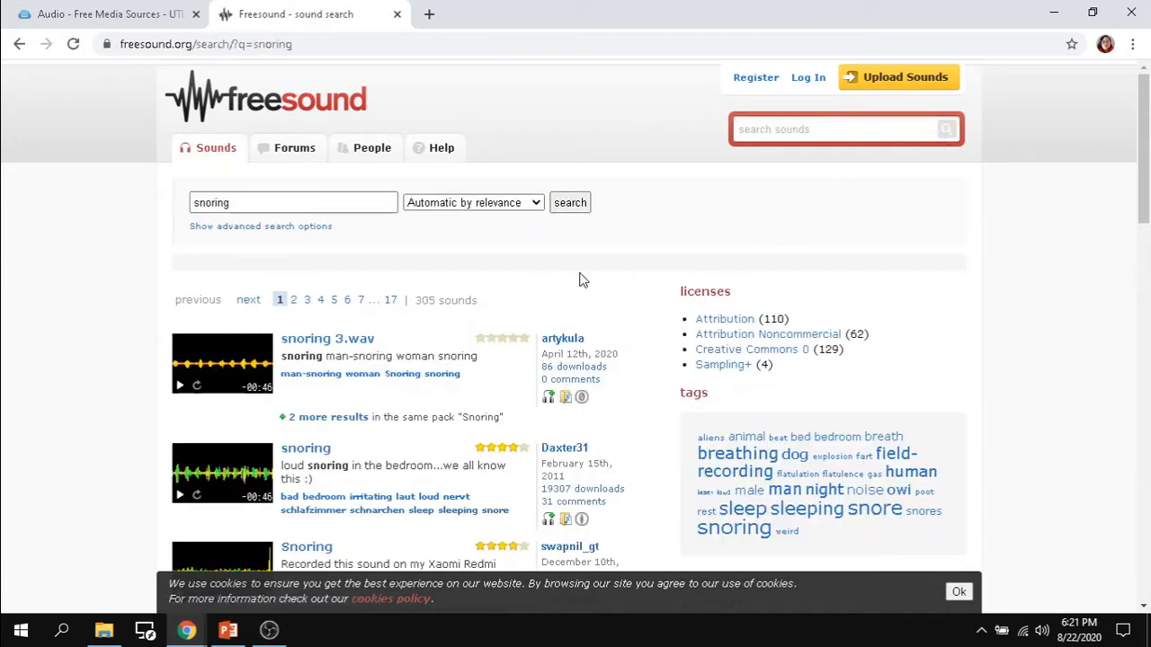
pyautogui.moveTo(646, 457)
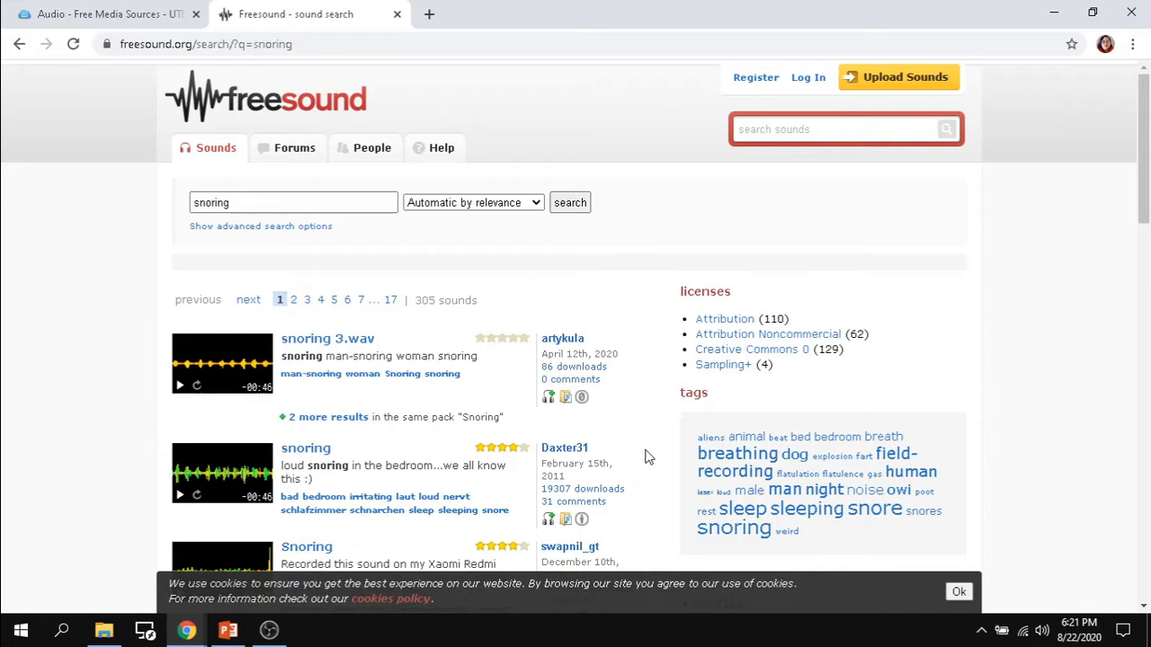
pyautogui.moveTo(751, 349)
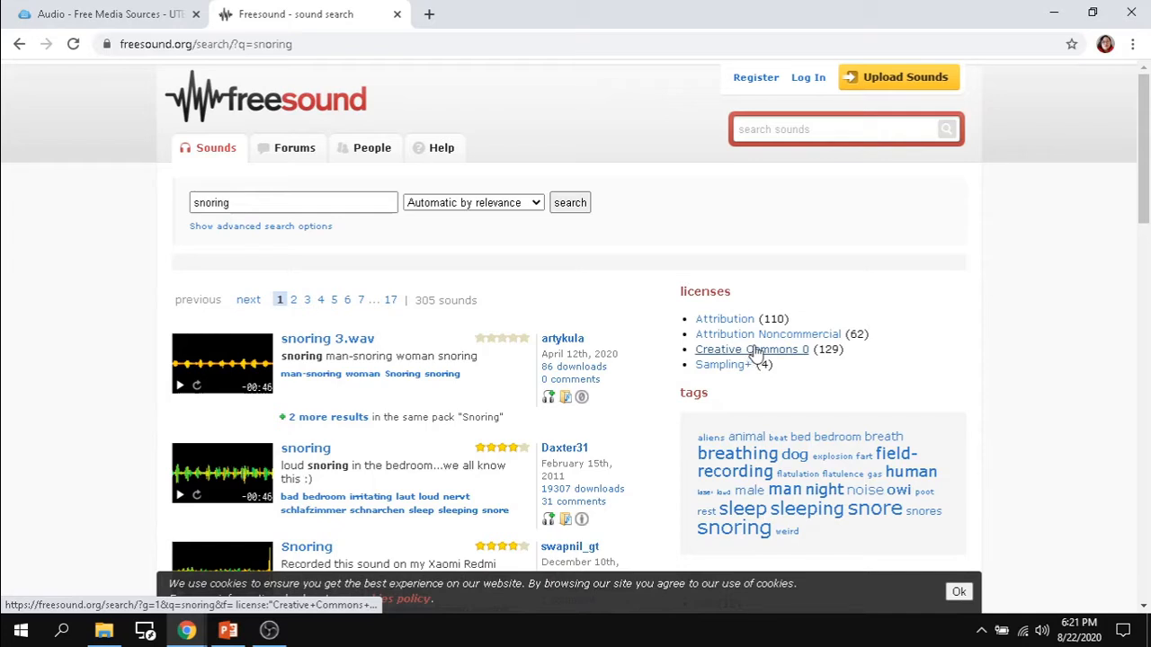
pyautogui.moveTo(768, 333)
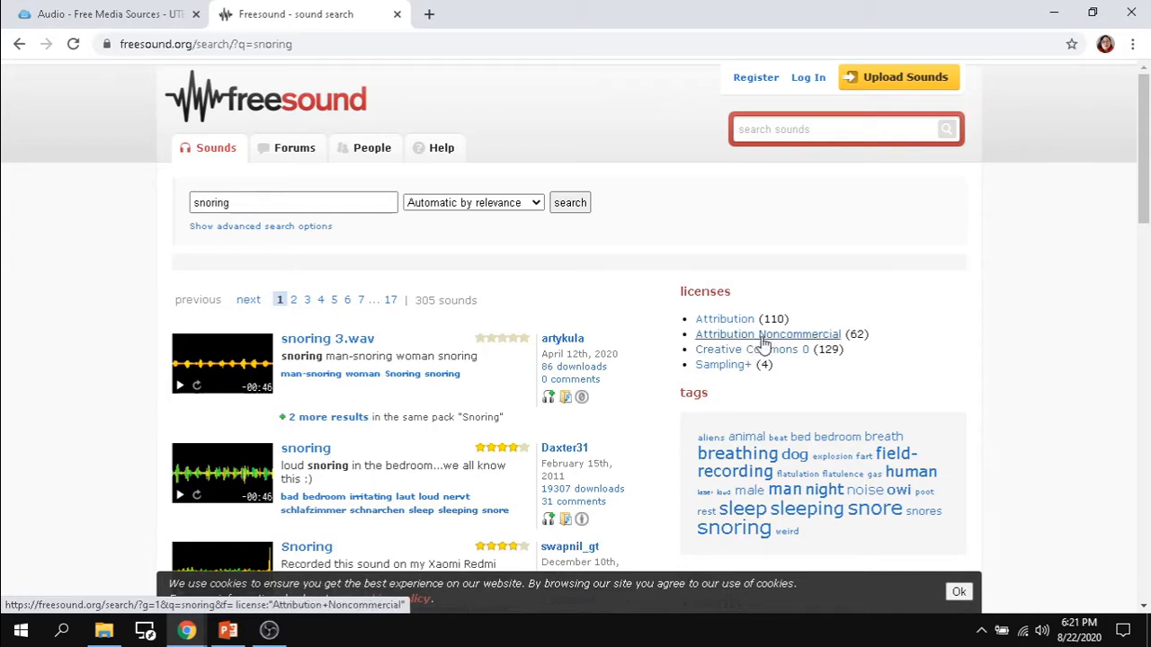
pyautogui.moveTo(327, 338)
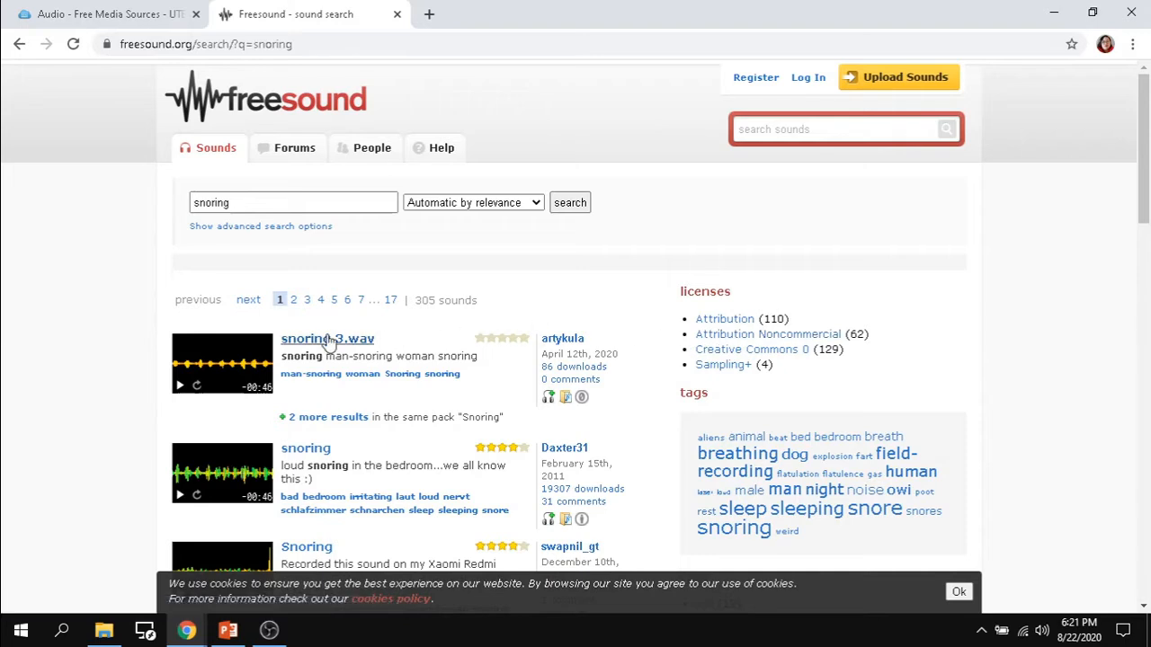
# Step: Go to the snoring 3.wav sound page and play its recording
pyautogui.click(328, 338)
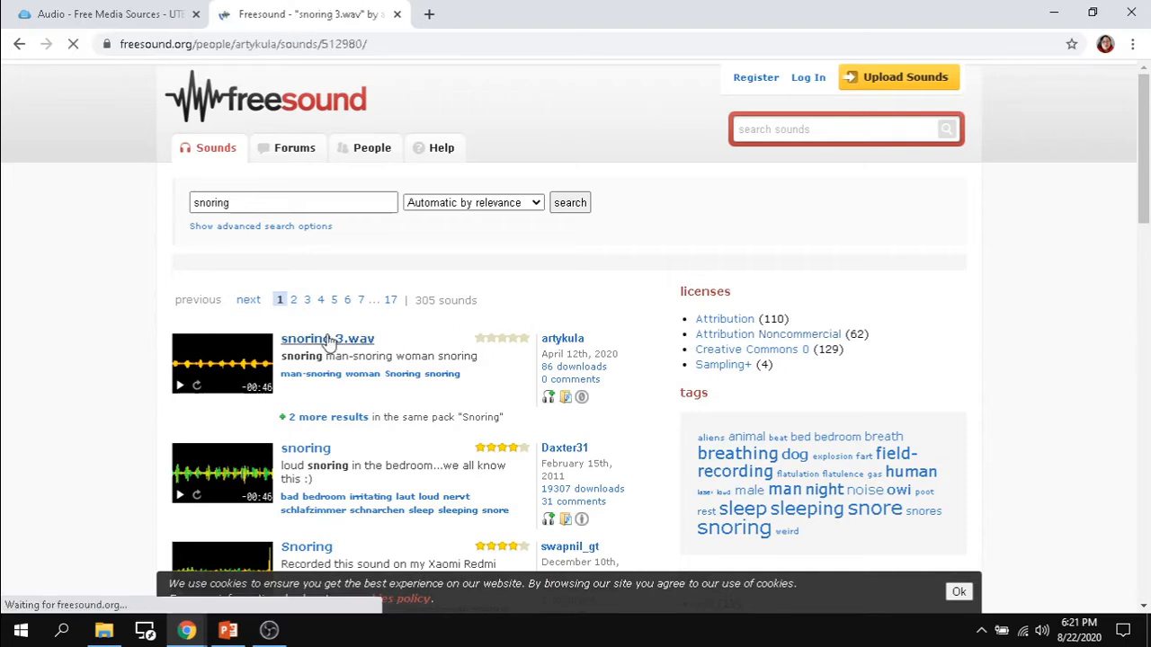
pyautogui.click(327, 338)
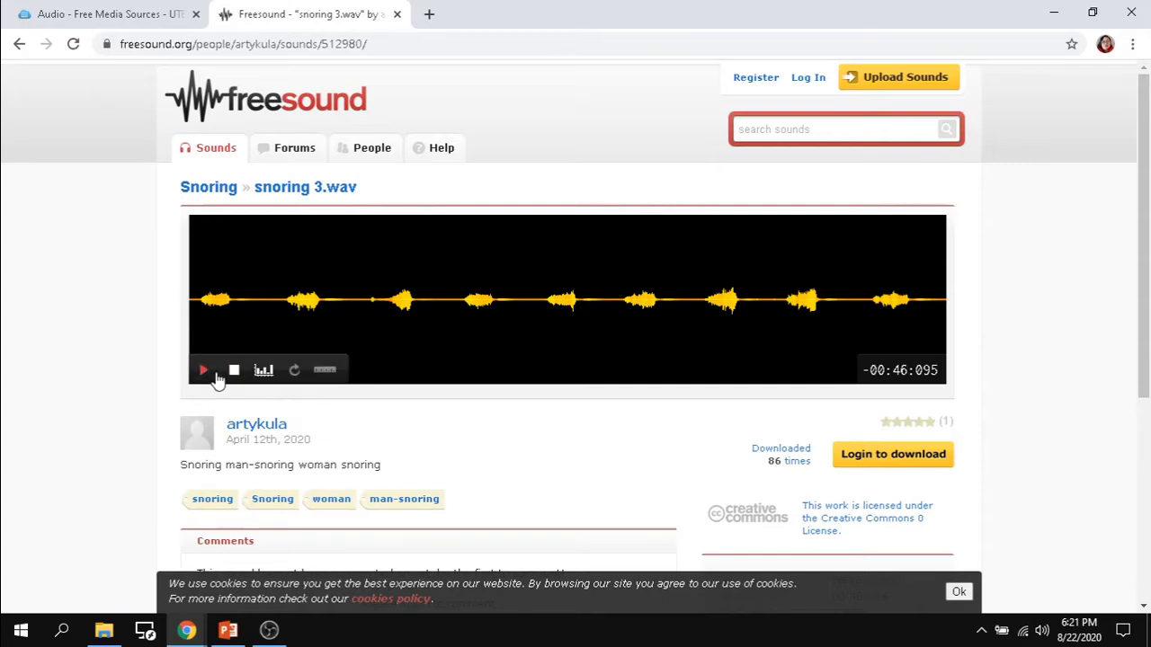
pyautogui.click(203, 370)
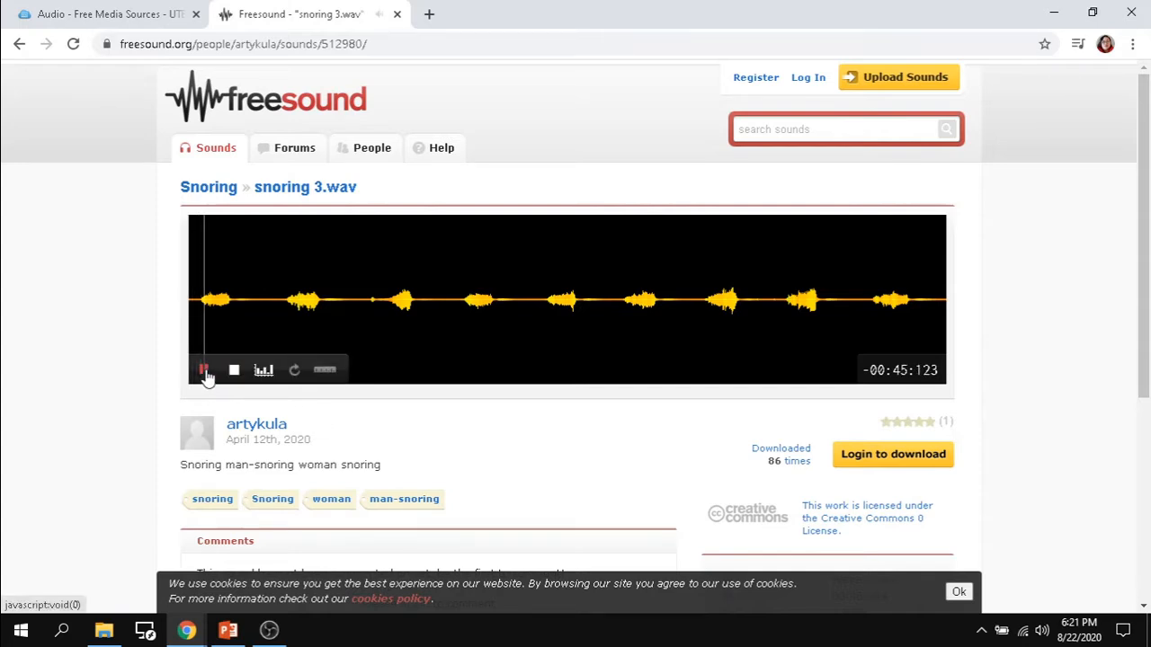
pyautogui.click(203, 371)
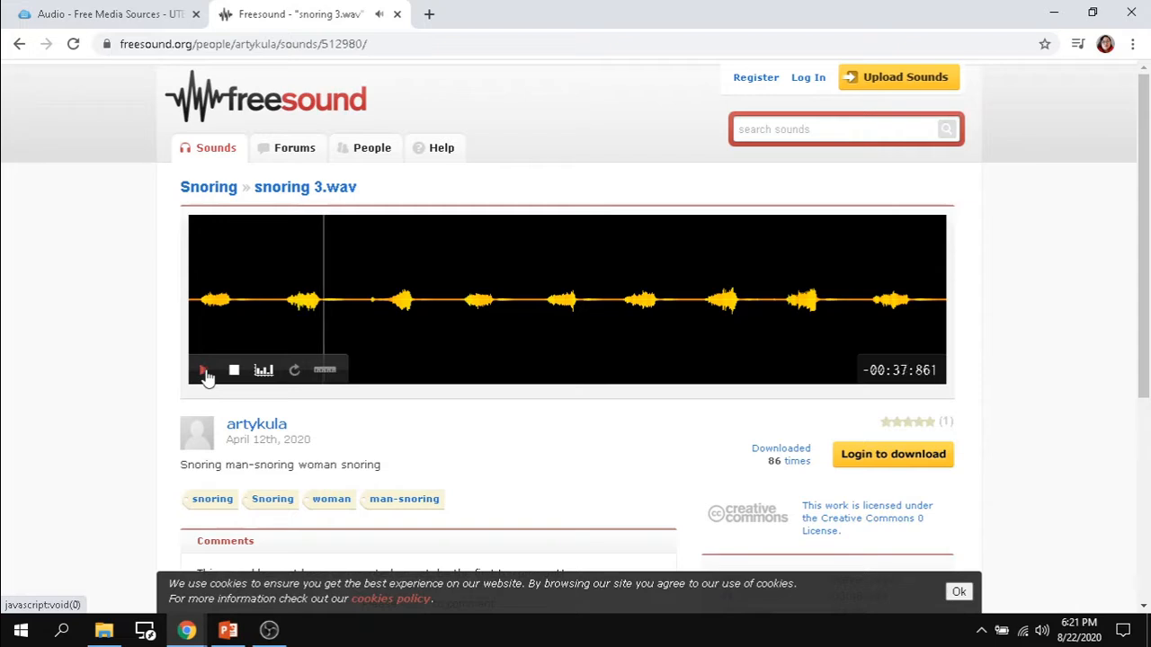
# Step: Review snoring 3.wav's Creative Commons 0 license, file info and tags, then return to the guide's Audio page
pyautogui.scroll(-3)
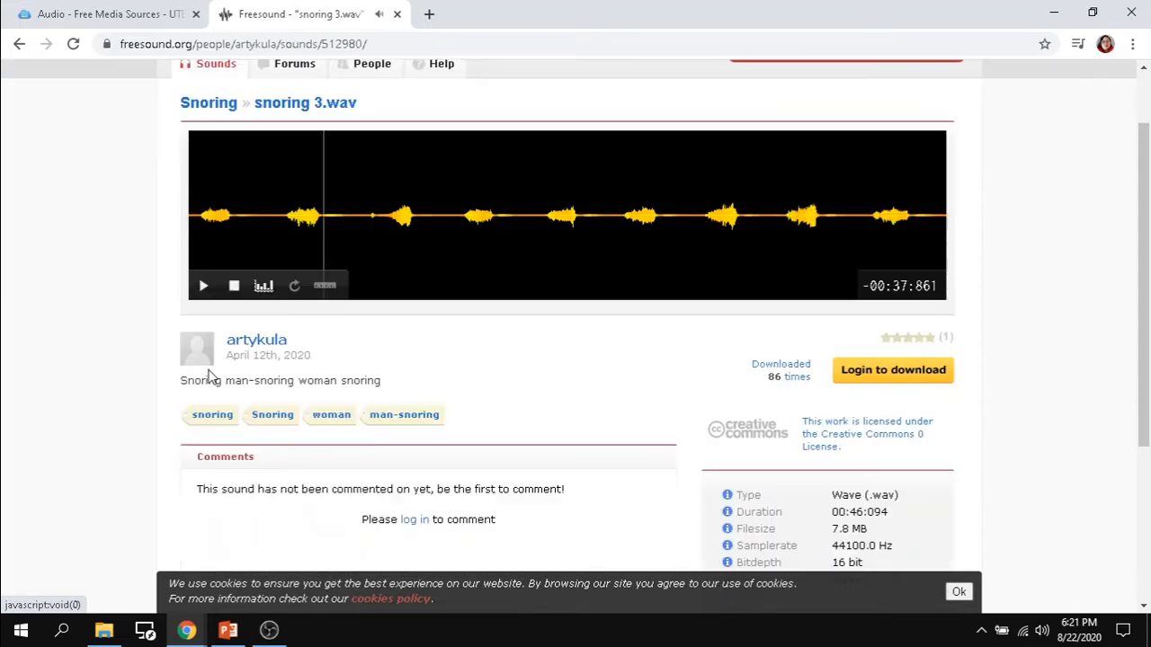
pyautogui.scroll(-3)
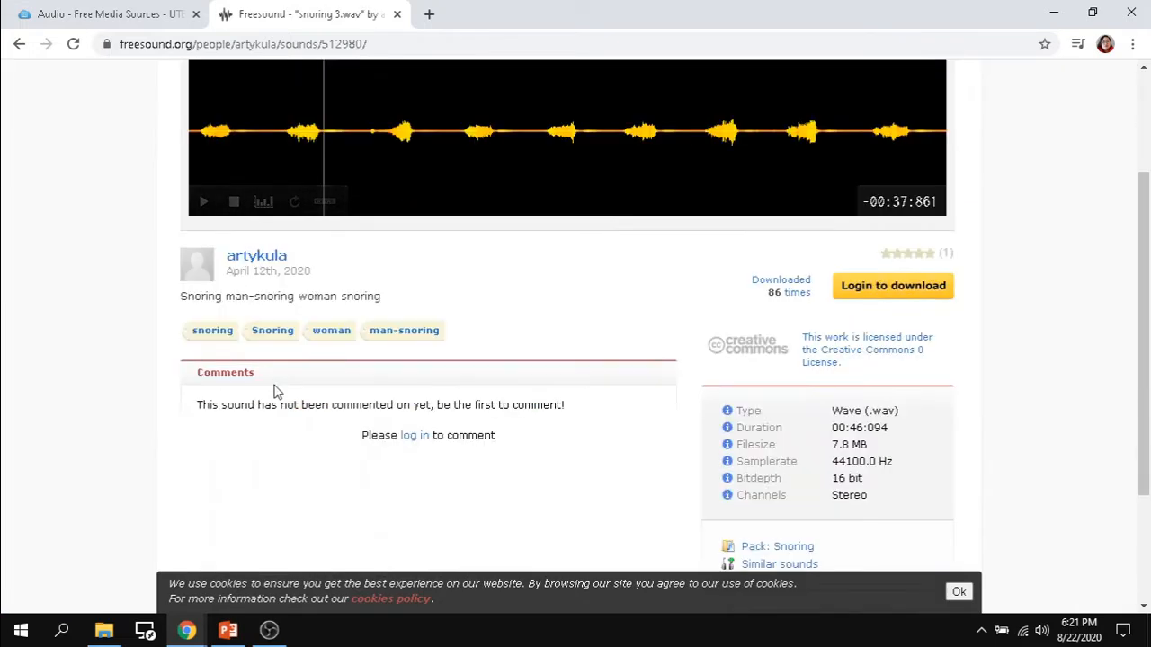
pyautogui.moveTo(632, 486)
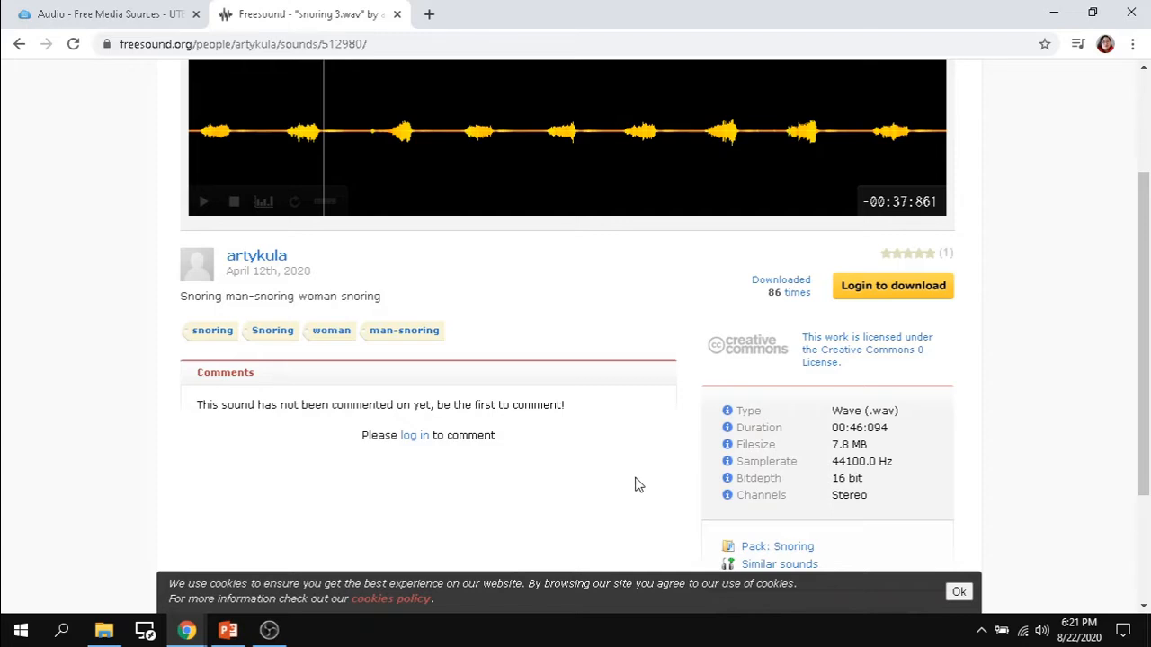
pyautogui.moveTo(866, 336)
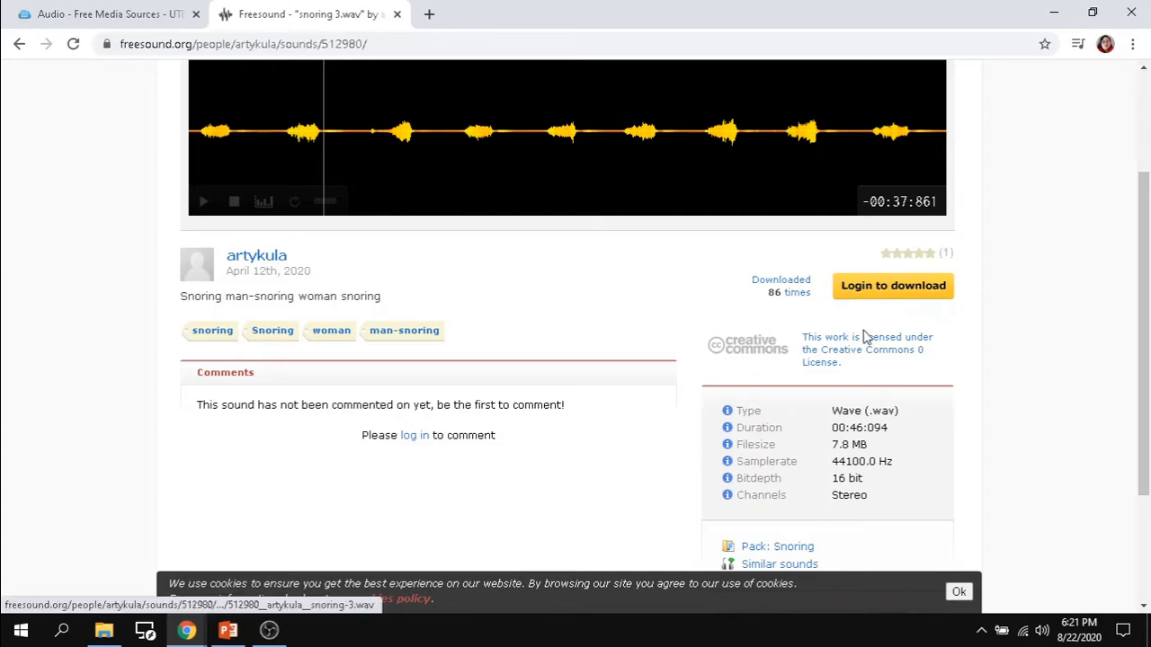
pyautogui.moveTo(867, 349)
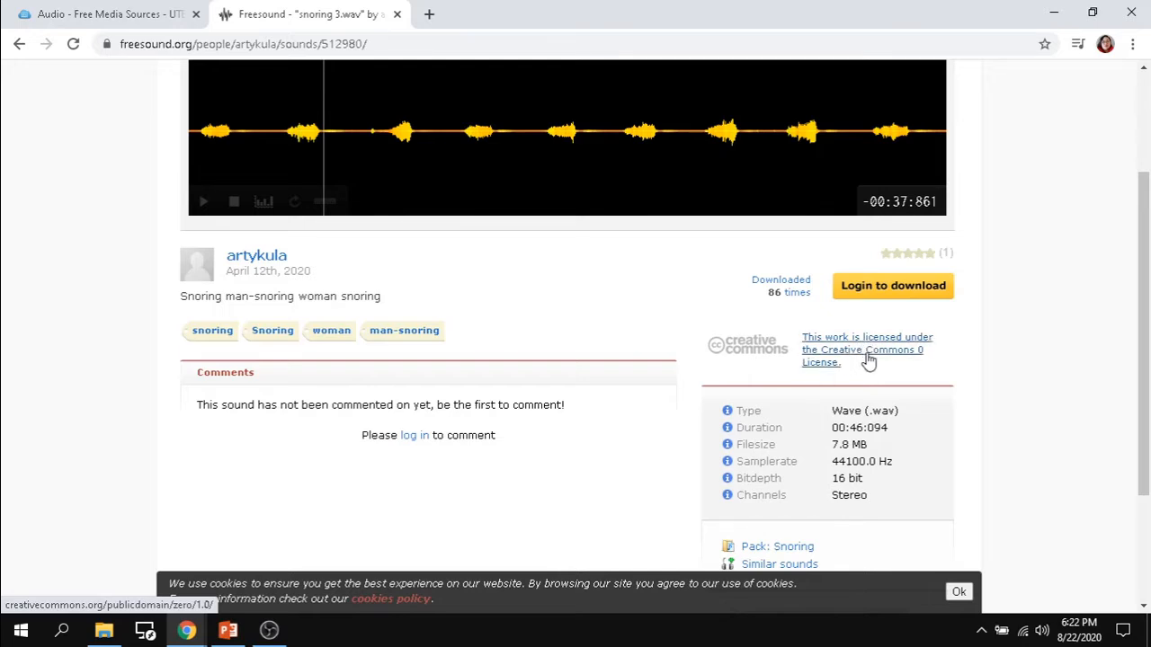
pyautogui.scroll(-3)
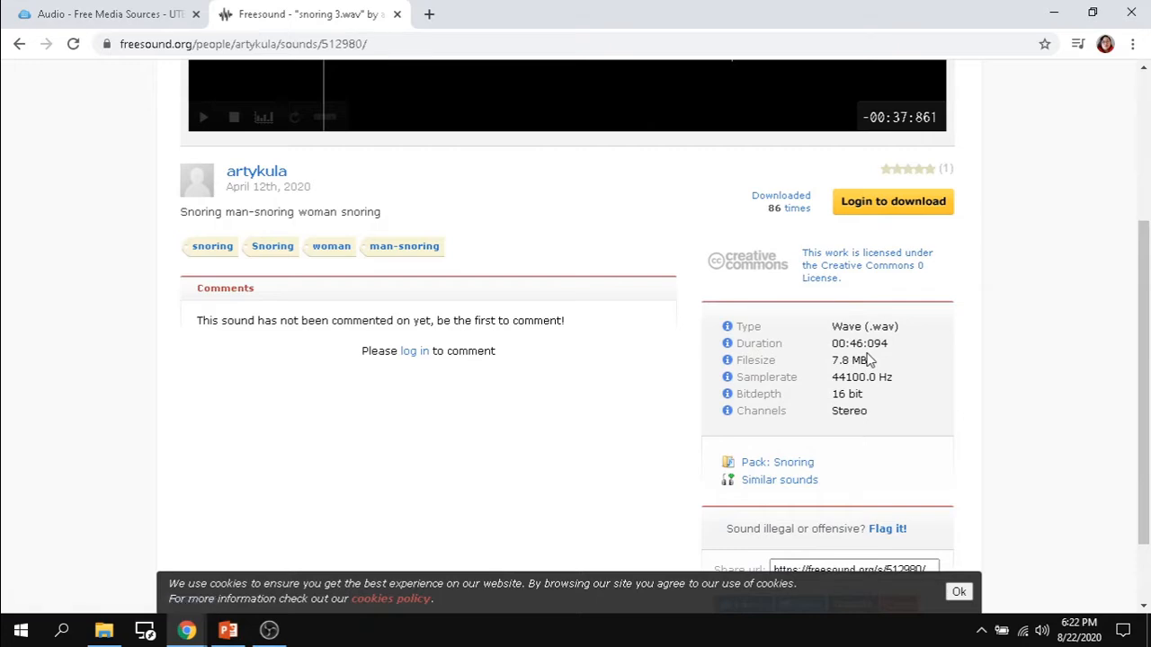
pyautogui.scroll(-3)
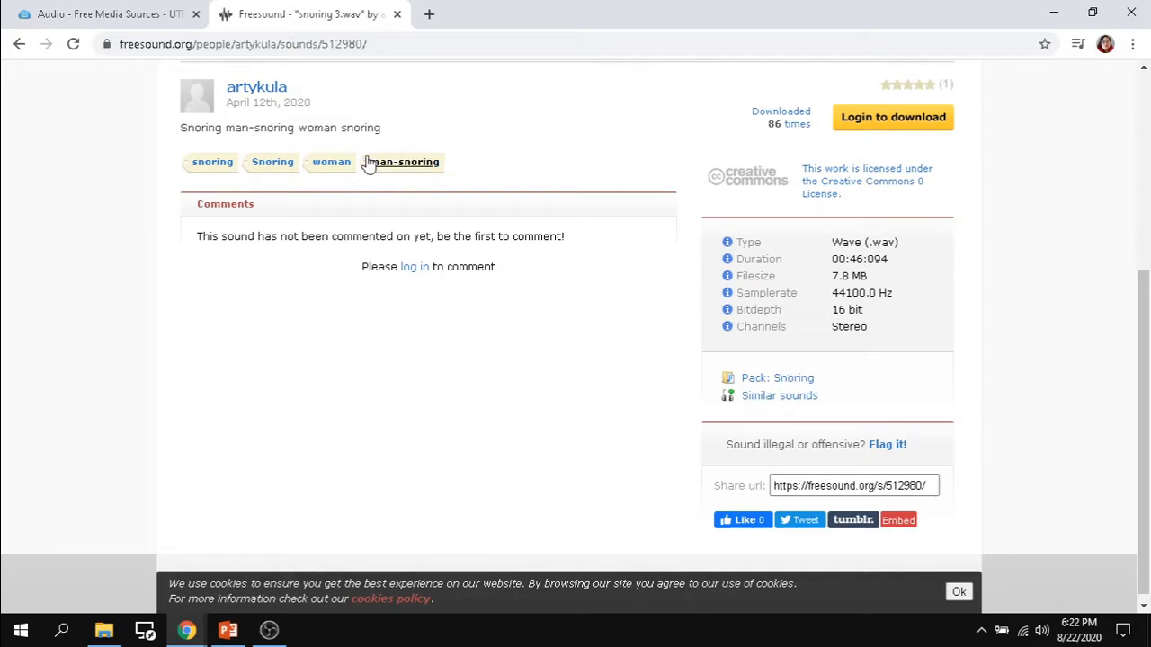
pyautogui.click(108, 14)
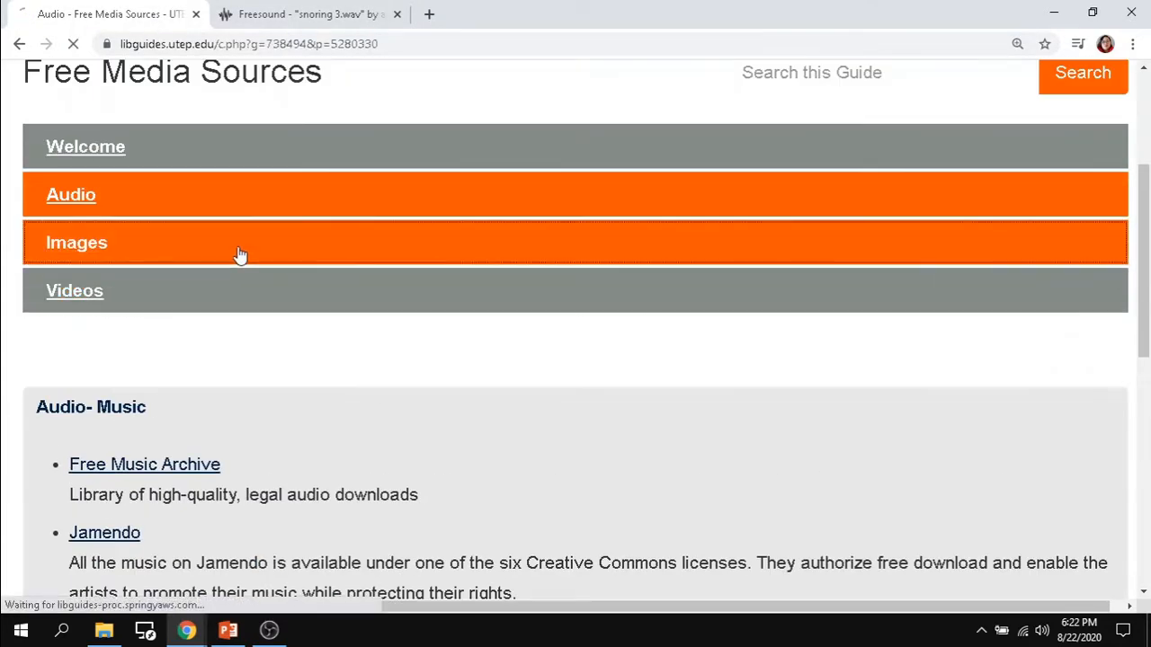
# Step: Go to the guide's Images page and launch Multicolr from its image sources list
pyautogui.click(76, 241)
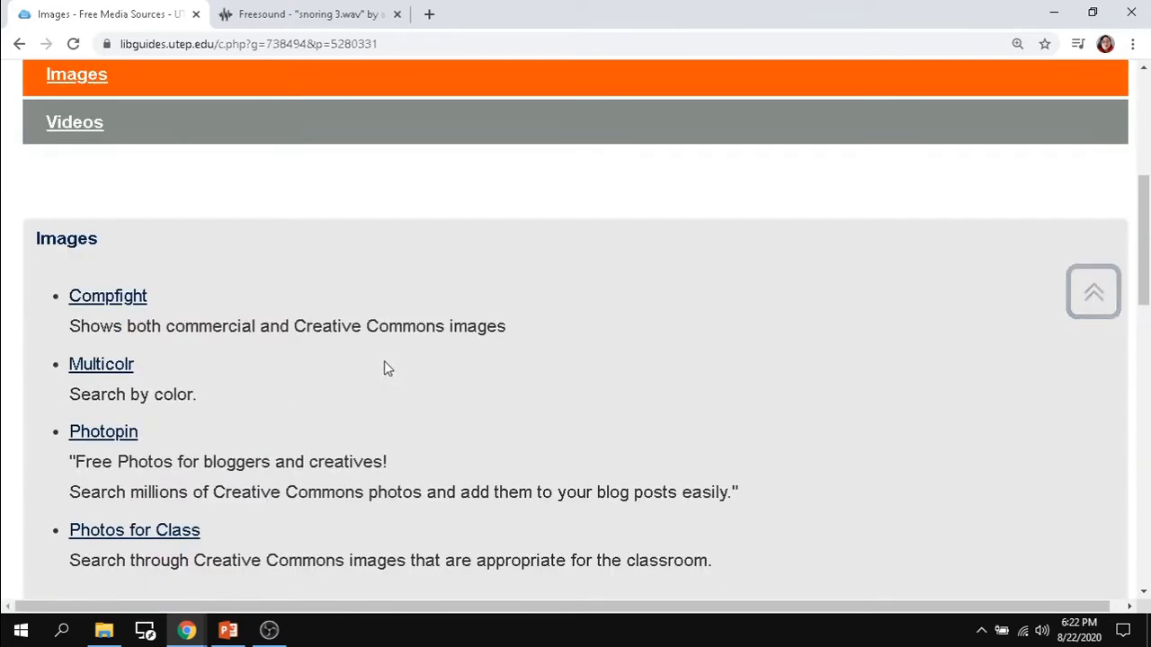
pyautogui.scroll(-3)
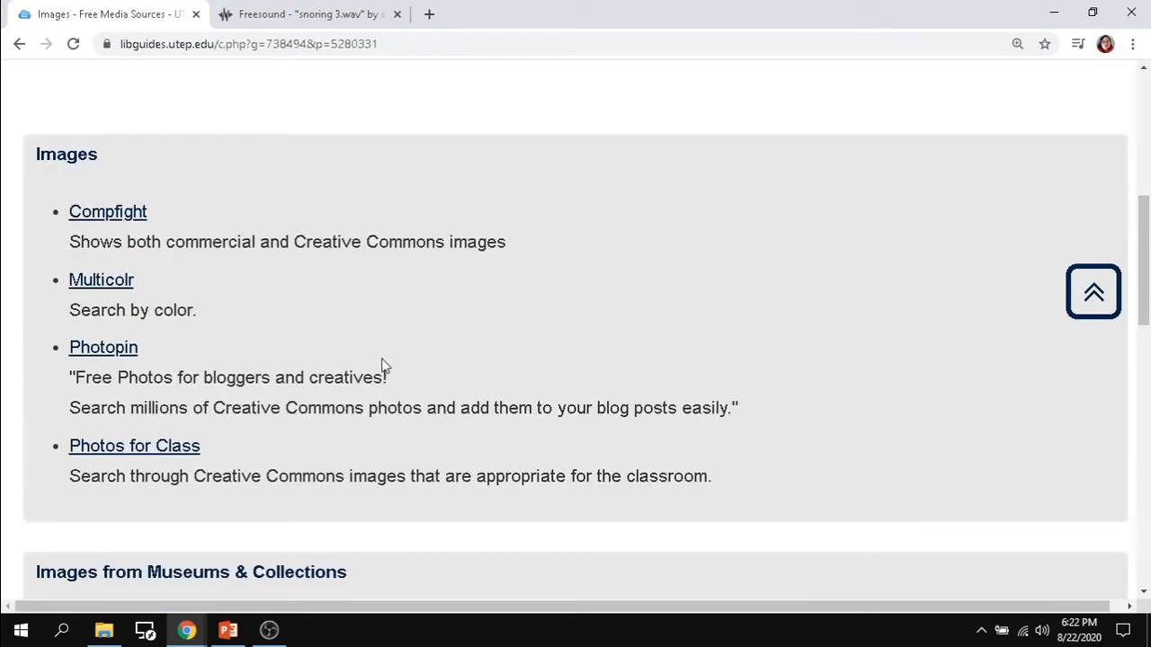
pyautogui.moveTo(100, 280)
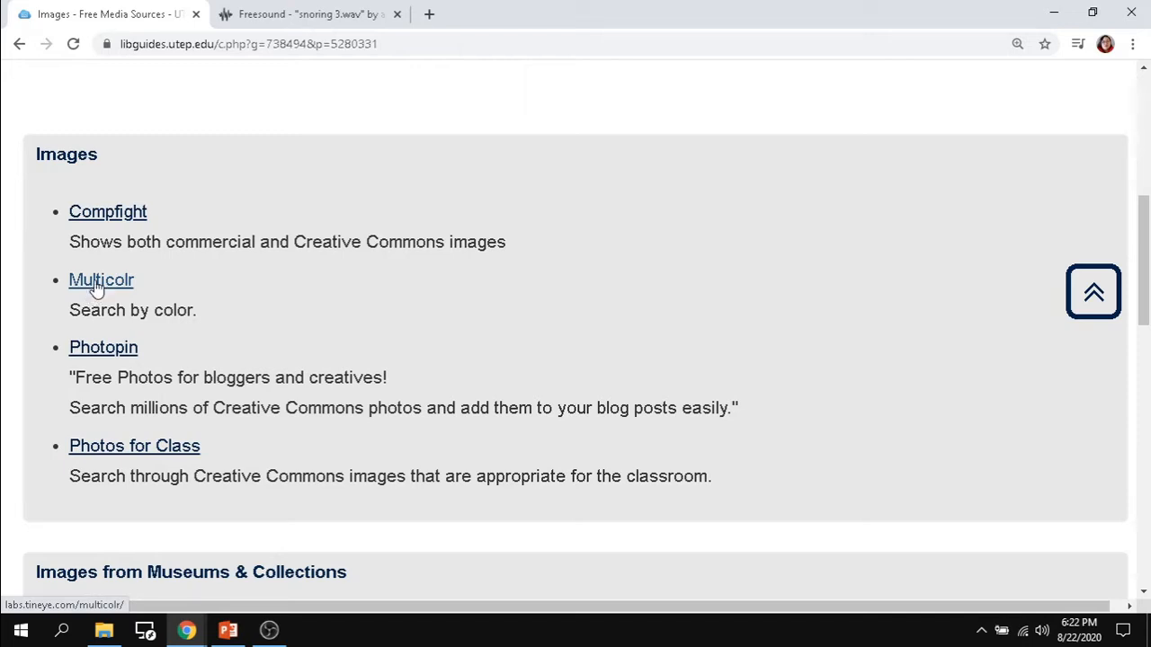
pyautogui.click(100, 280)
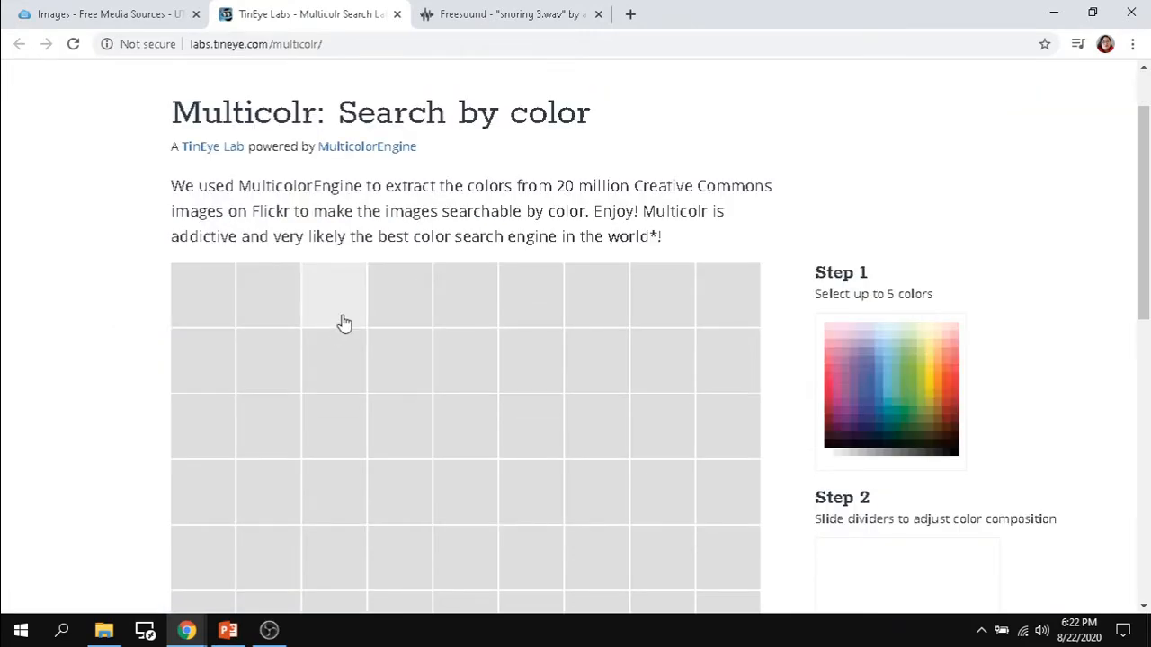
pyautogui.moveTo(369, 342)
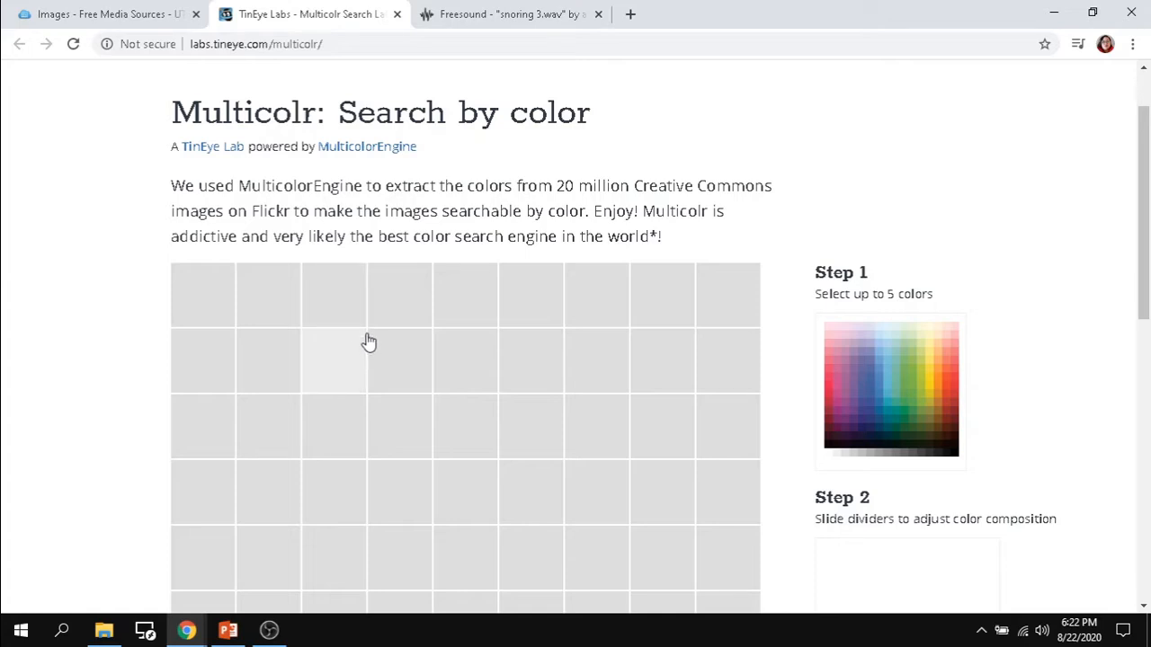
pyautogui.moveTo(378, 338)
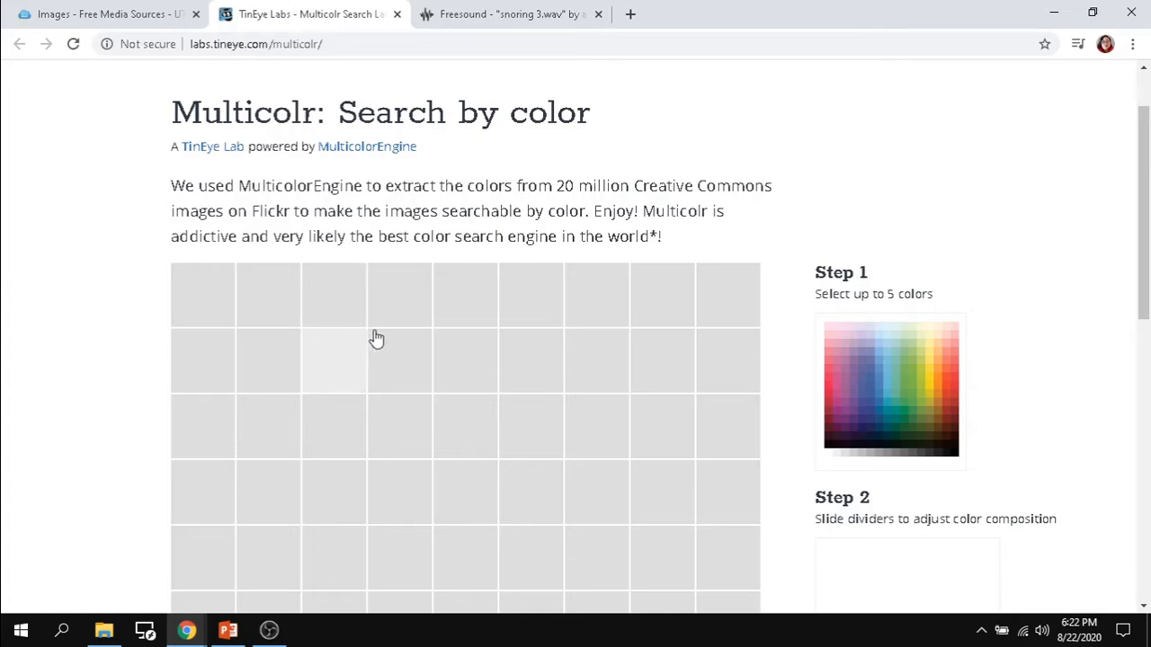
pyautogui.moveTo(870, 399)
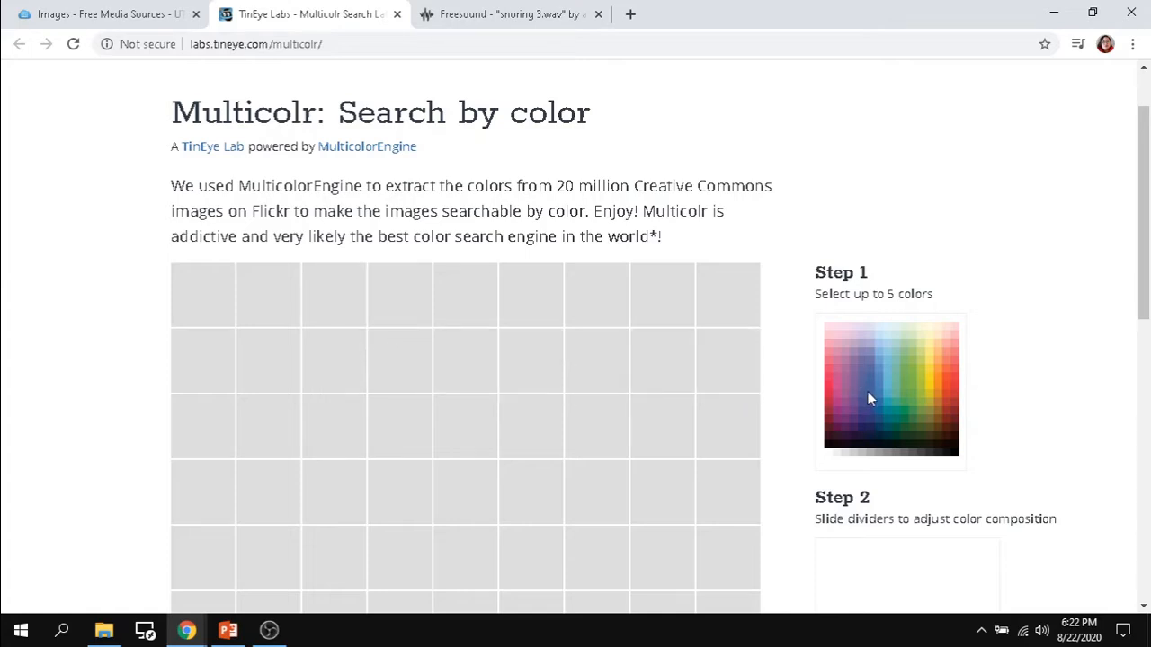
# Step: Build a Multicolr search of blue, green and yellow at about a third each and view matching Flickr images
pyautogui.click(867, 403)
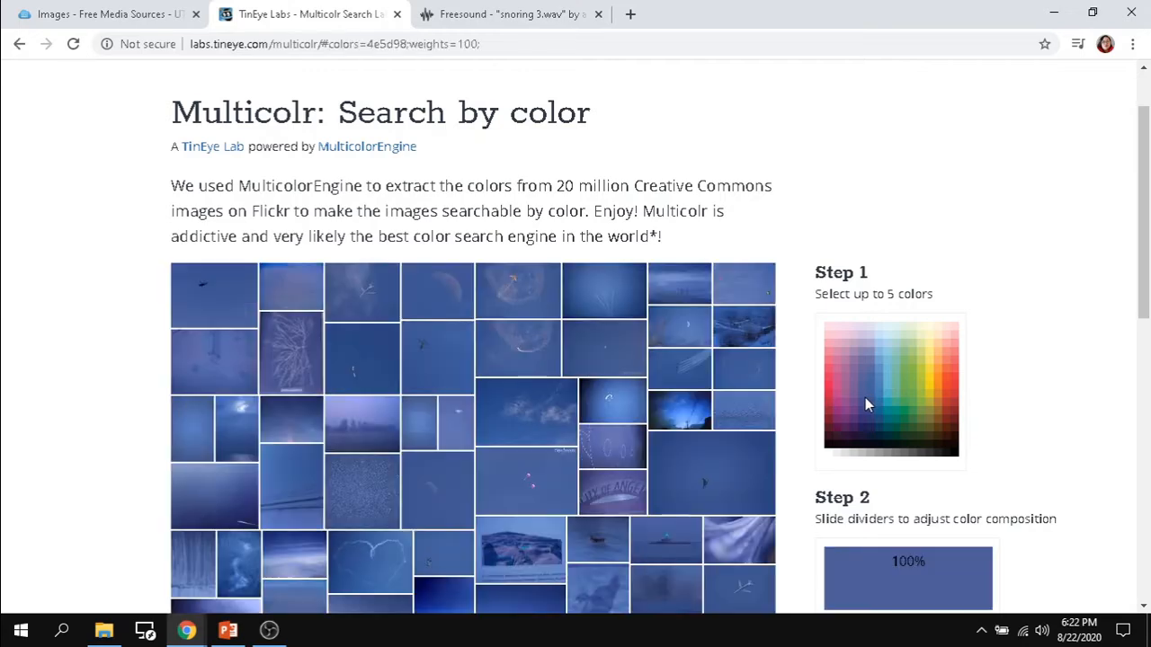
pyautogui.moveTo(885, 385)
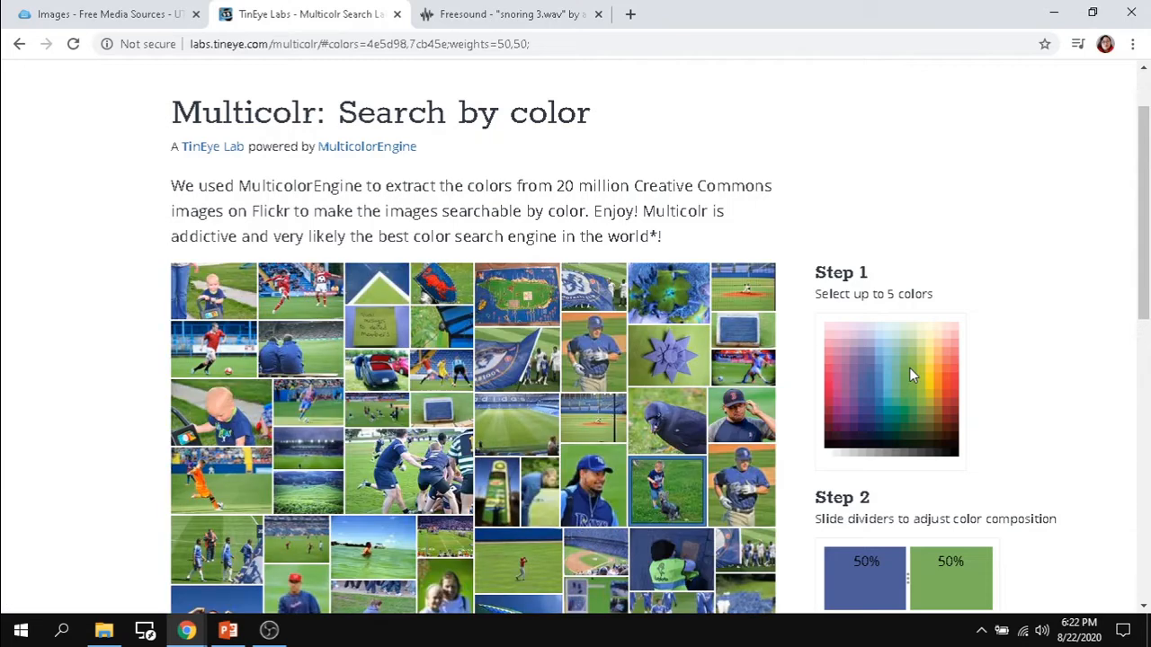
pyautogui.moveTo(913, 369)
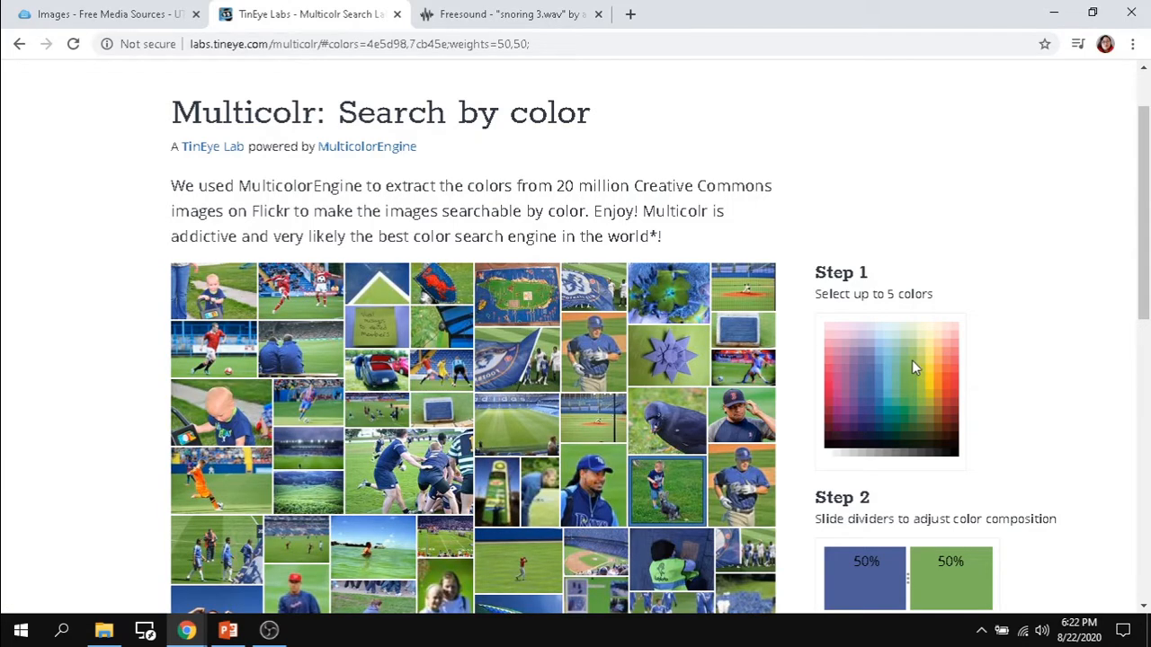
pyautogui.moveTo(928, 387)
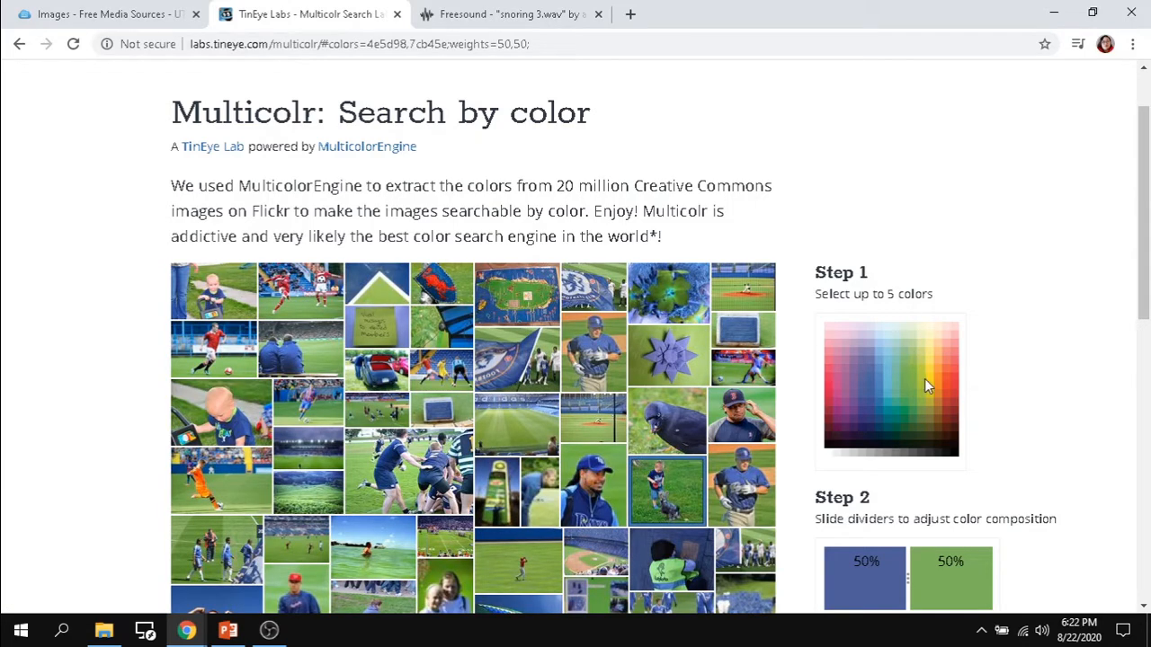
pyautogui.click(931, 381)
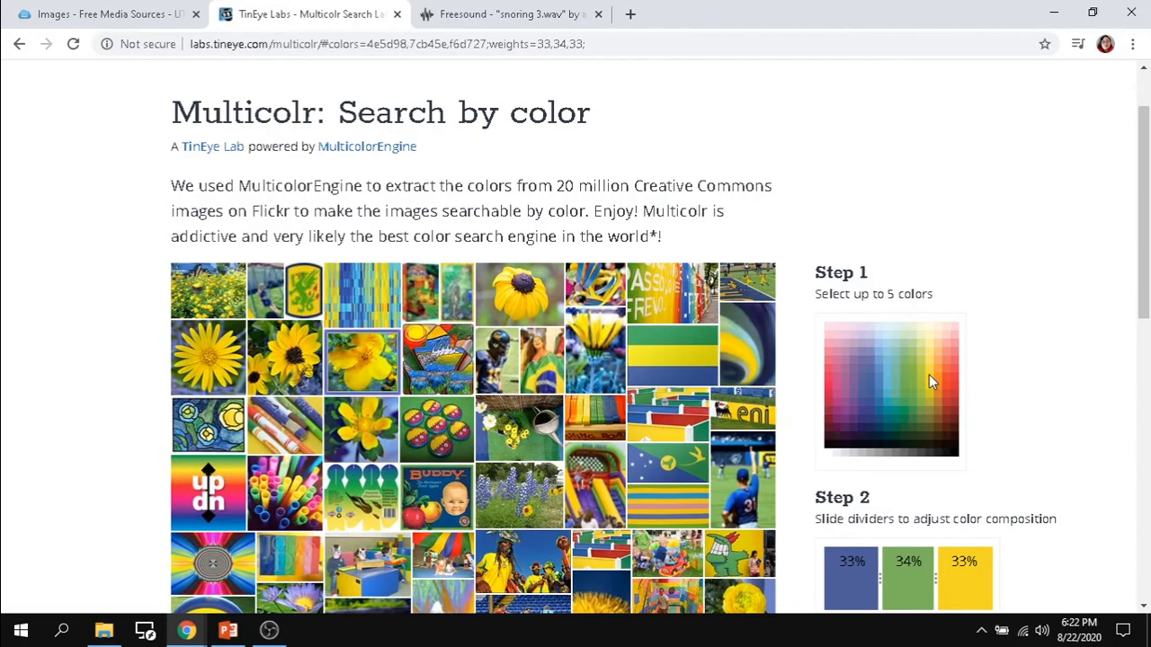
pyautogui.scroll(-3)
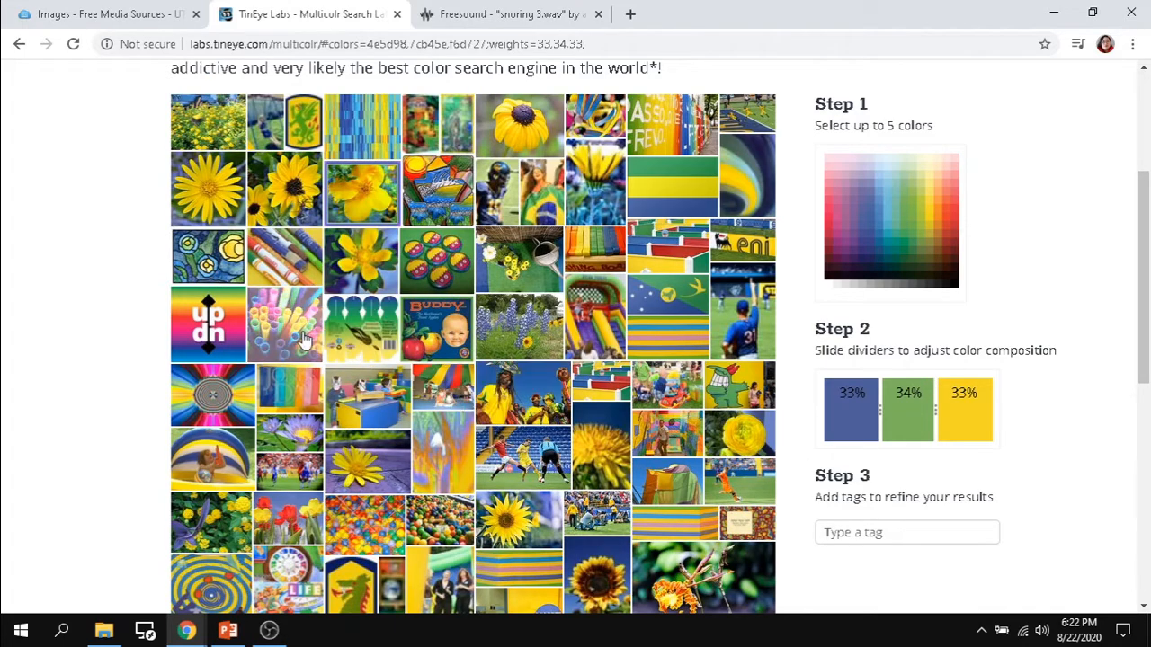
# Step: Pick the colorful straws photo 'Succhia, succhia.' and go to its Flickr page
pyautogui.click(288, 324)
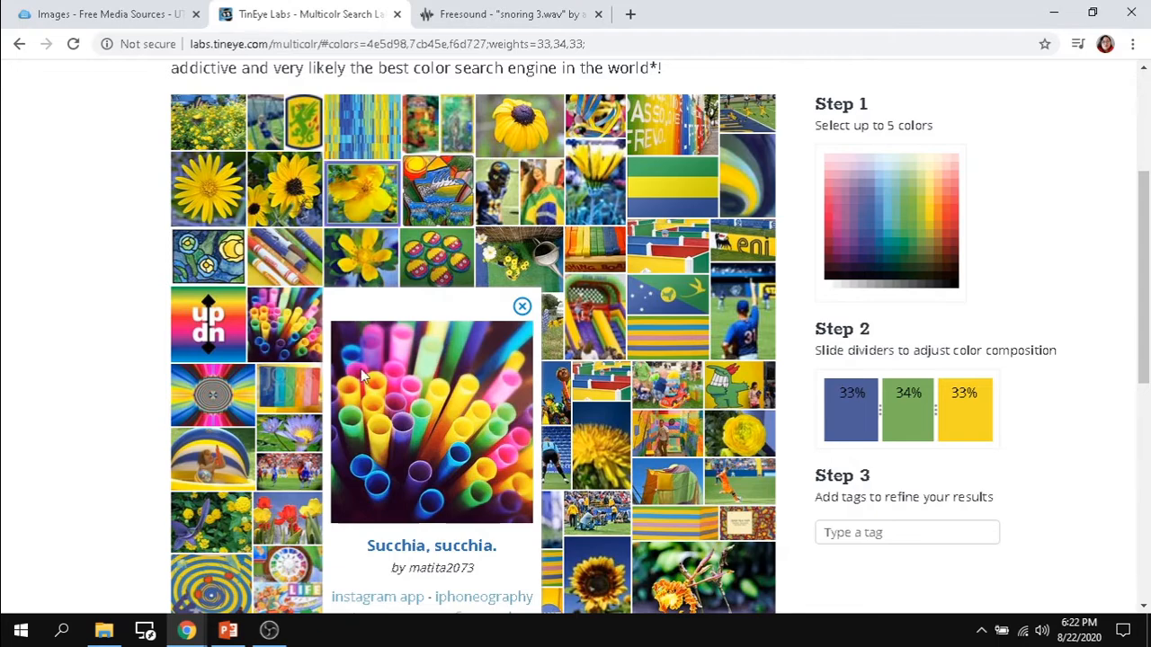
pyautogui.scroll(-3)
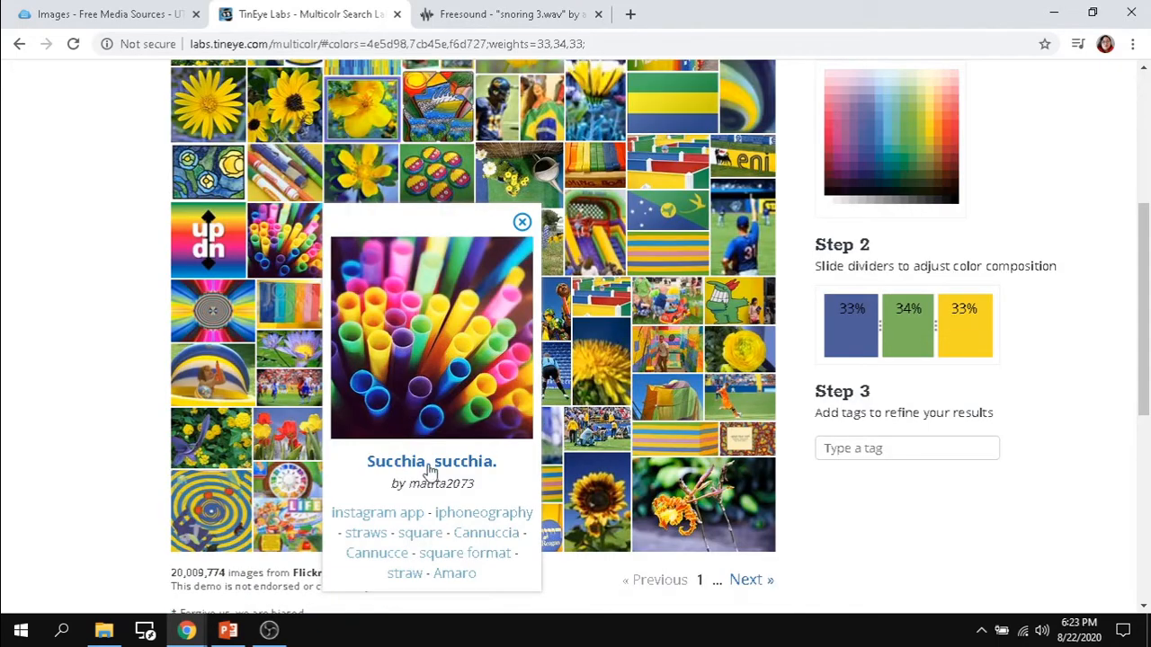
pyautogui.moveTo(482, 424)
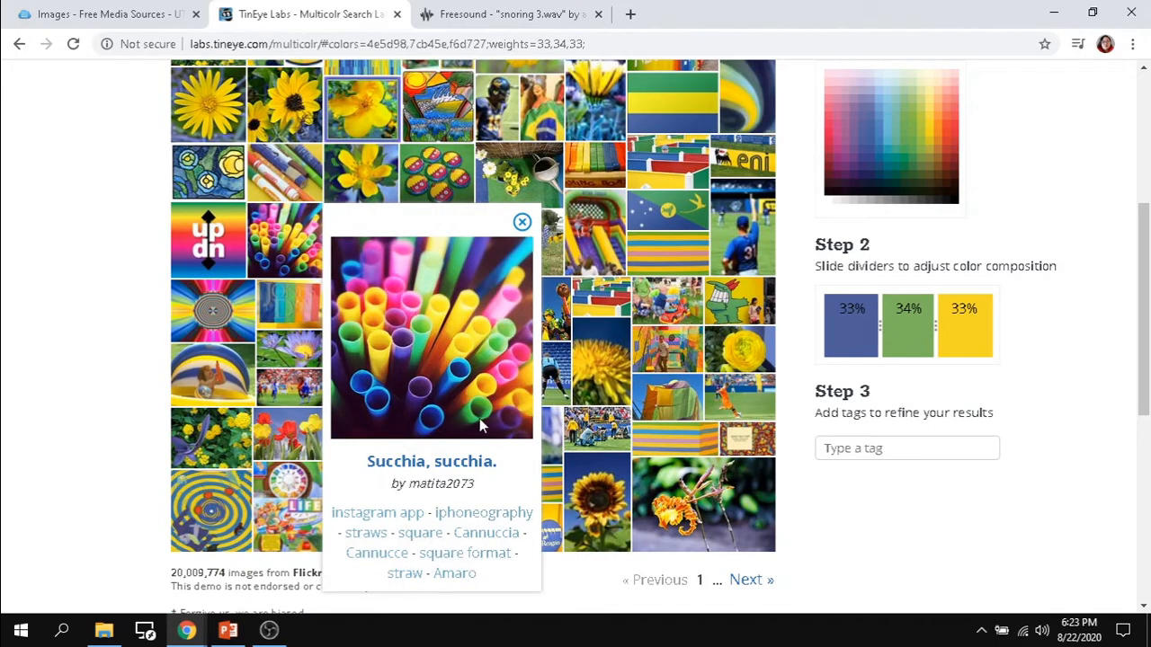
pyautogui.moveTo(431, 460)
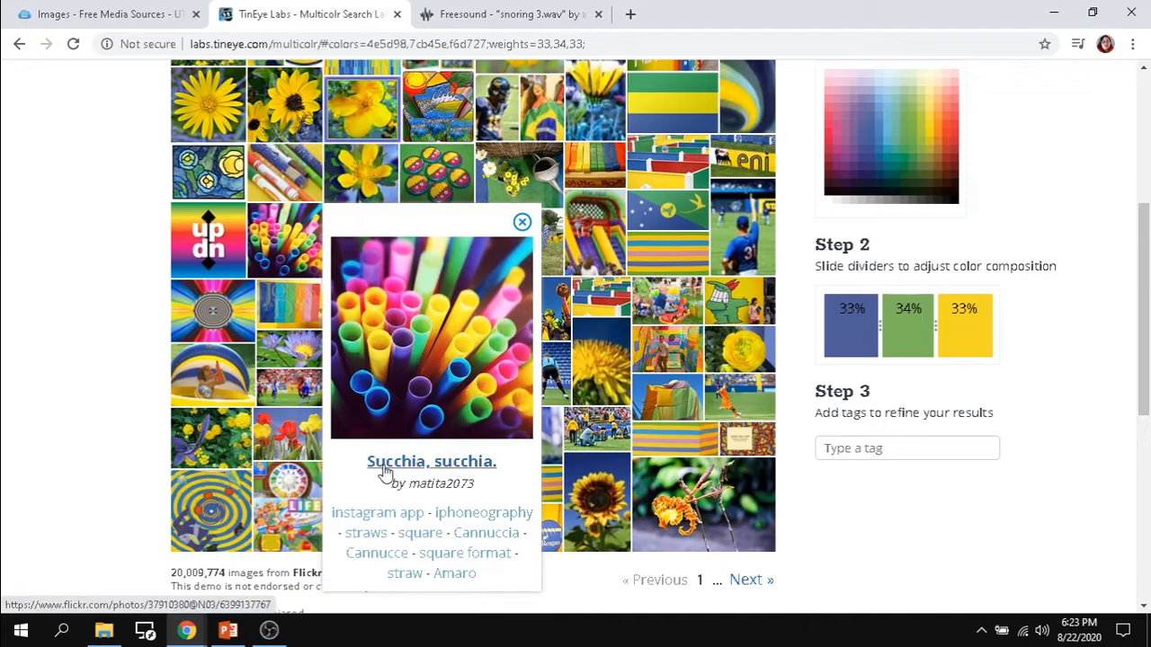
pyautogui.click(431, 461)
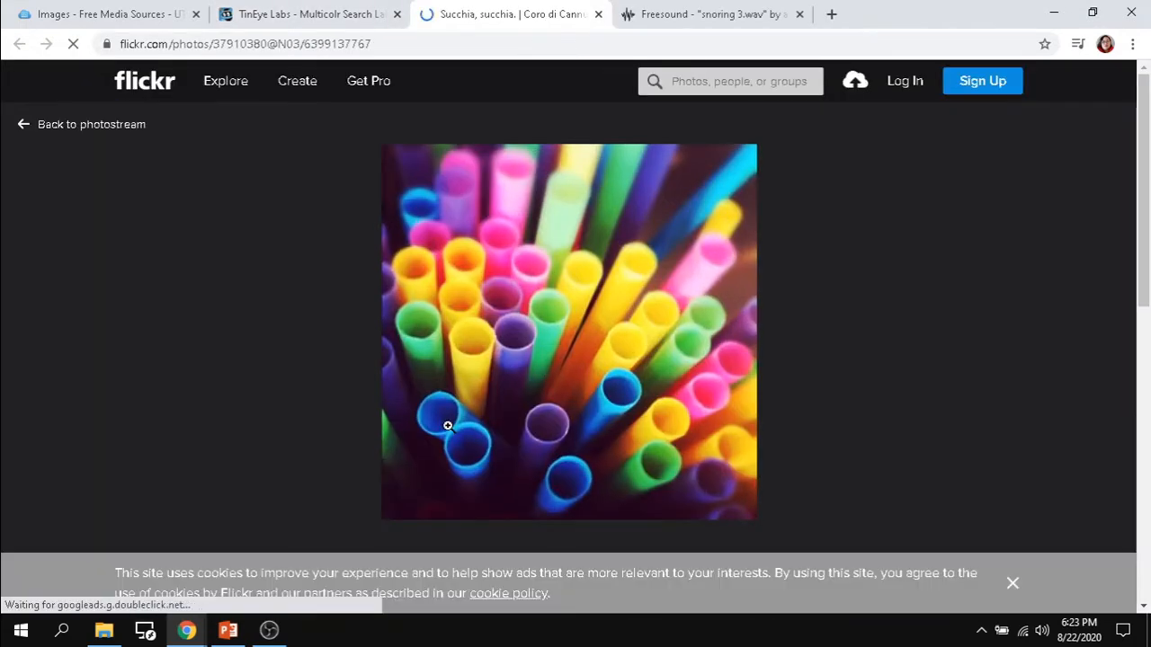
# Step: Review the photo's 'Some rights reserved' license and list its download sizes Square, Small, Medium and Original
pyautogui.scroll(-3)
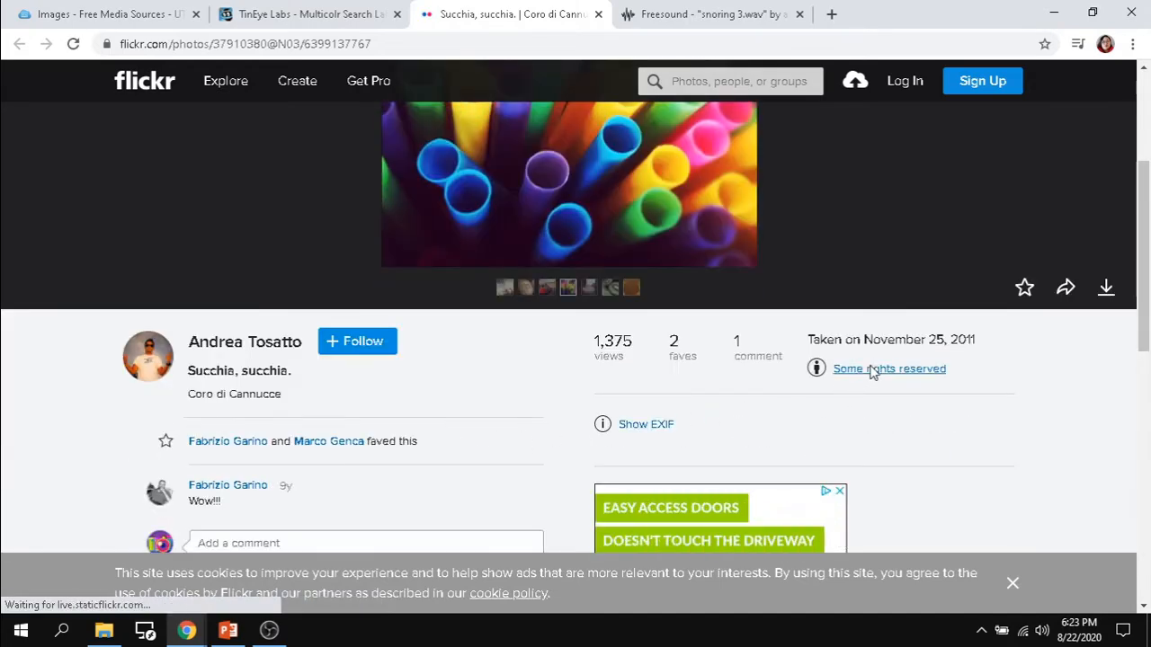
pyautogui.moveTo(888, 369)
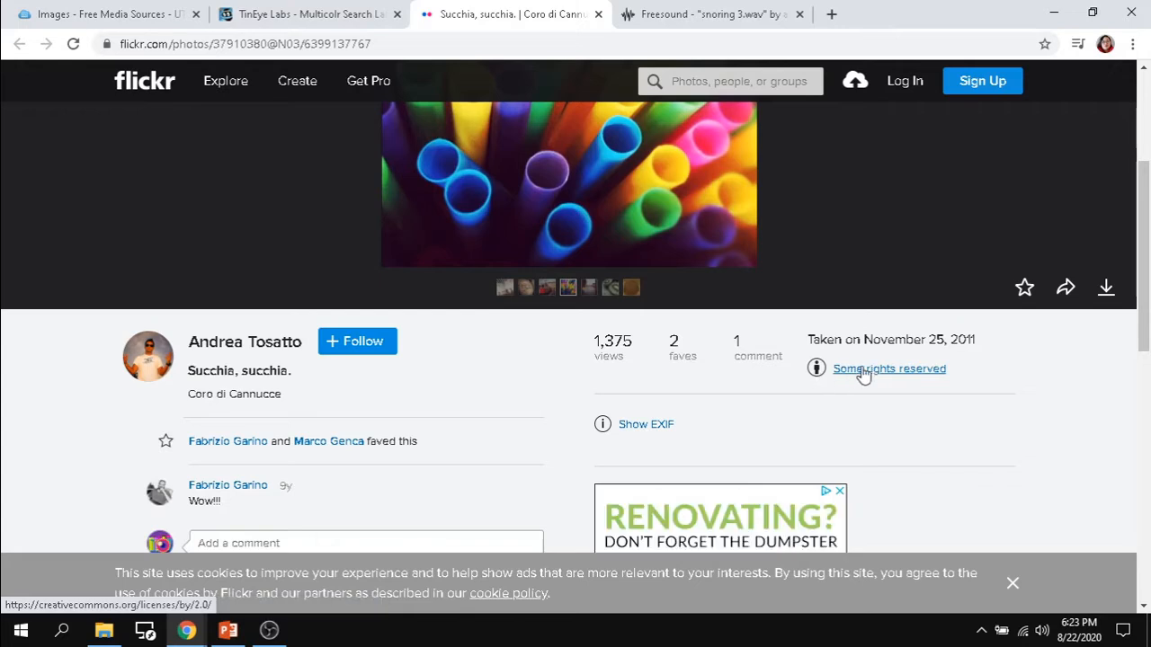
pyautogui.moveTo(244, 342)
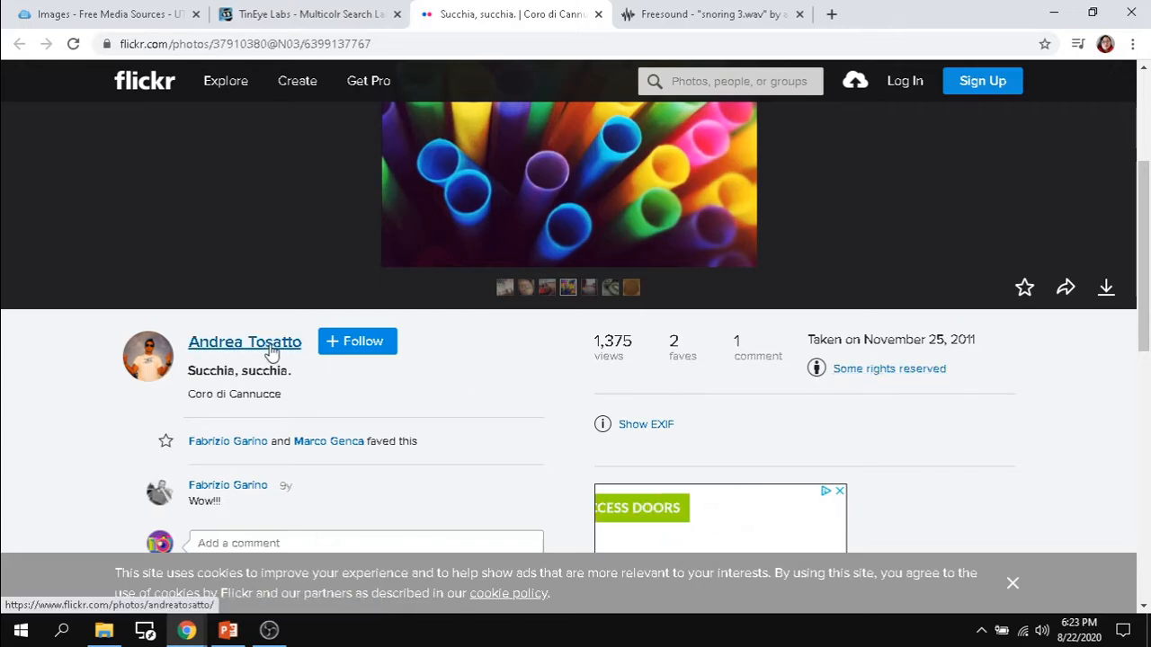
pyautogui.moveTo(1106, 288)
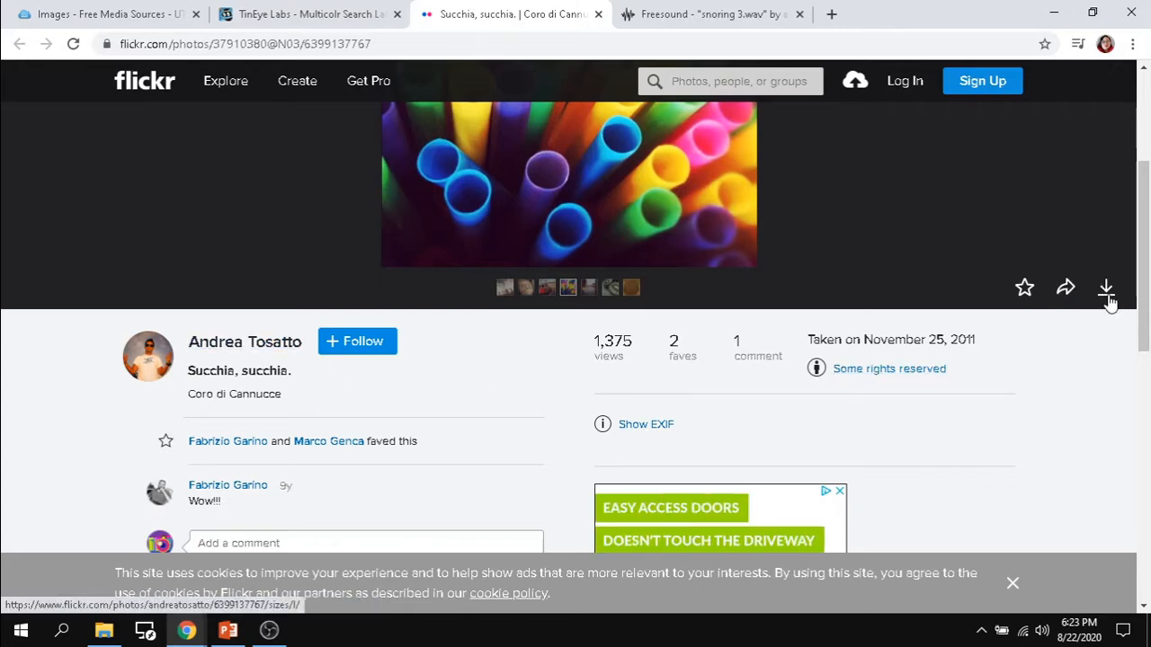
pyautogui.click(1108, 287)
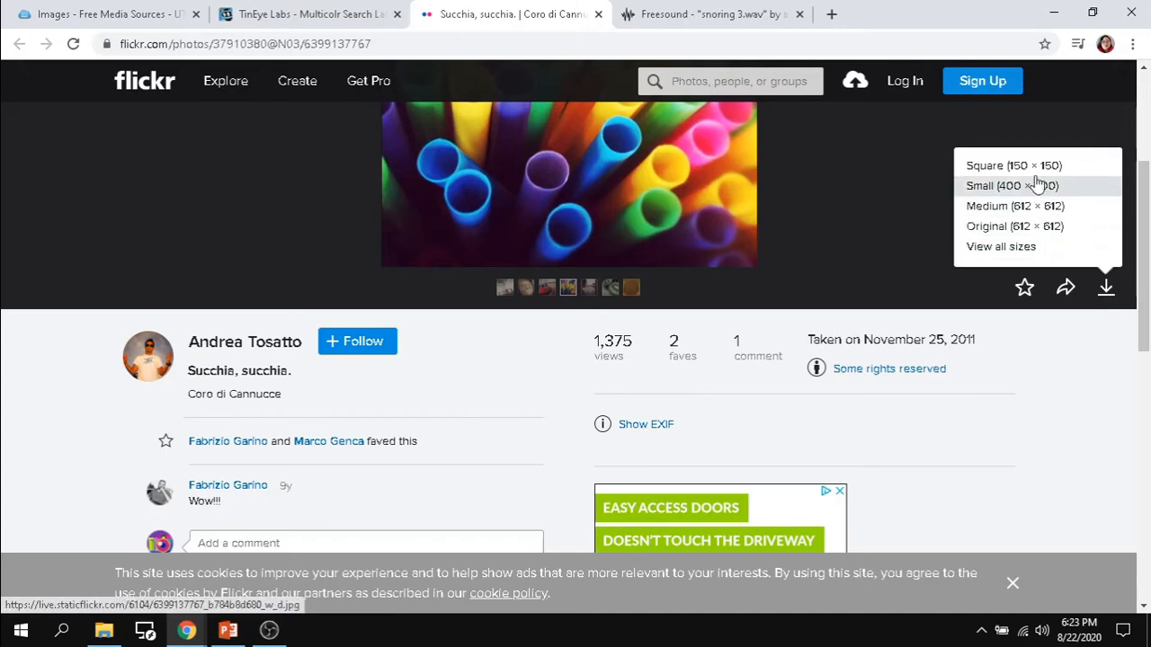
pyautogui.moveTo(1000, 246)
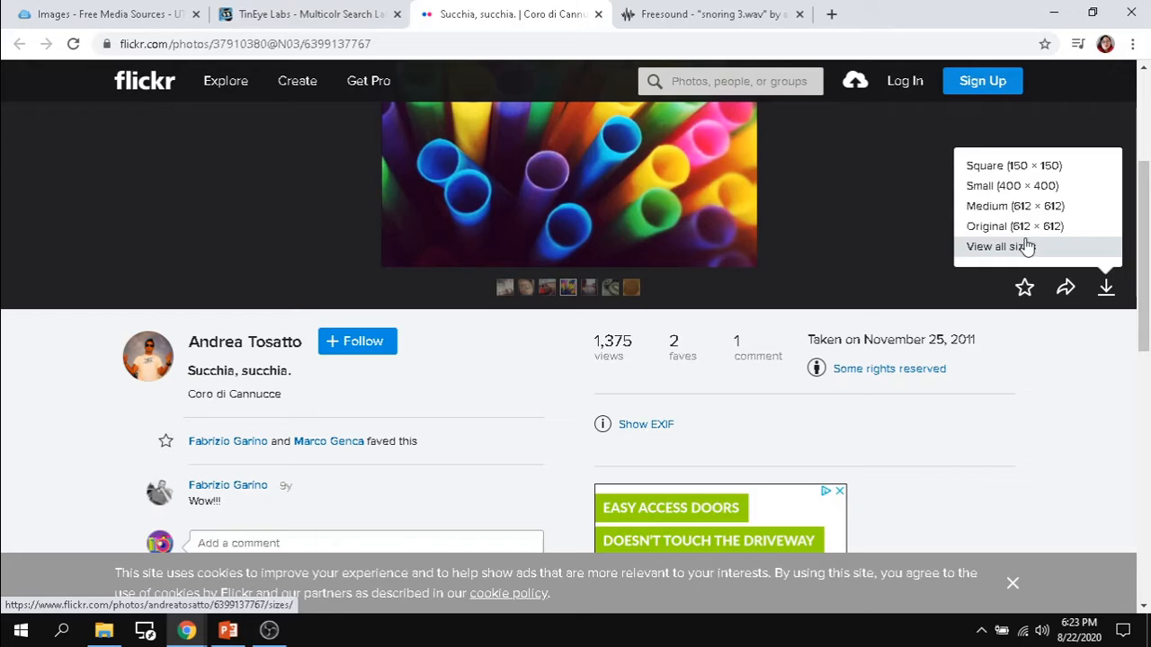
pyautogui.moveTo(1111, 280)
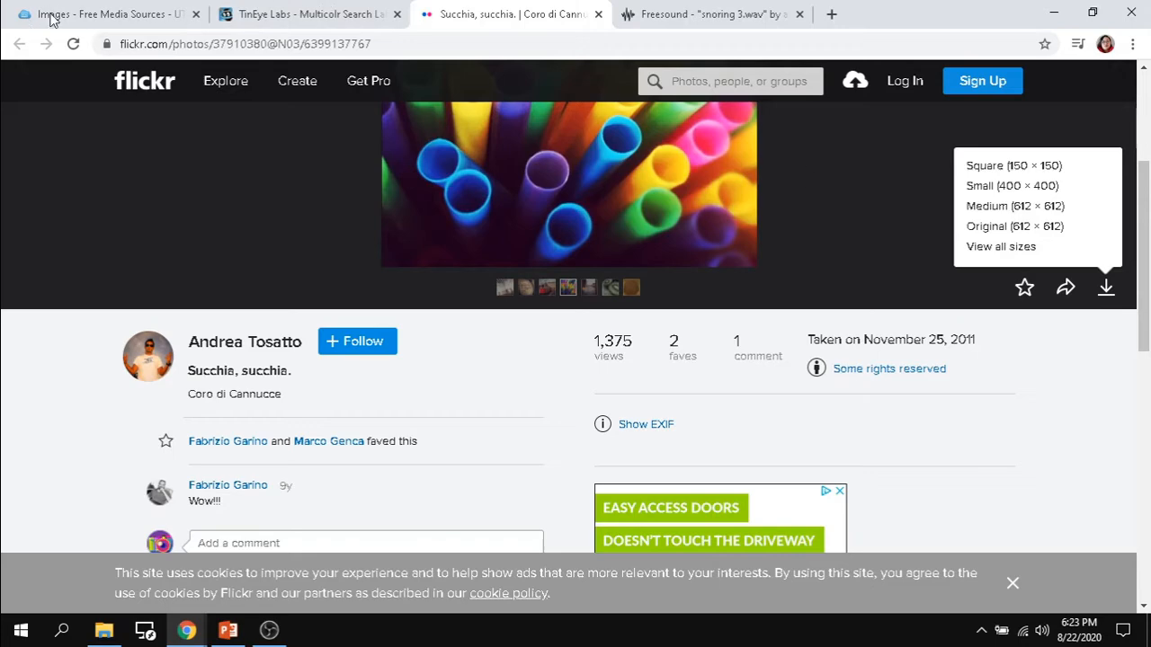
# Step: Return to the guide's Images page and review the Images from Museums & Collections source list
pyautogui.click(99, 14)
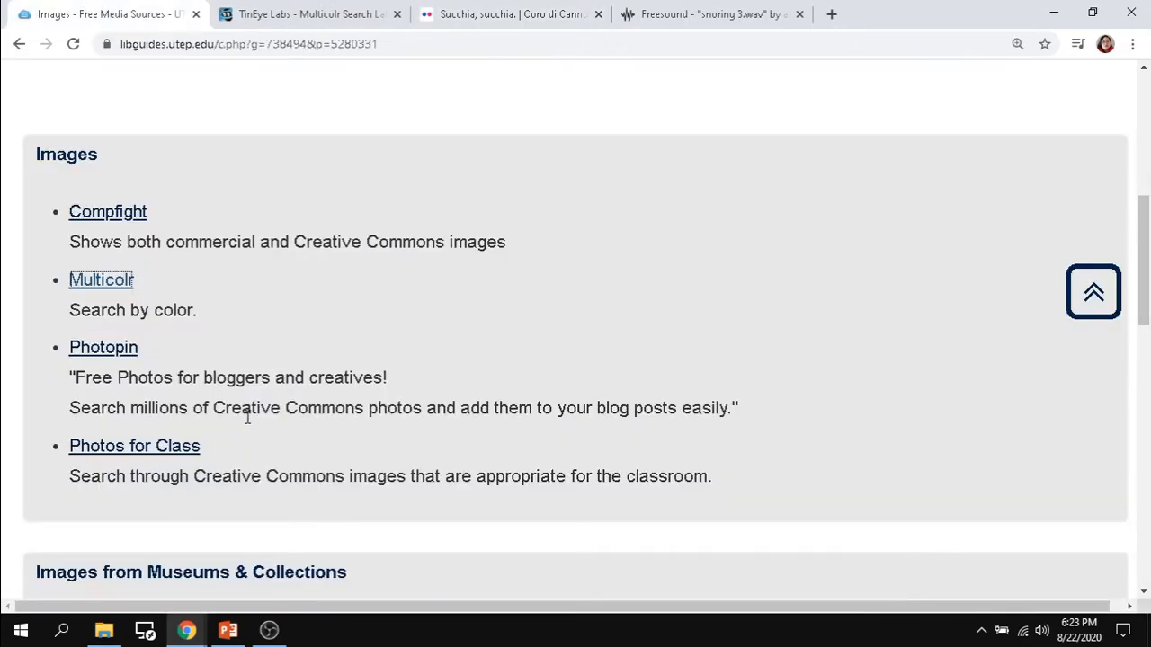
pyautogui.scroll(-3)
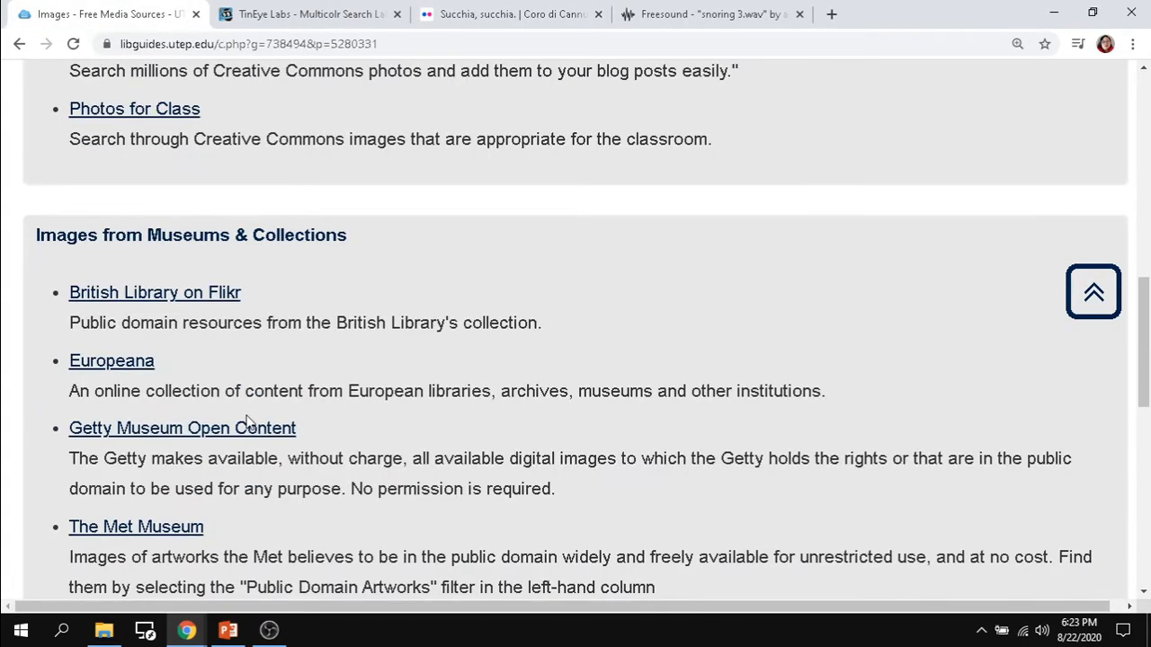
pyautogui.scroll(-3)
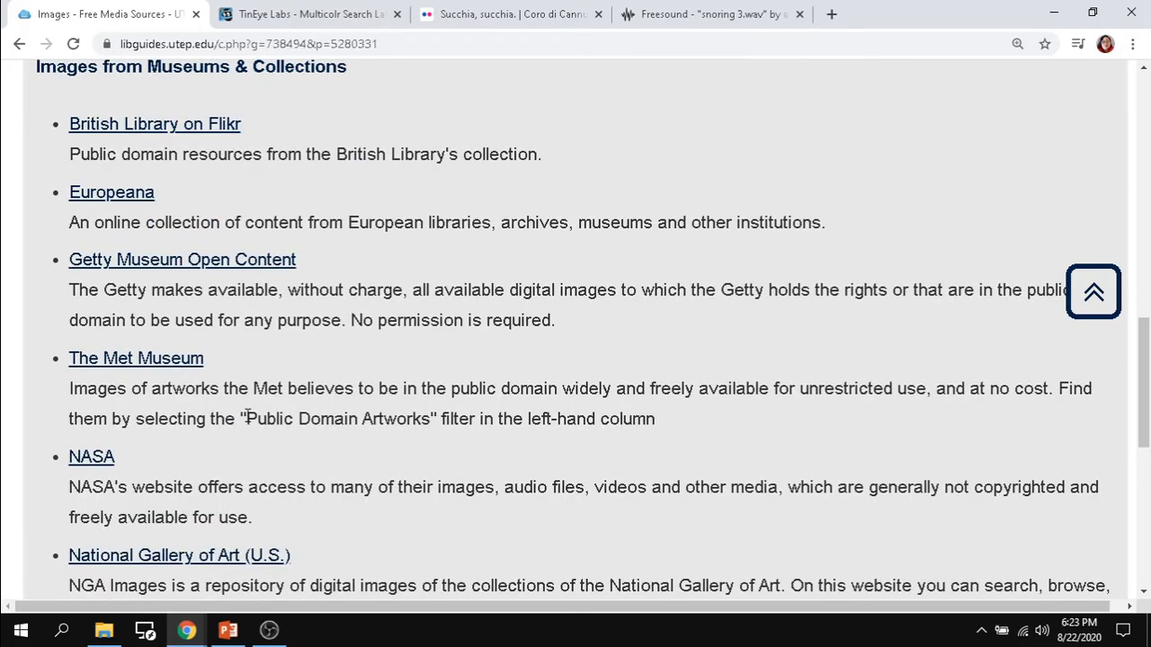
pyautogui.scroll(-3)
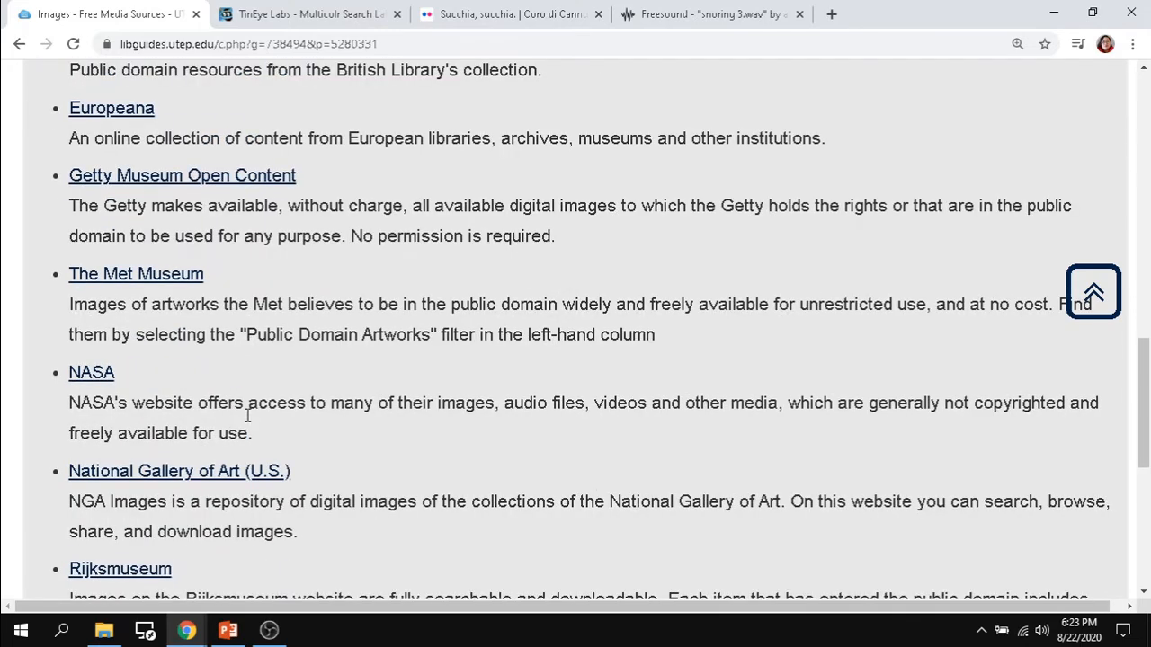
pyautogui.scroll(-3)
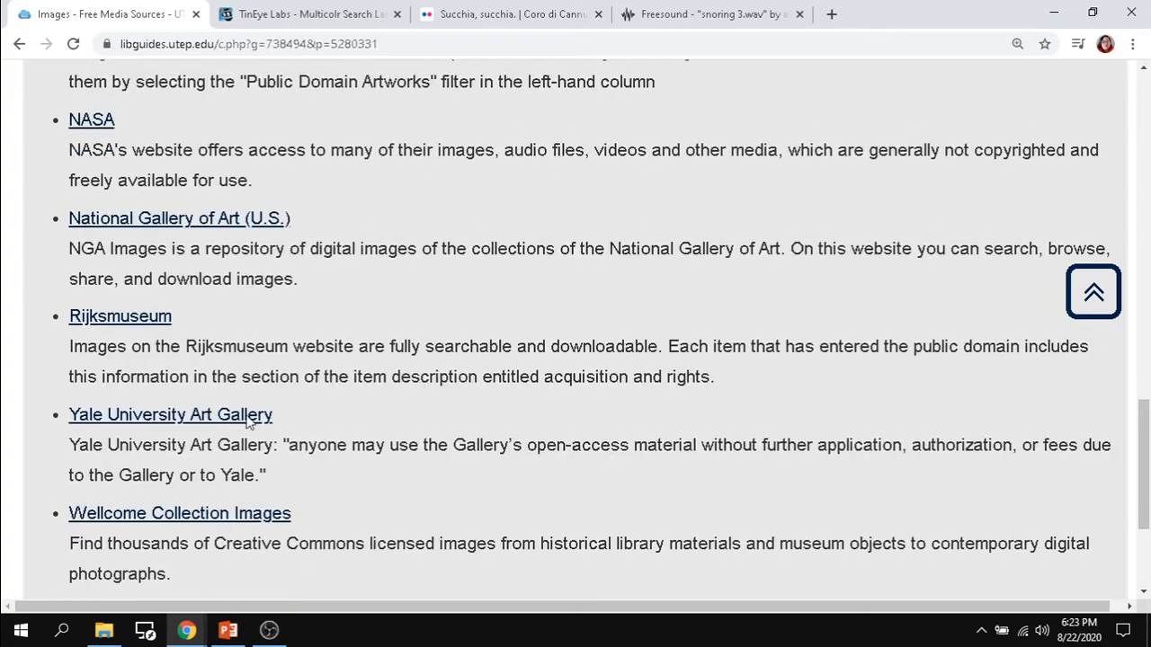
pyautogui.scroll(3)
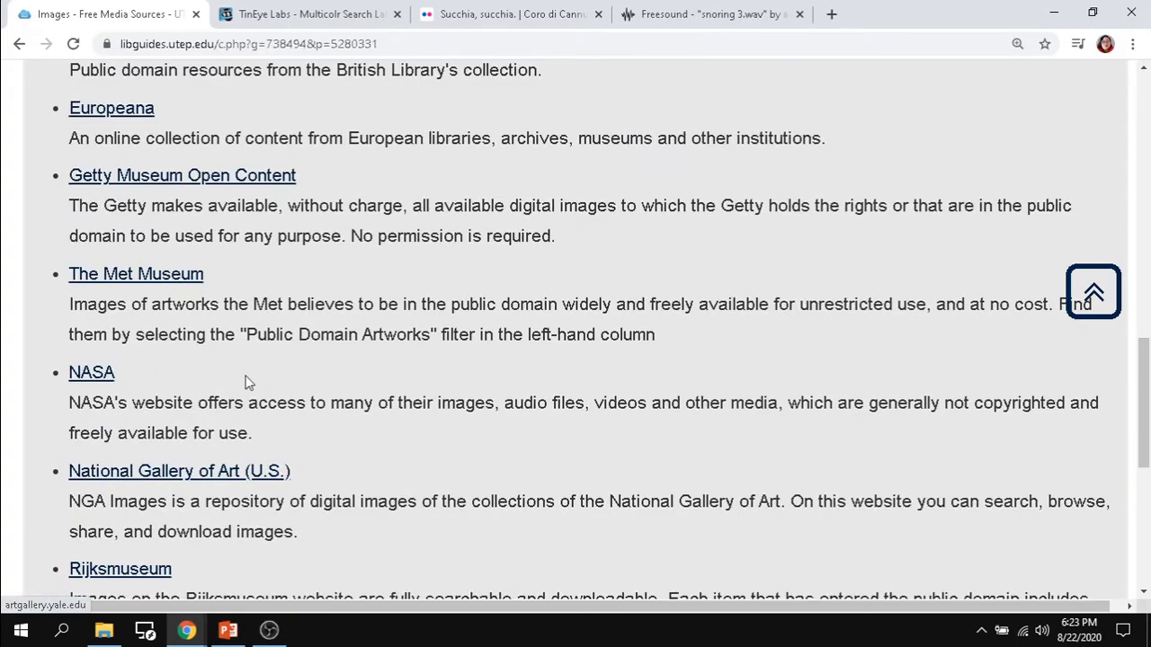
pyautogui.scroll(3)
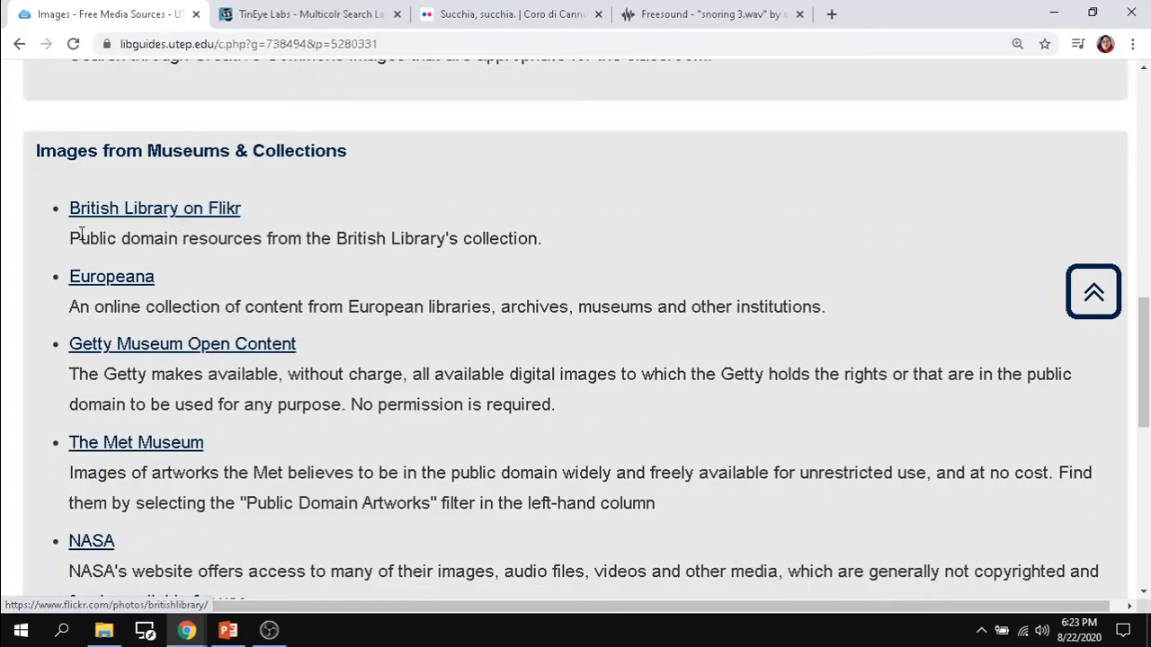
pyautogui.moveTo(155, 209)
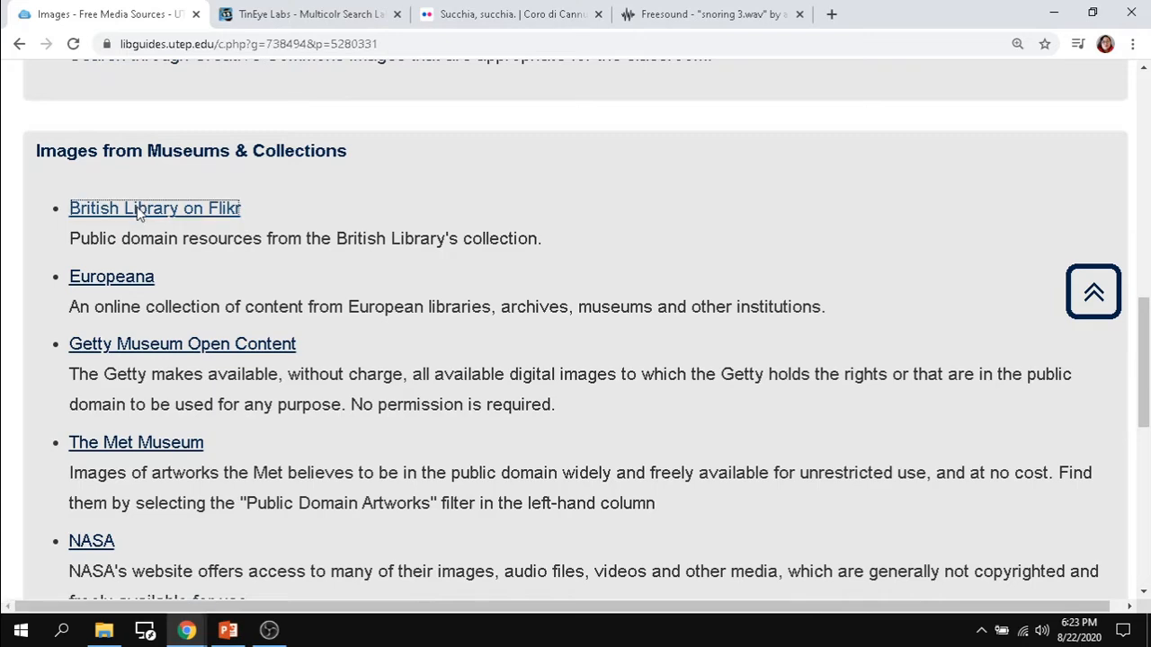
# Step: Open the British Library collection on Flickr and start a search from its page
pyautogui.click(155, 208)
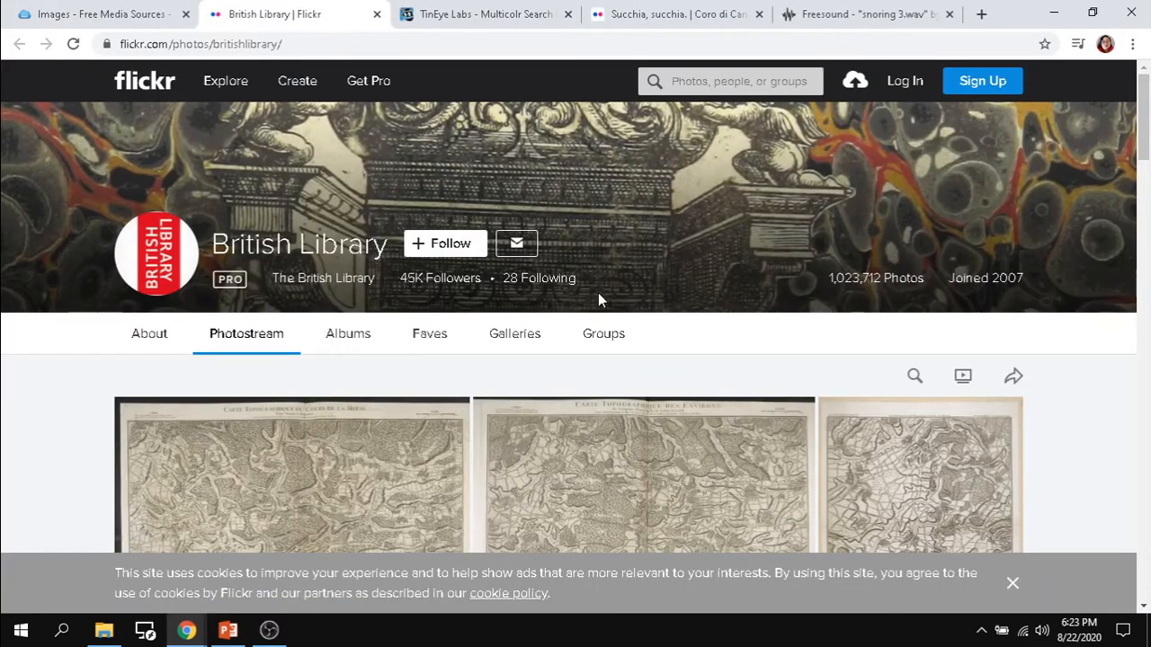
pyautogui.click(701, 81)
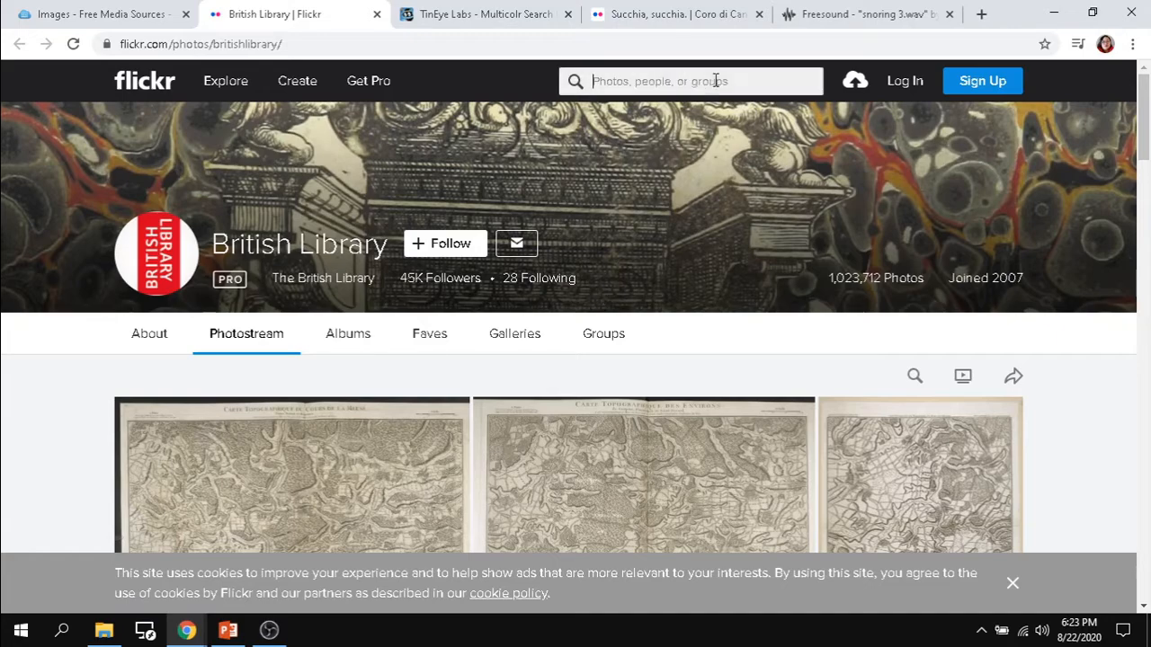
pyautogui.click(669, 81)
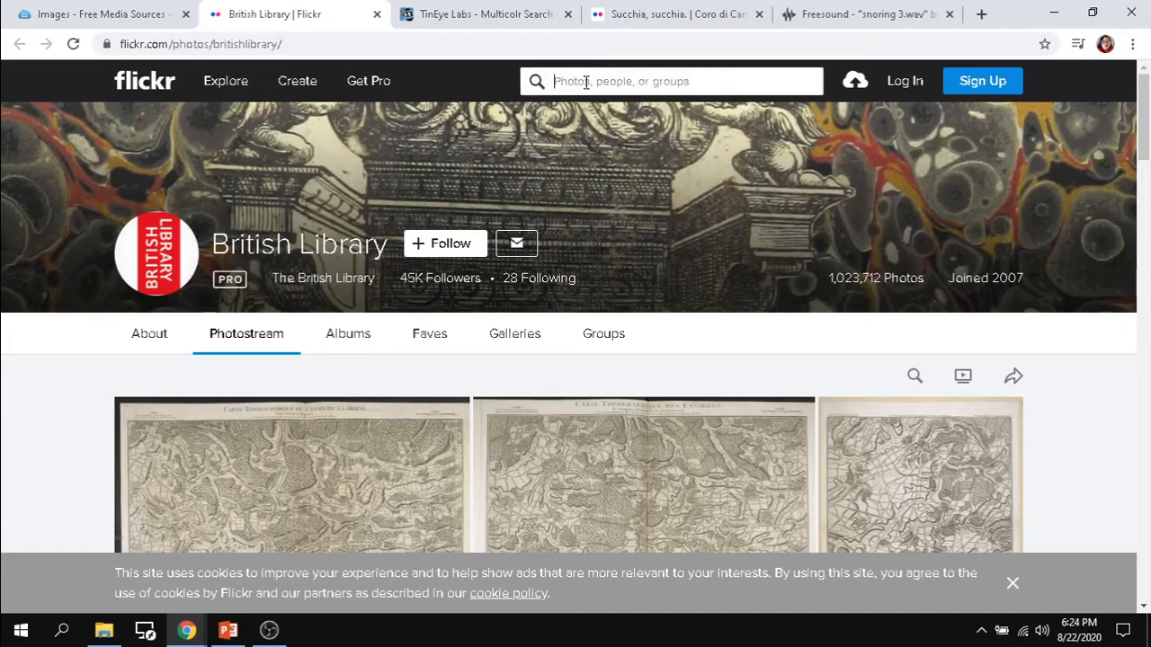
pyautogui.scroll(-3)
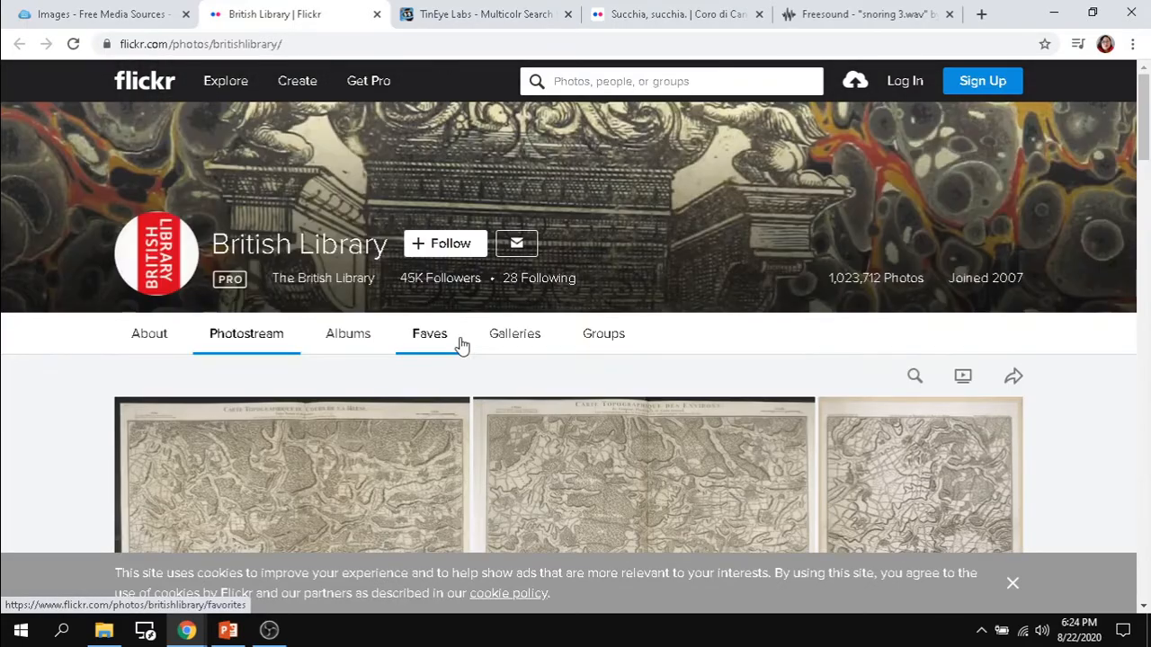
pyautogui.moveTo(428, 333)
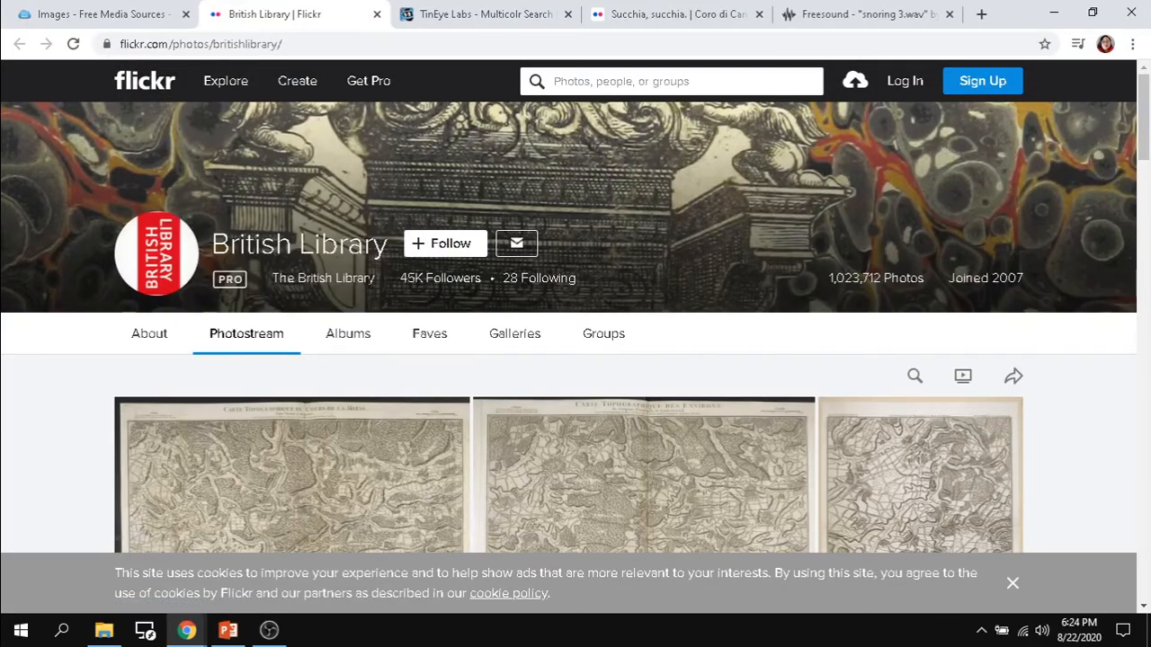
pyautogui.moveTo(943, 341)
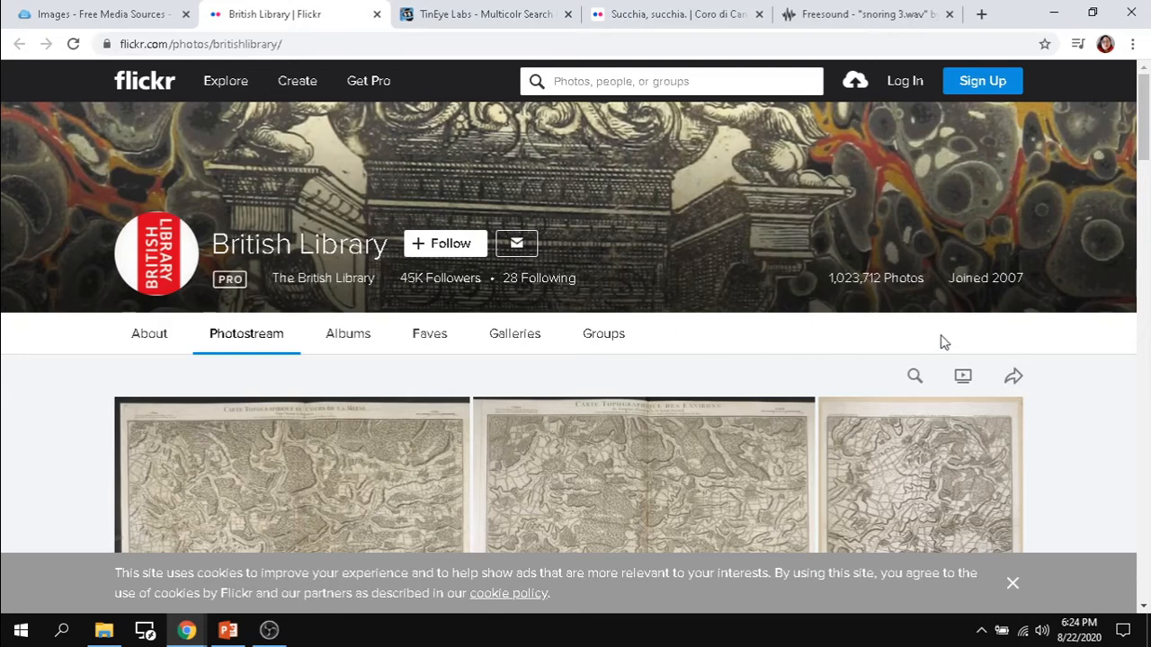
pyautogui.moveTo(818, 302)
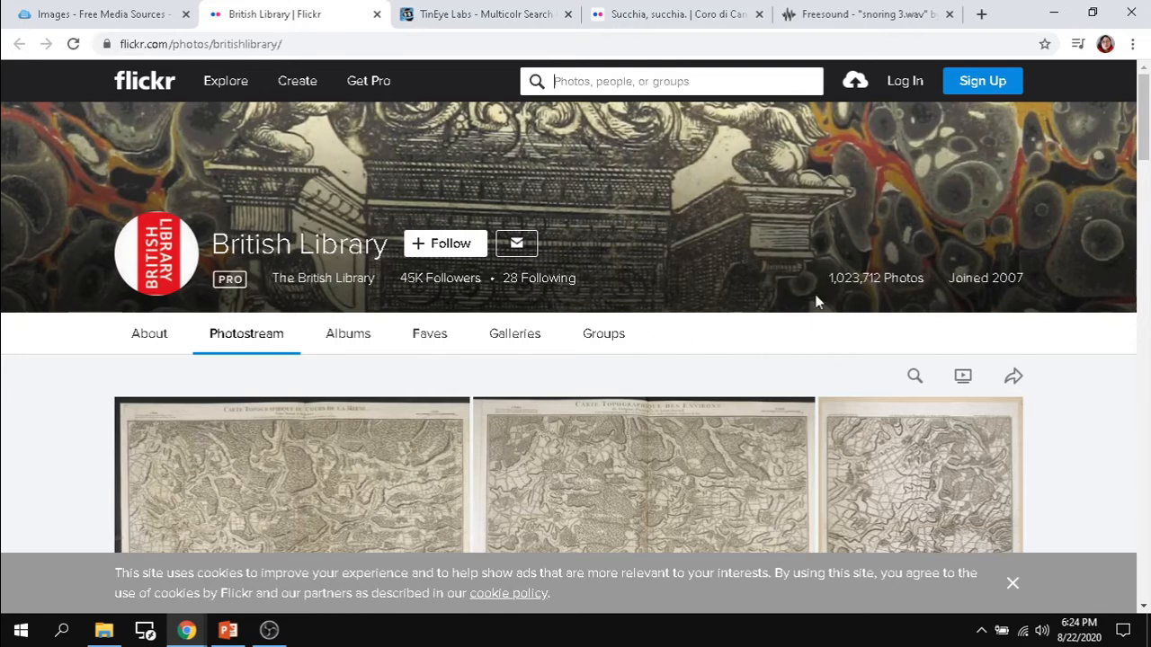
pyautogui.moveTo(913, 375)
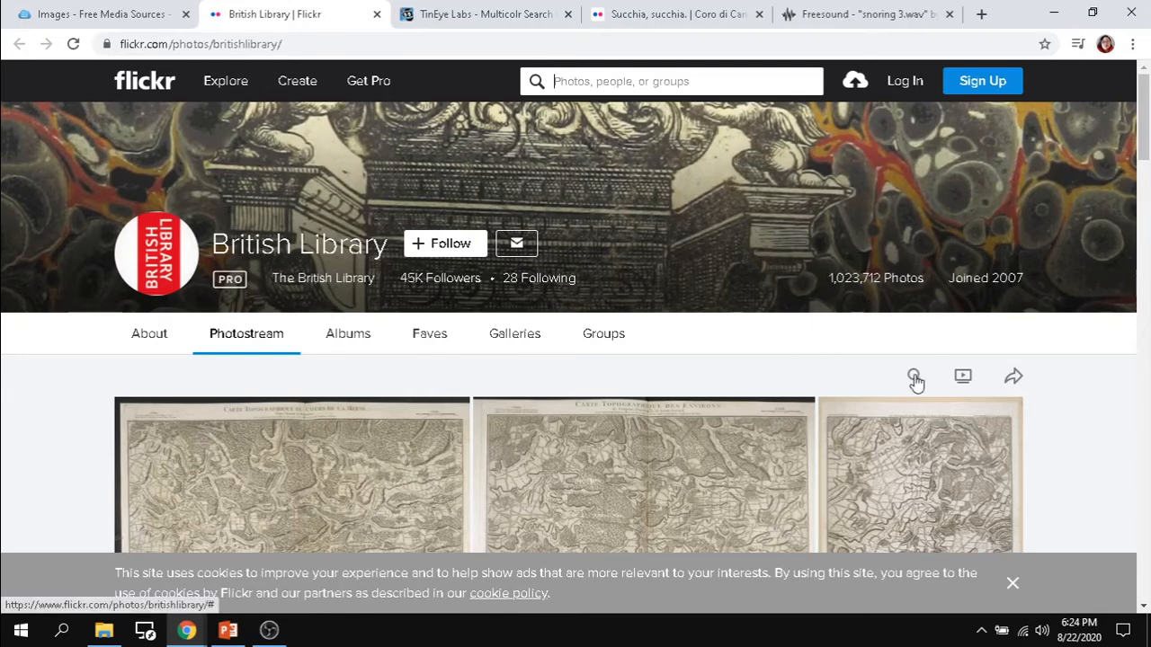
pyautogui.moveTo(914, 376)
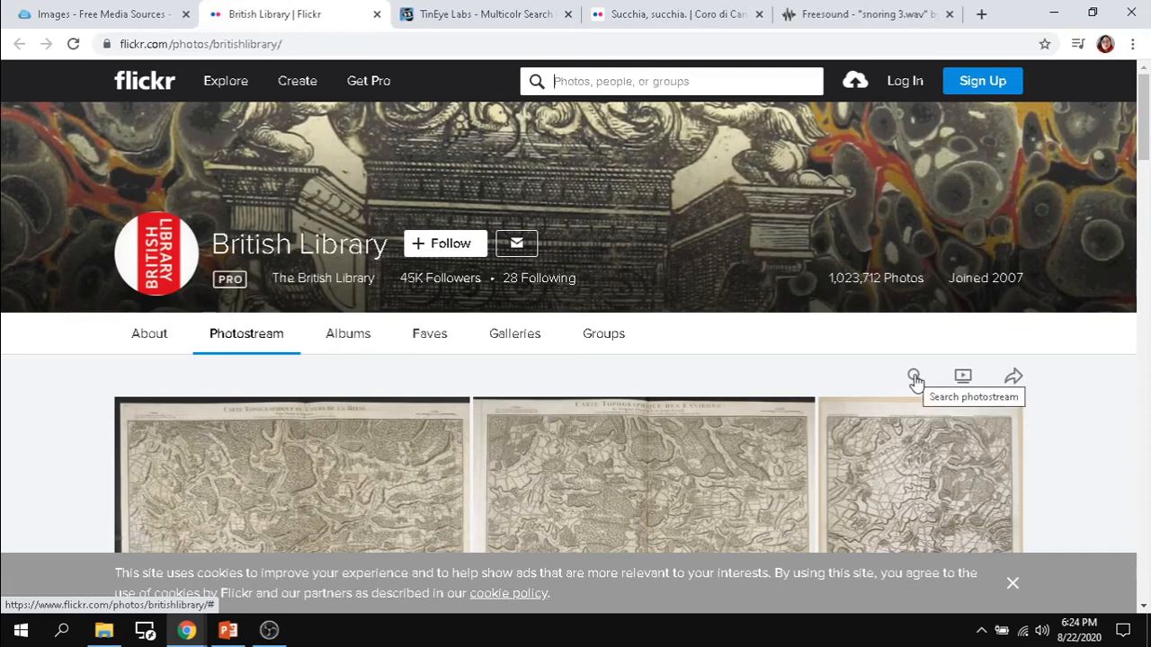
# Step: Limit the search to the British Library photostream and browse its digitised maps and illustrations
pyautogui.click(913, 376)
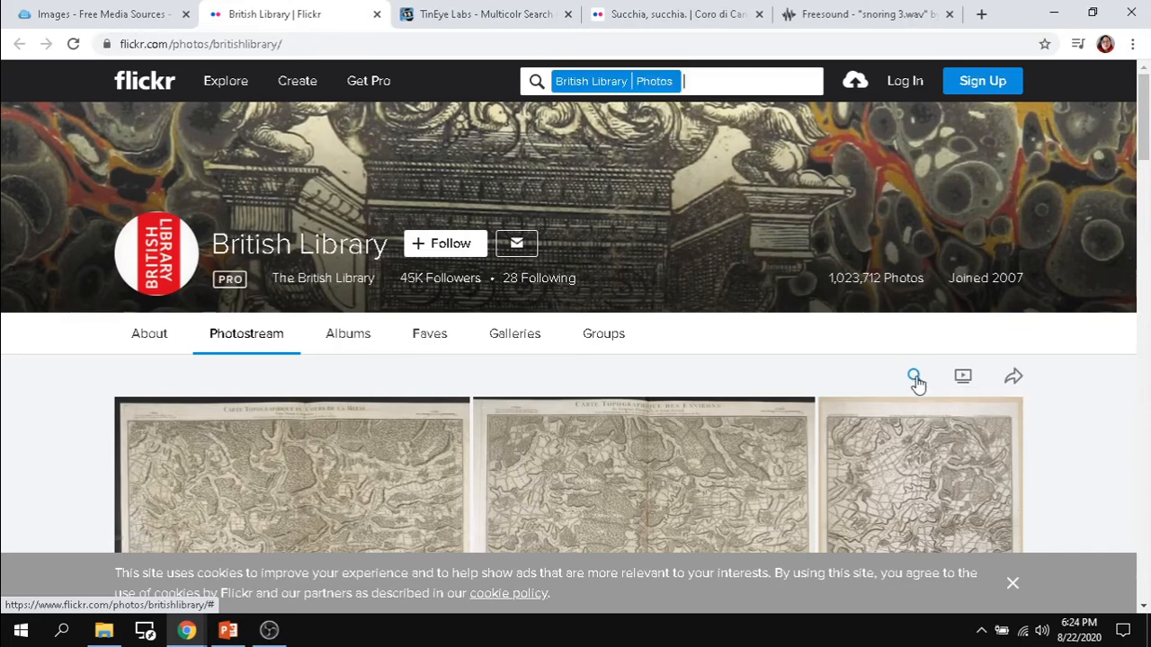
pyautogui.moveTo(674, 112)
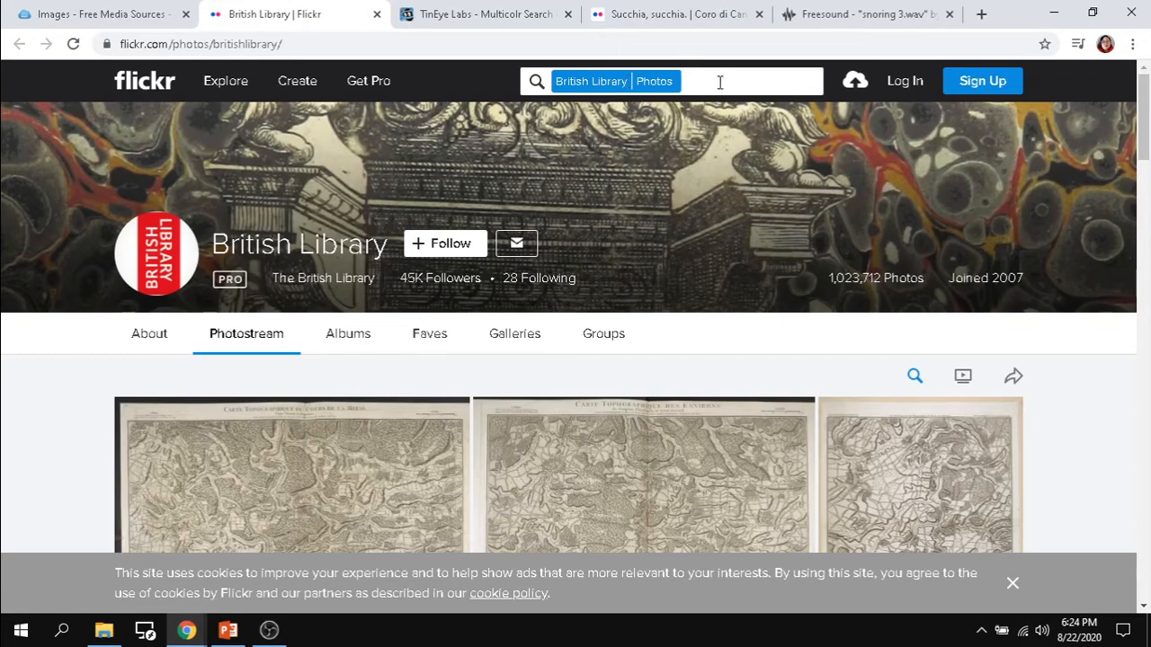
pyautogui.scroll(-3)
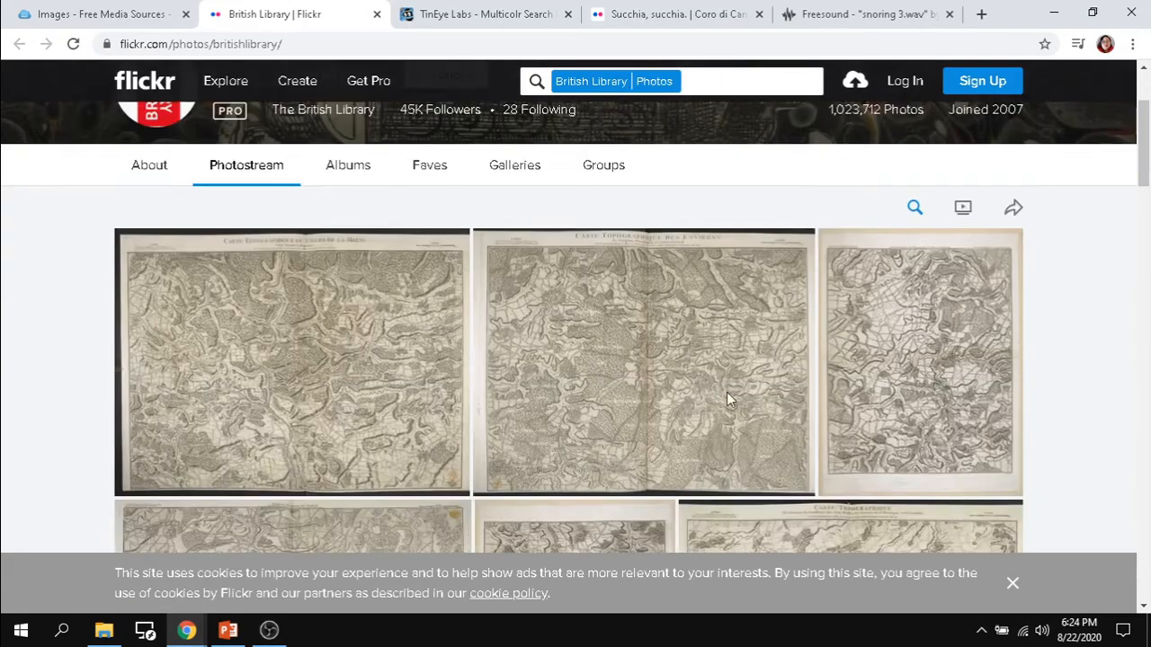
pyautogui.scroll(-3)
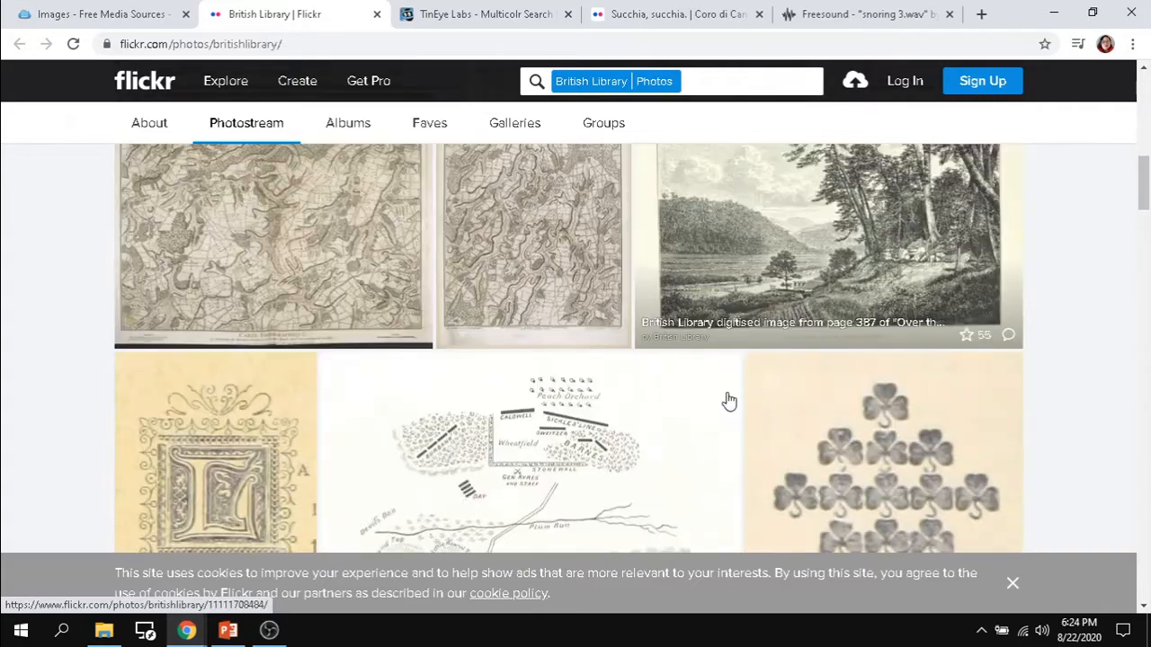
pyautogui.scroll(-3)
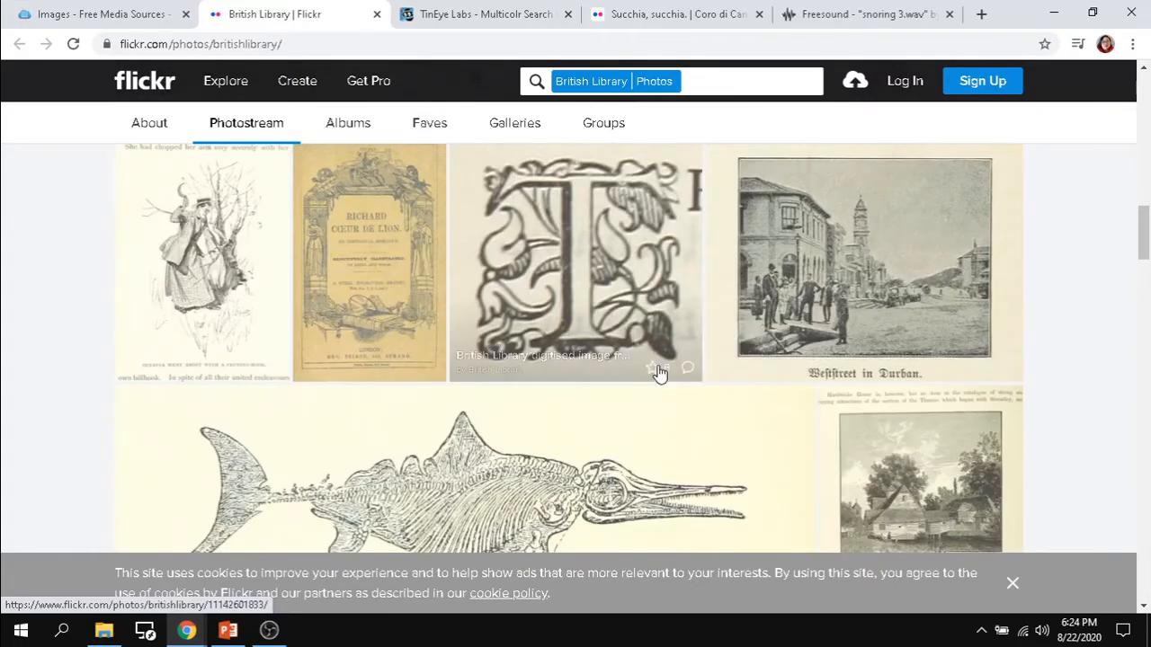
pyautogui.moveTo(349, 255)
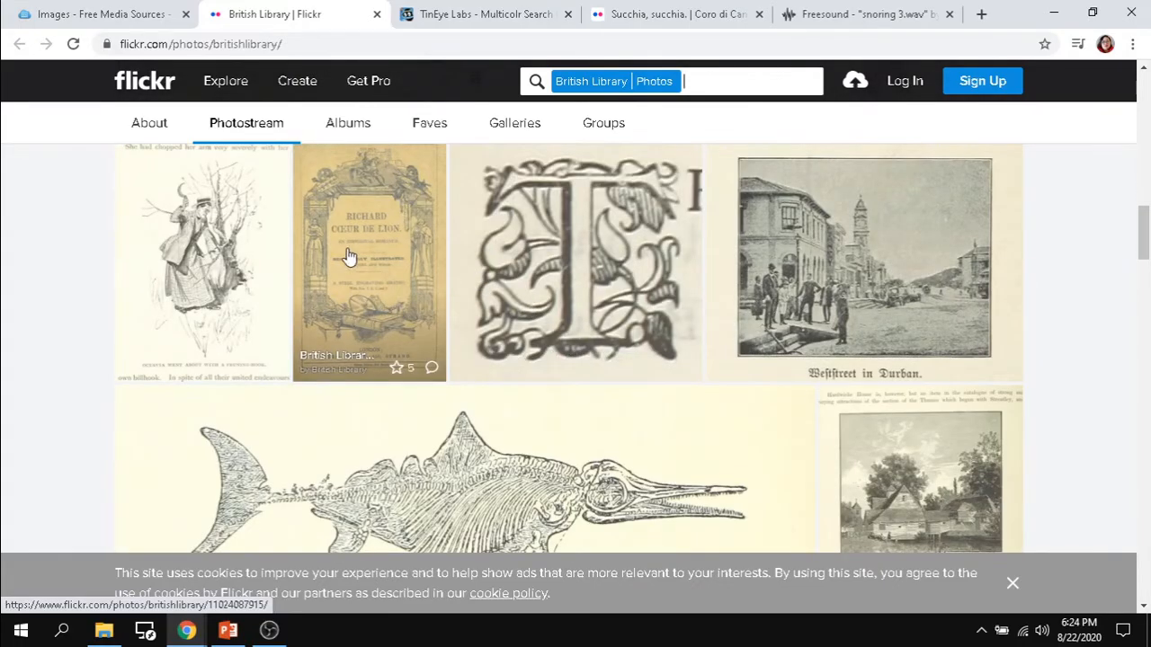
# Step: Examine the Richard Coeur de Lion book cover up close and list its download size options
pyautogui.click(350, 255)
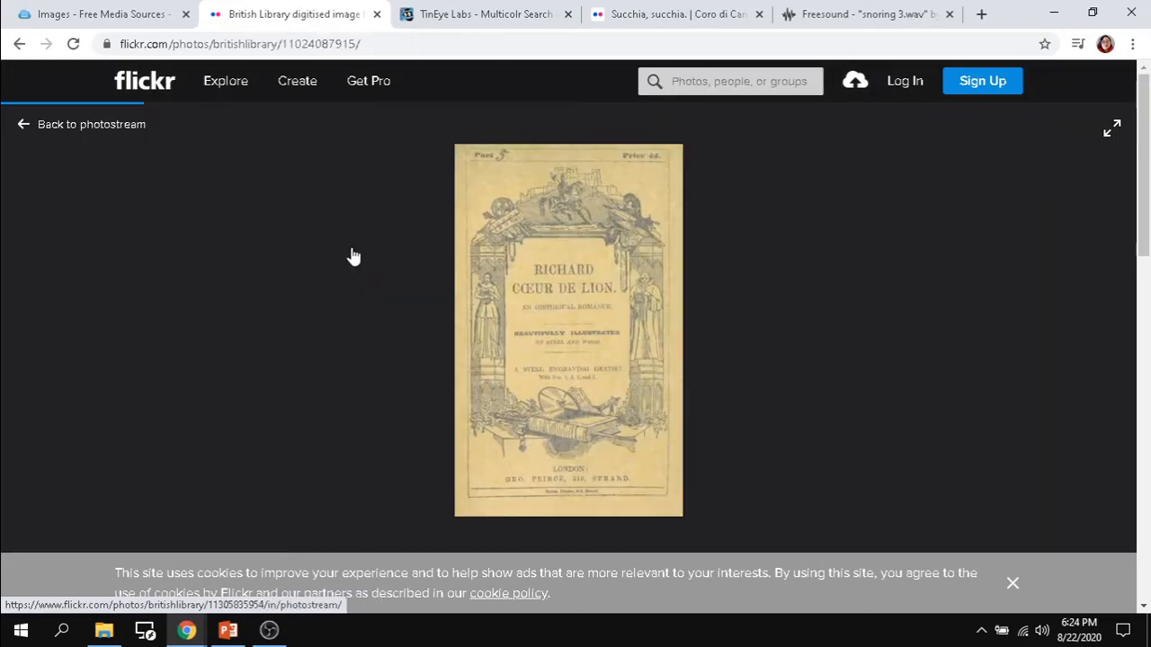
pyautogui.moveTo(515, 212)
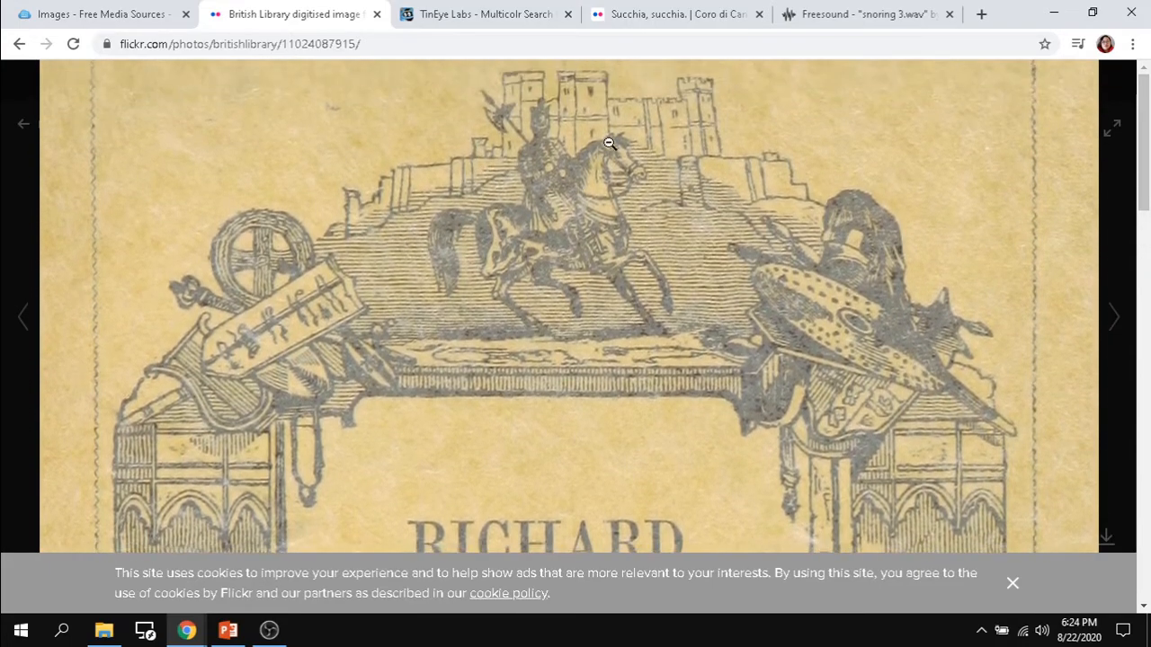
pyautogui.scroll(-3)
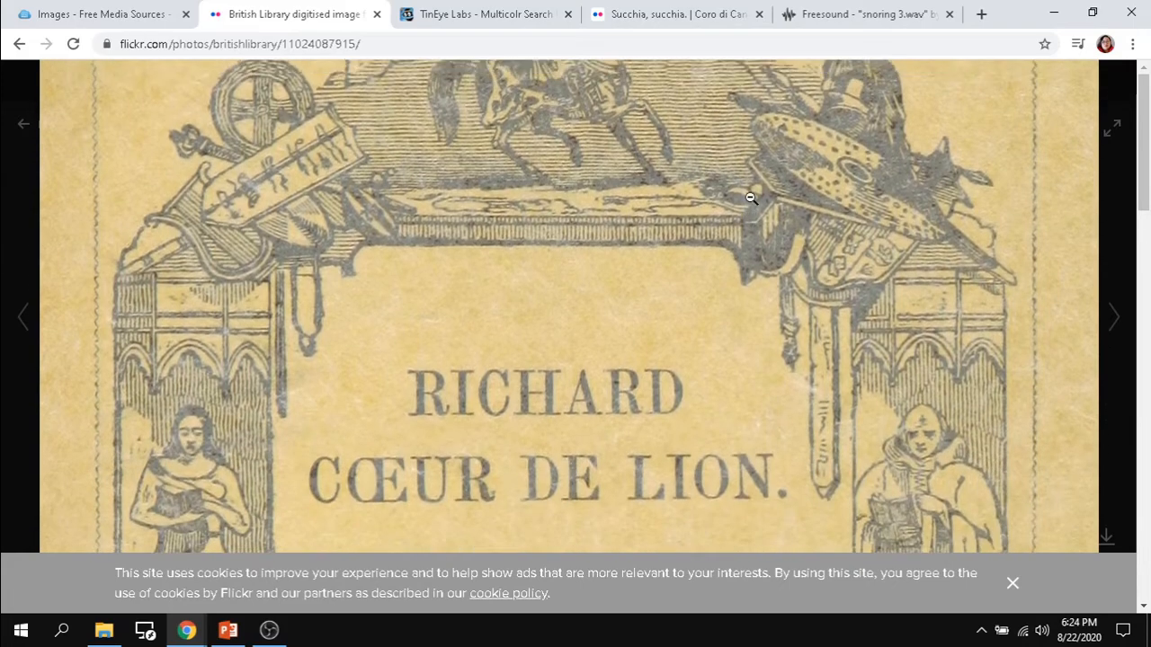
pyautogui.scroll(-3)
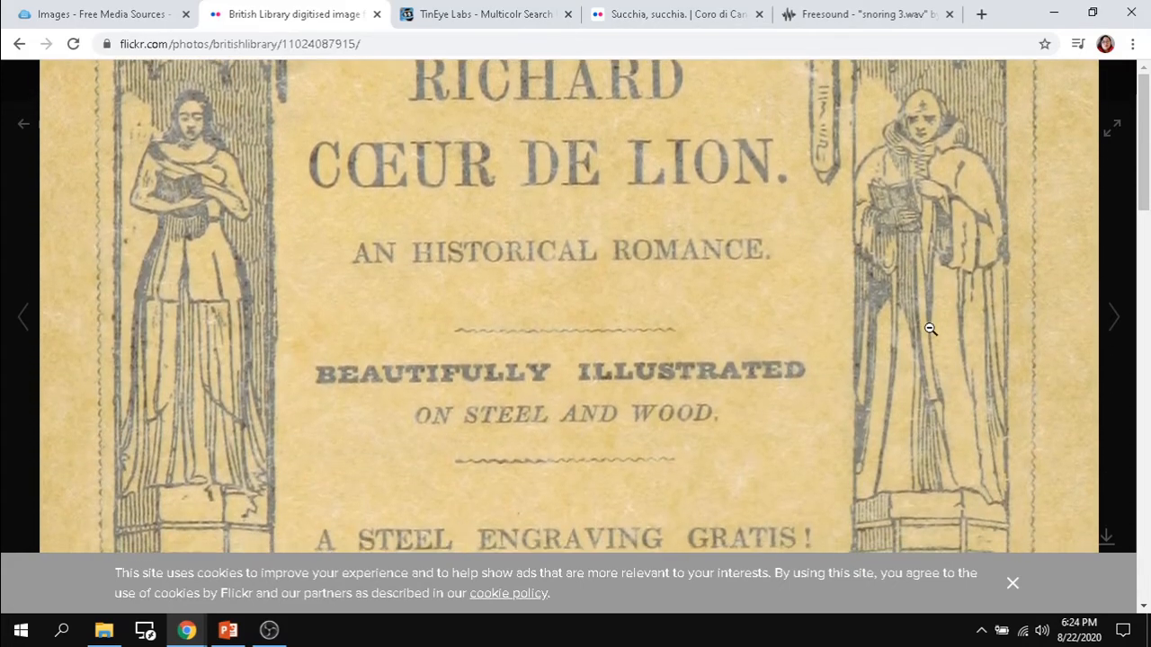
pyautogui.scroll(-3)
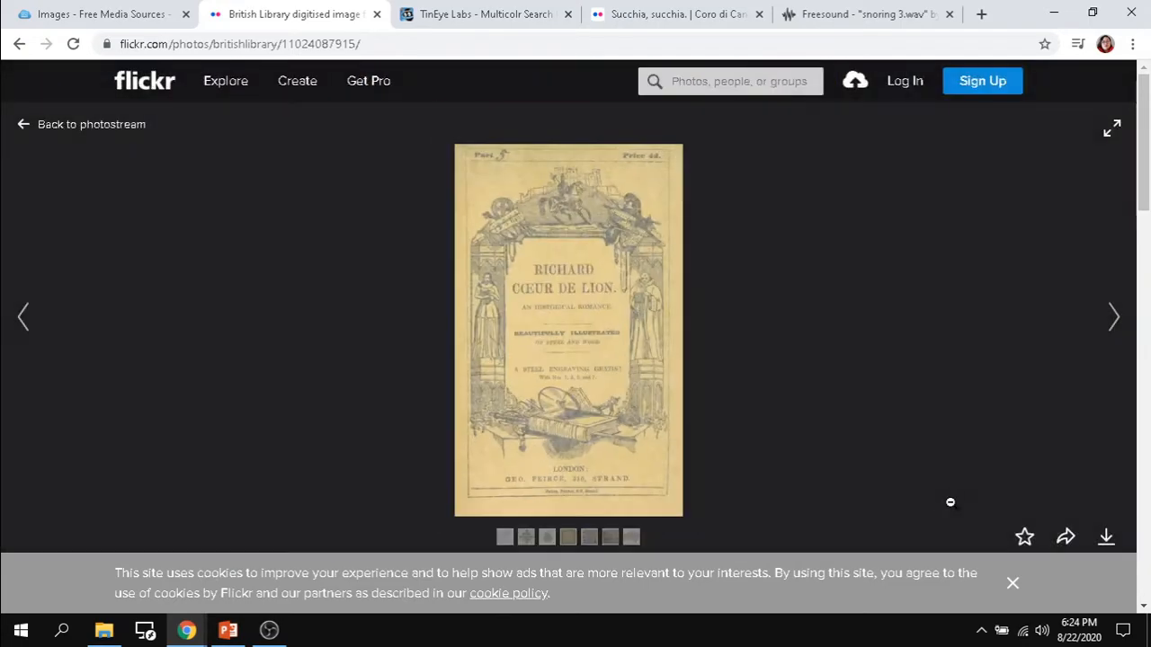
pyautogui.moveTo(1105, 539)
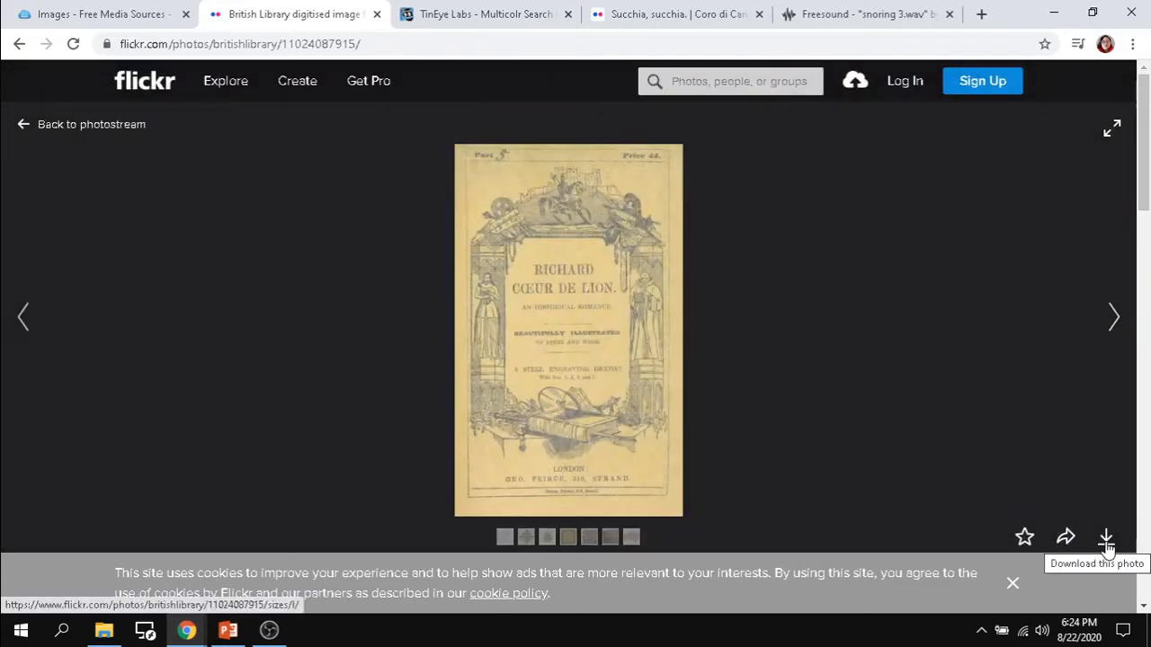
pyautogui.click(1106, 537)
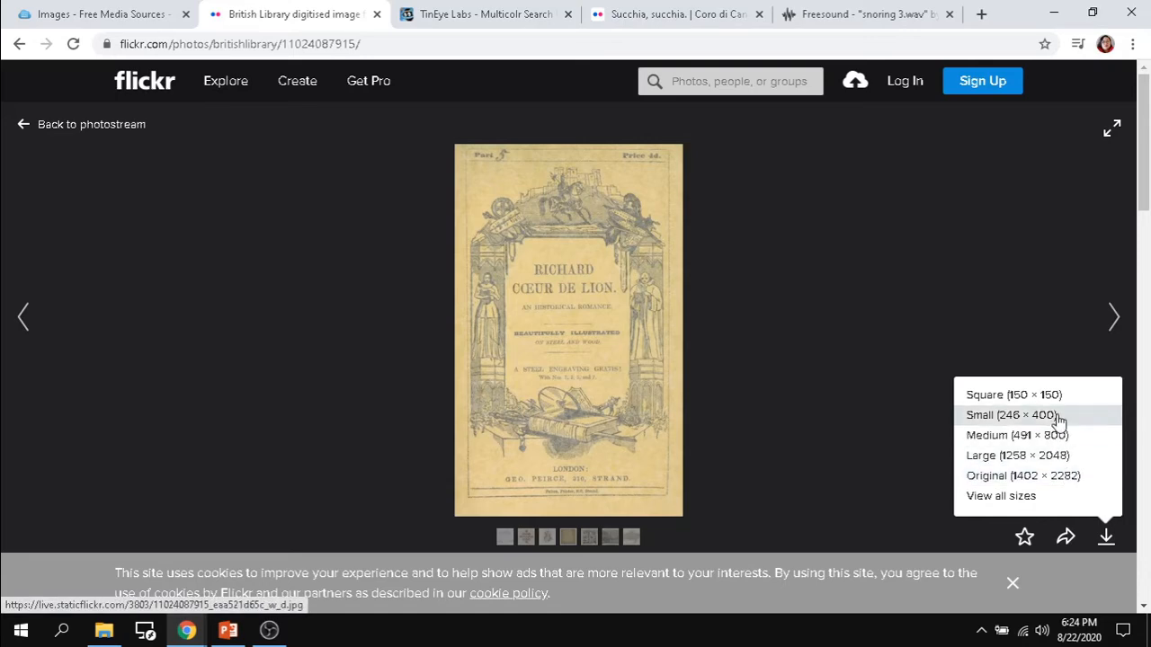
pyautogui.moveTo(1021, 474)
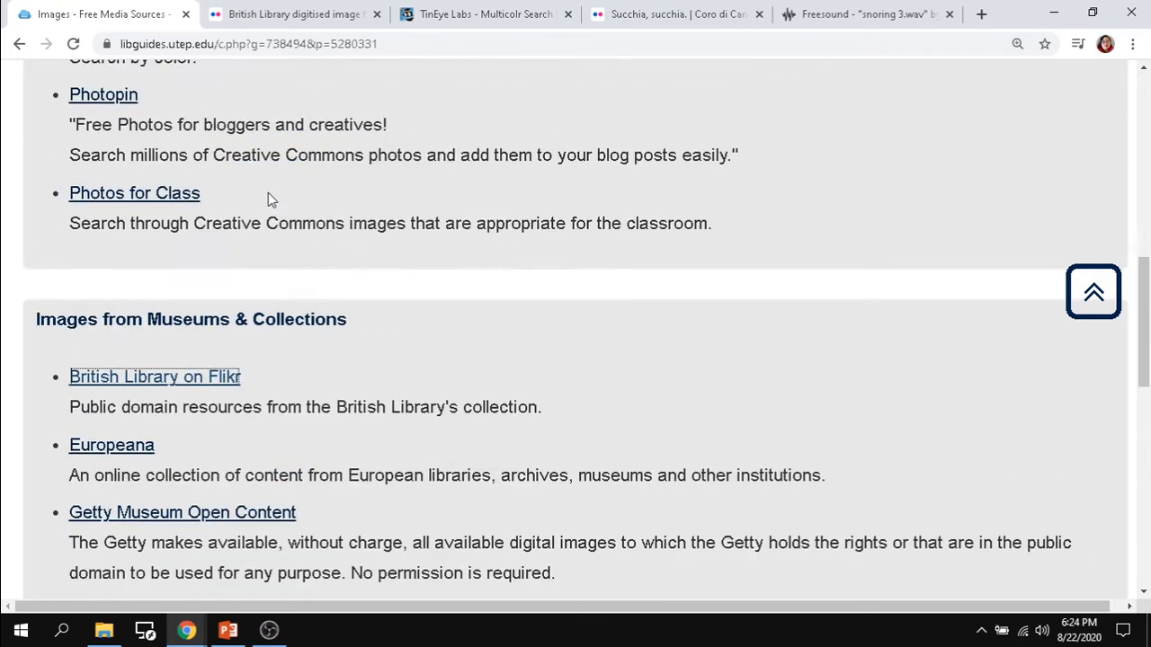
# Step: Switch to the guide's Videos page listing Prelinger Archives, Stock Footage and Moving Image Archive
pyautogui.click(1093, 292)
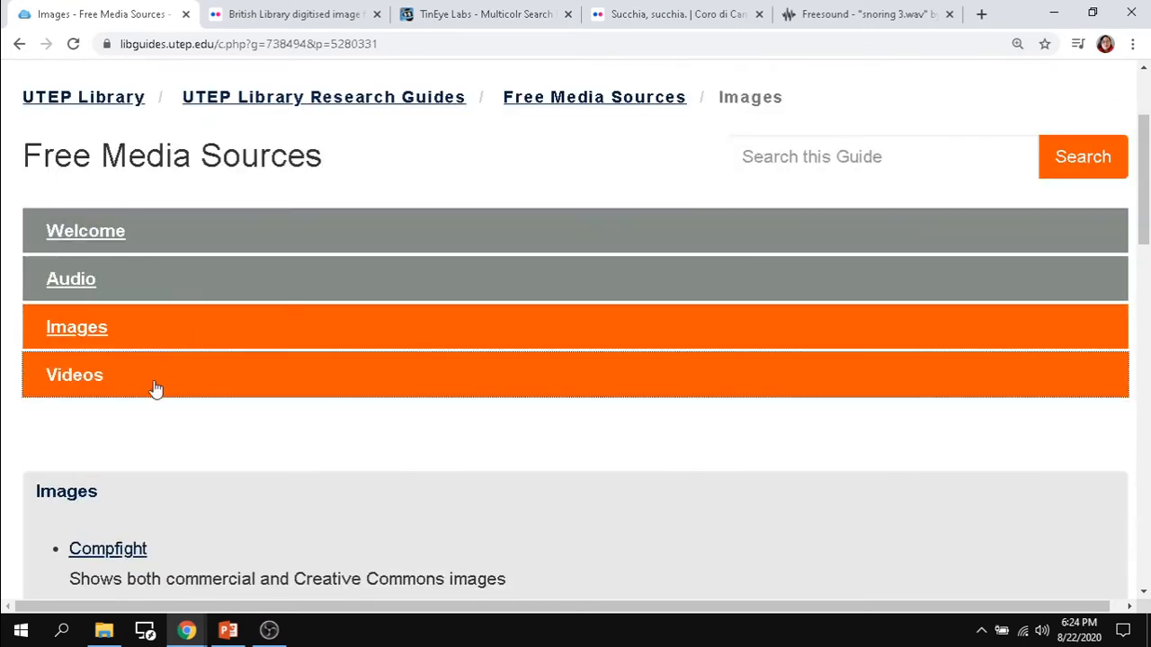
pyautogui.click(76, 376)
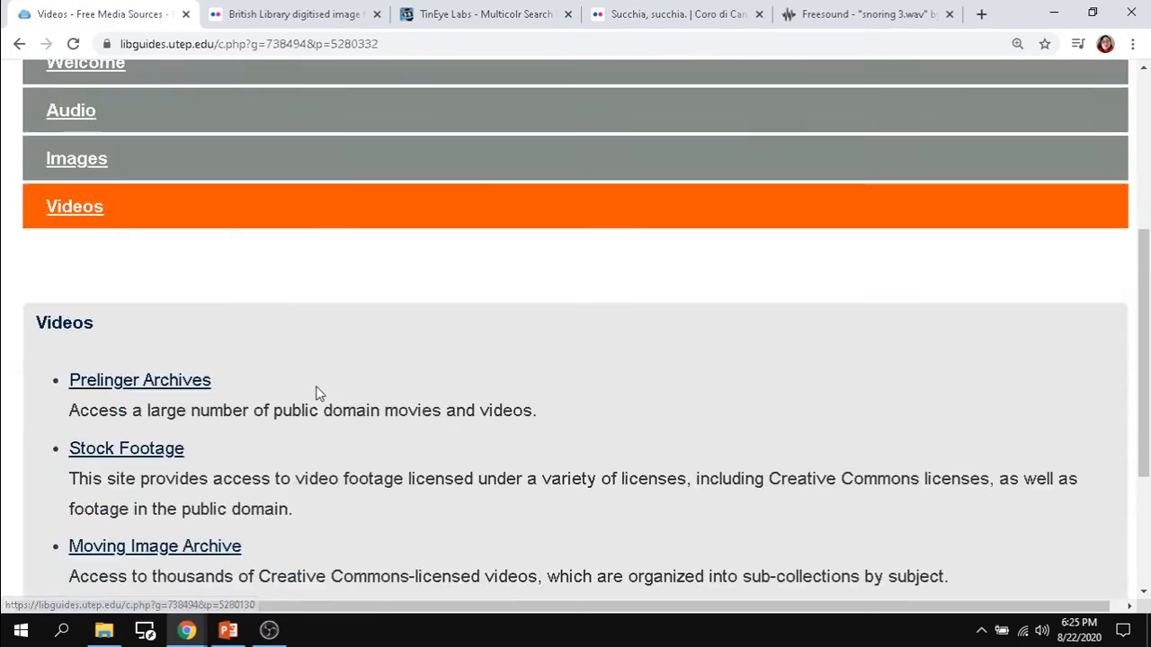
pyautogui.scroll(-3)
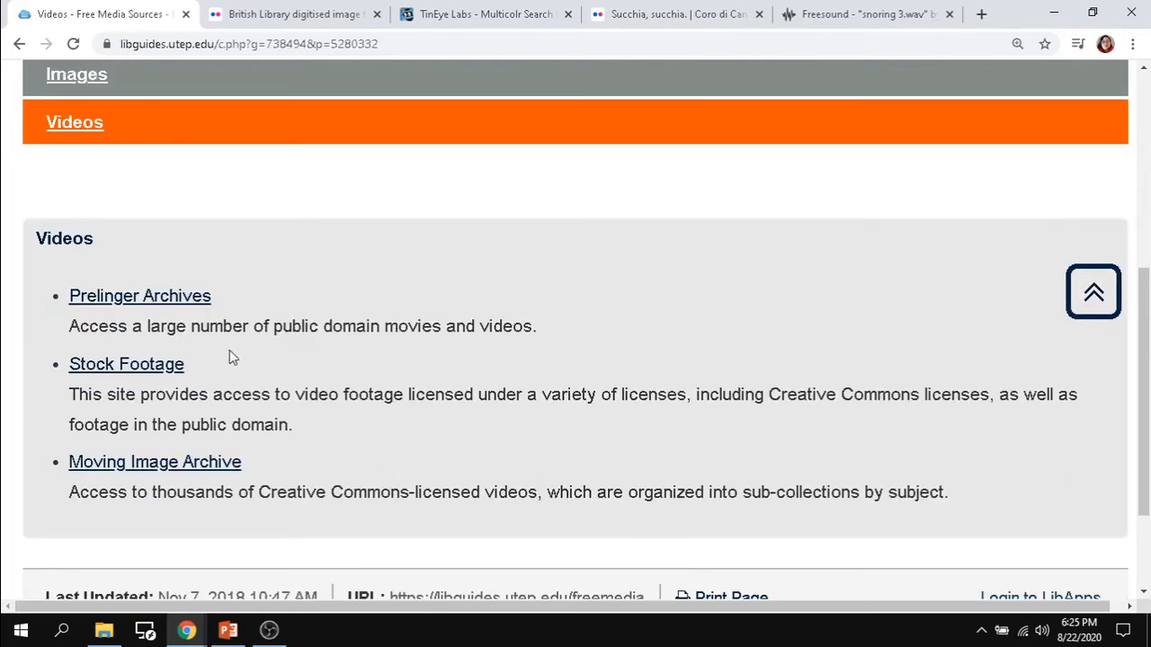
pyautogui.moveTo(155, 460)
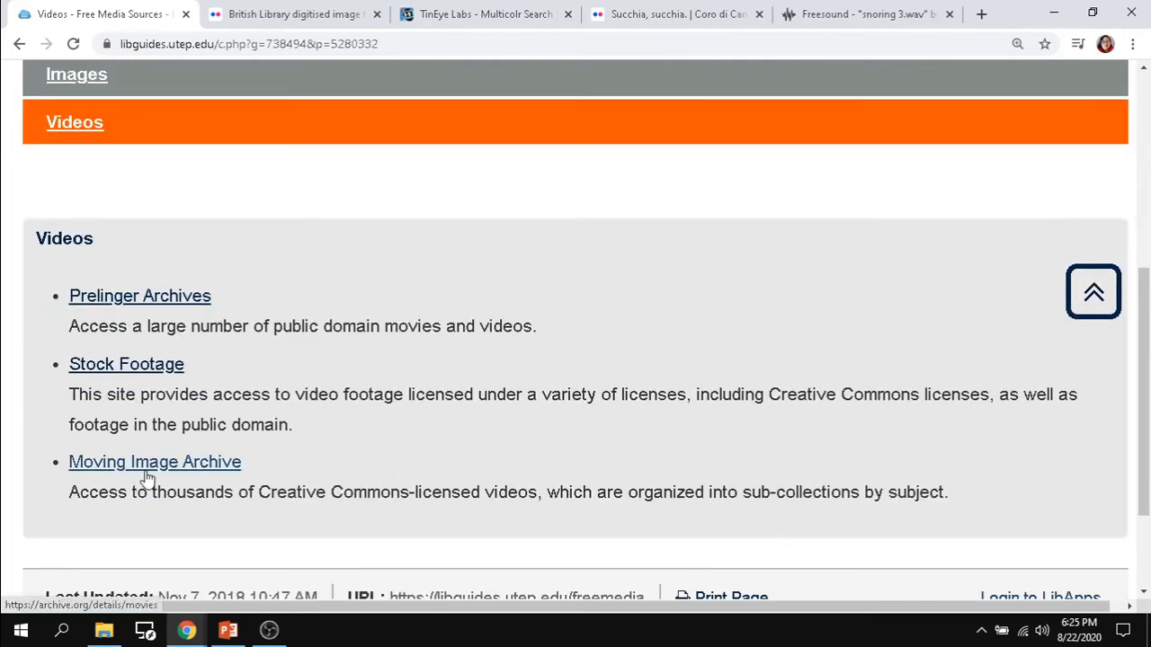
# Step: Open Internet Archive's Moving Image Archive and browse sub-collections like Feature Films, Prelinger Archives and Speed Runs
pyautogui.click(155, 460)
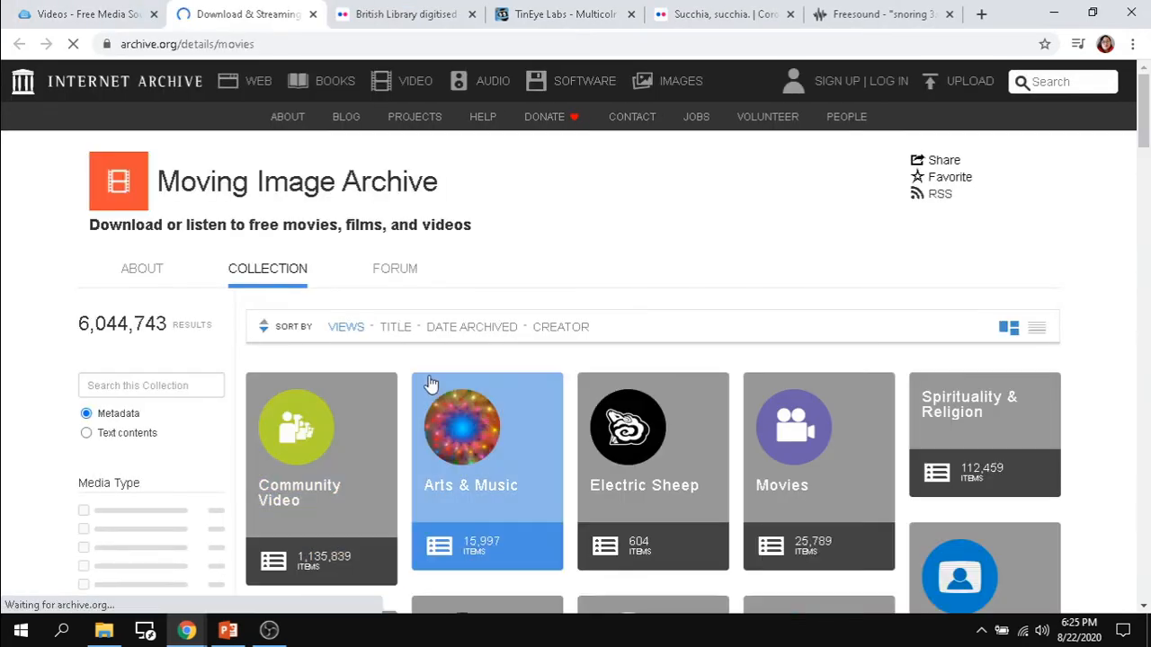
pyautogui.scroll(-3)
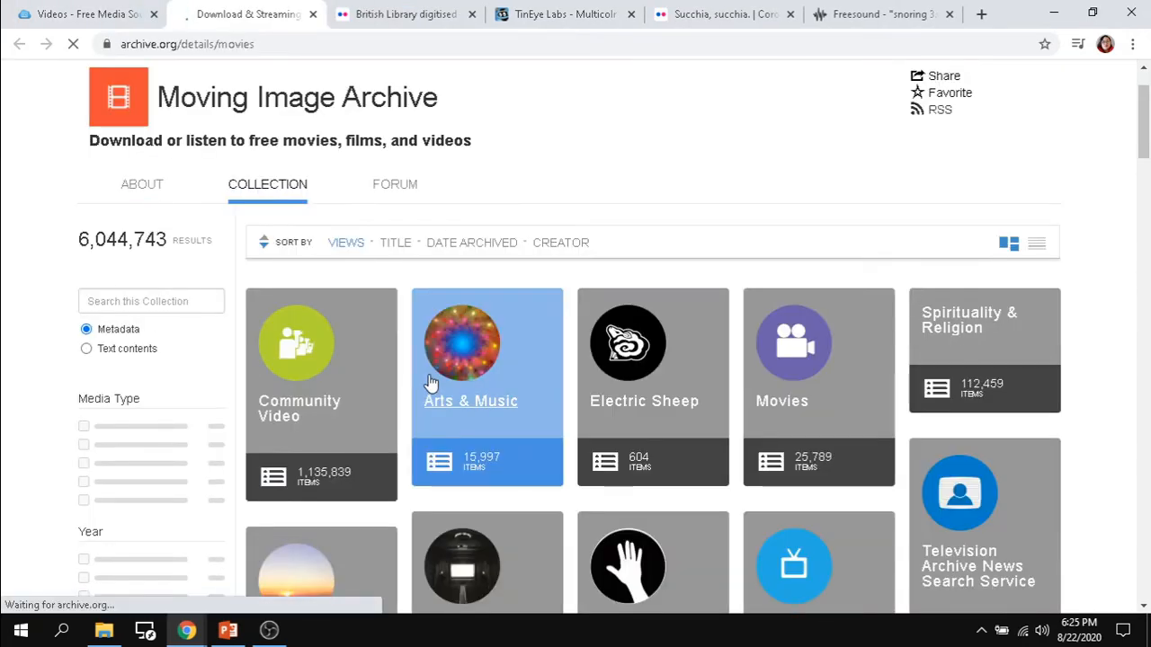
pyautogui.moveTo(241, 271)
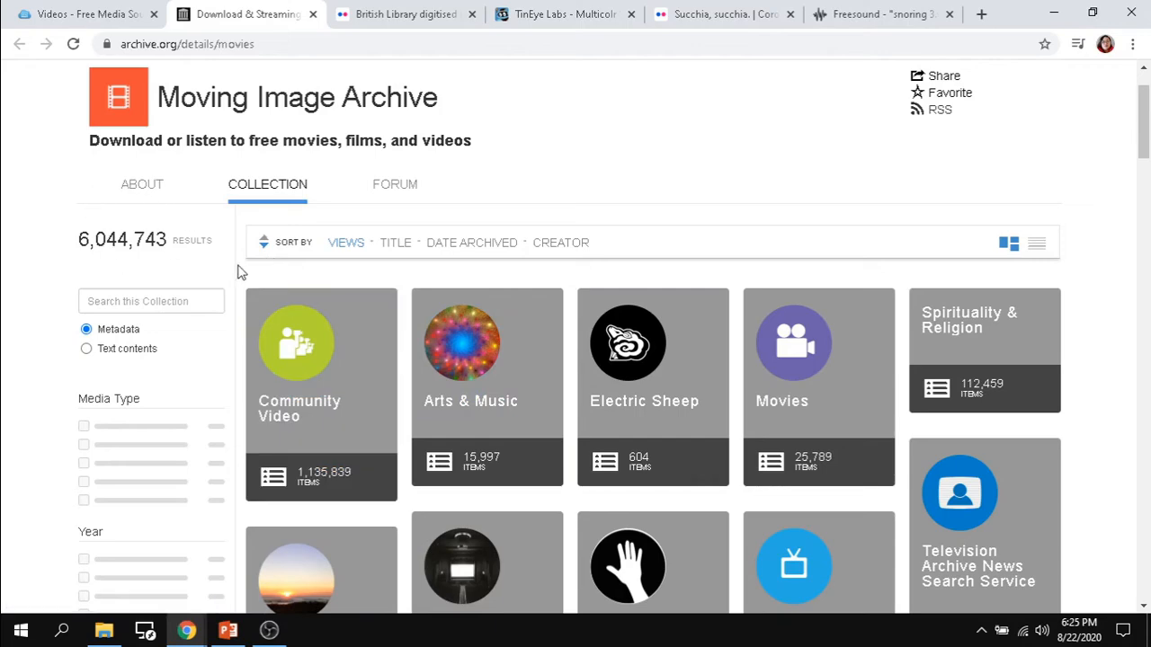
pyautogui.scroll(-3)
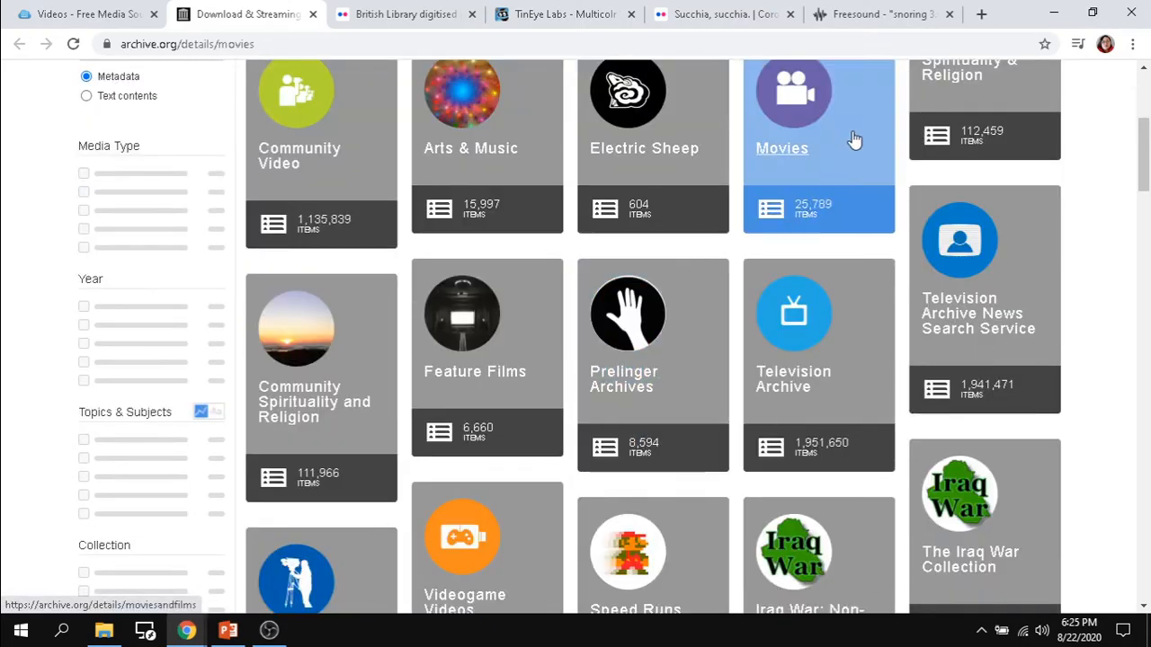
pyautogui.moveTo(530, 404)
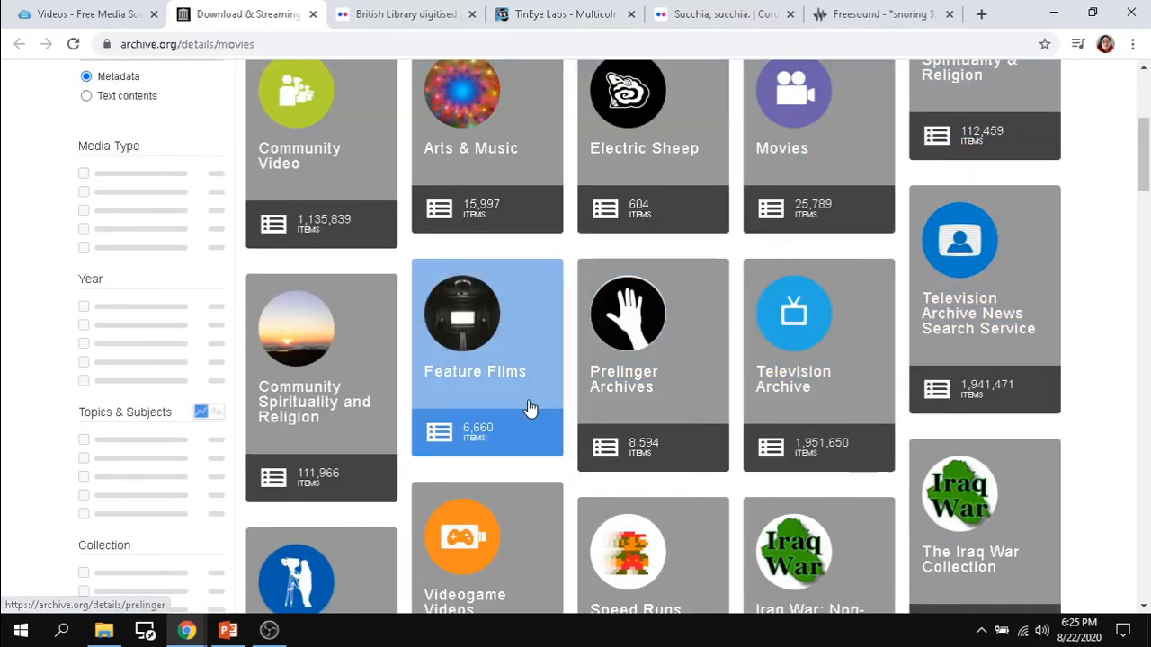
pyautogui.scroll(-3)
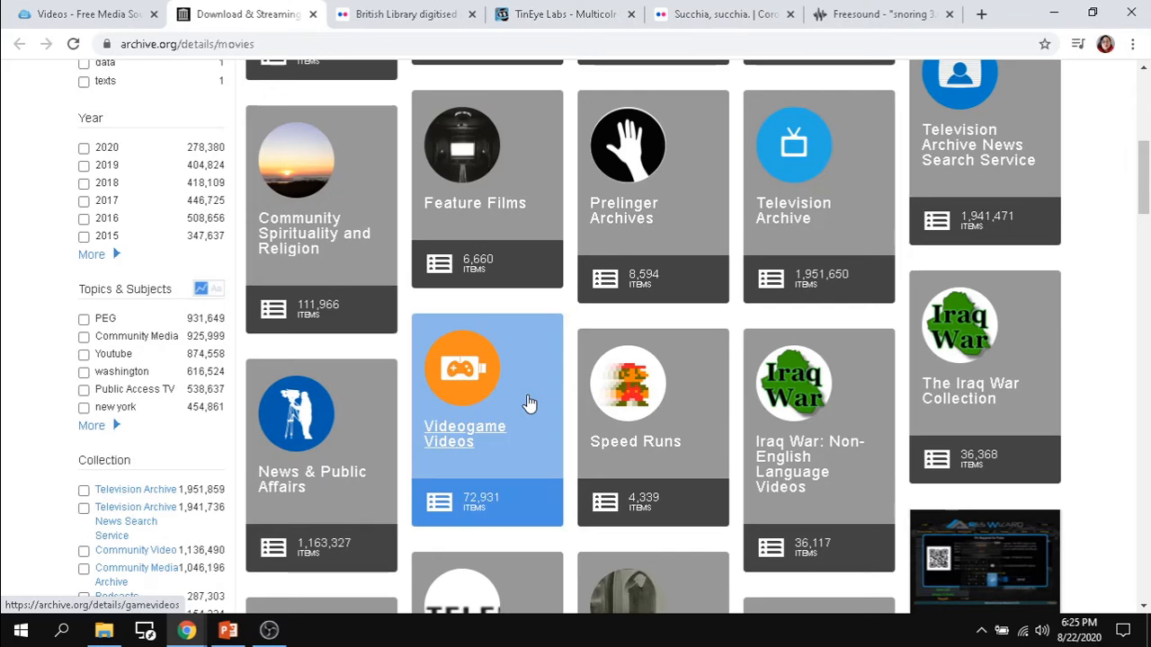
pyautogui.moveTo(638, 413)
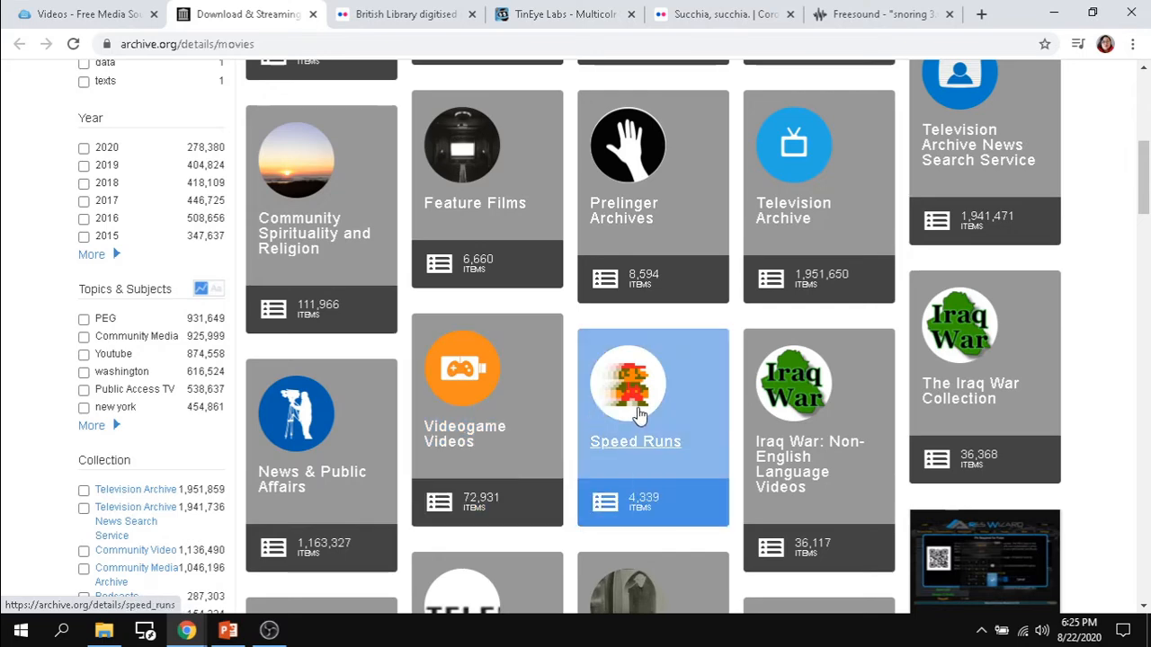
pyautogui.moveTo(644, 441)
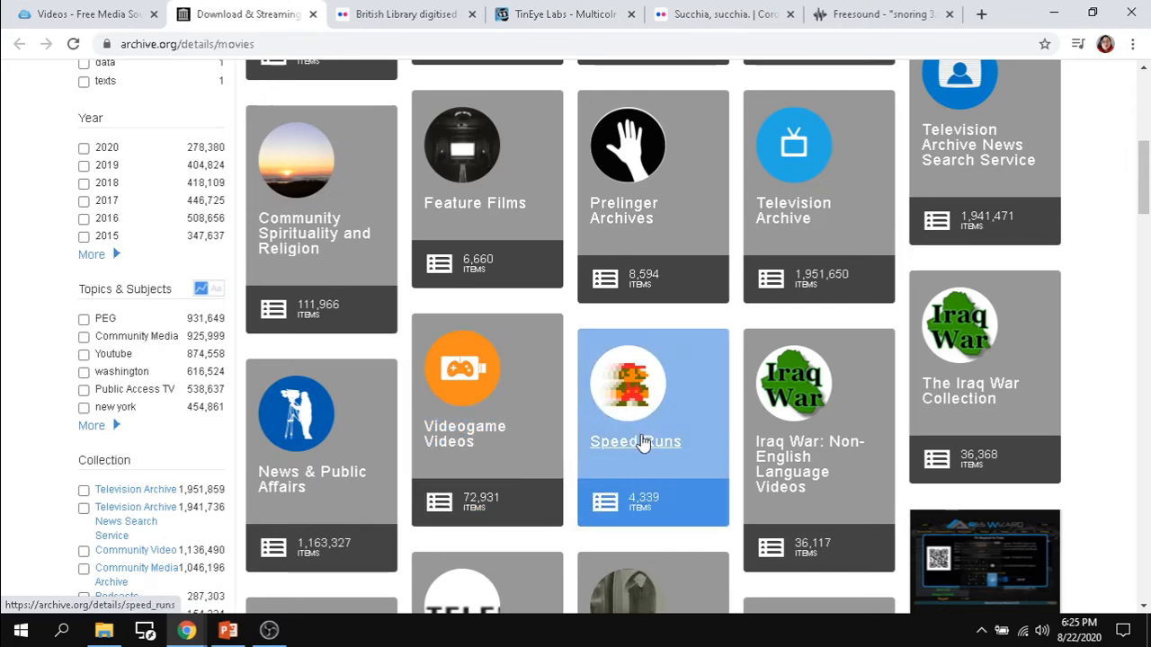
# Step: Open the Speed Runs collection and browse its 4,339 speedrun videos such as Final Fantasy II and Chrono Trigger
pyautogui.click(635, 442)
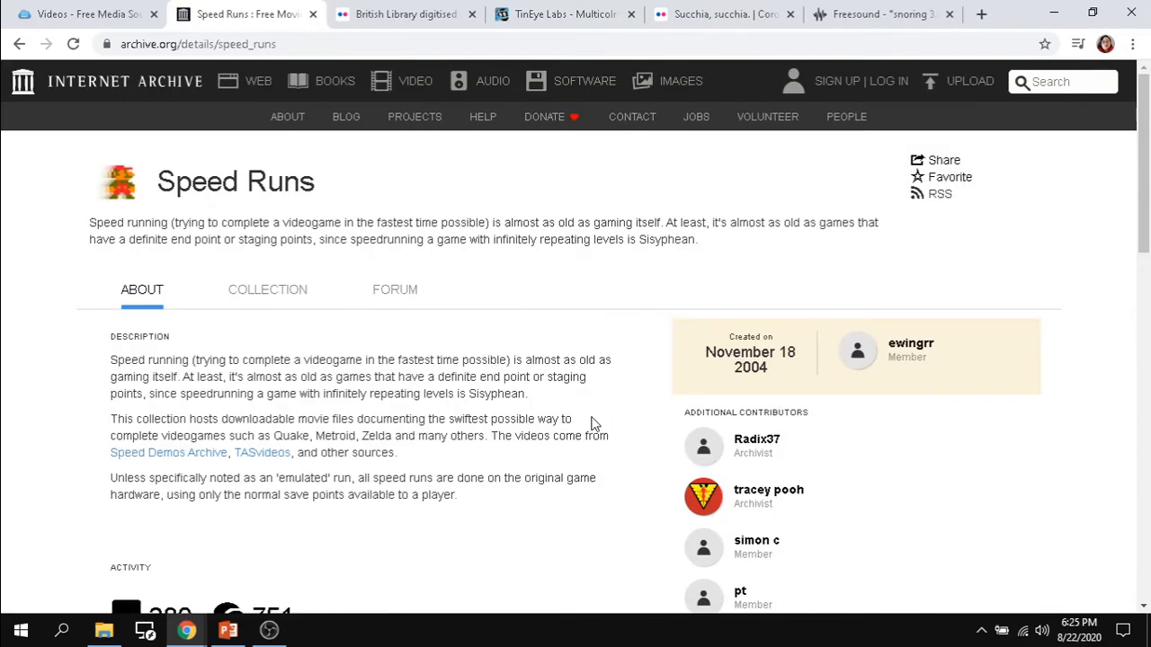
pyautogui.scroll(-3)
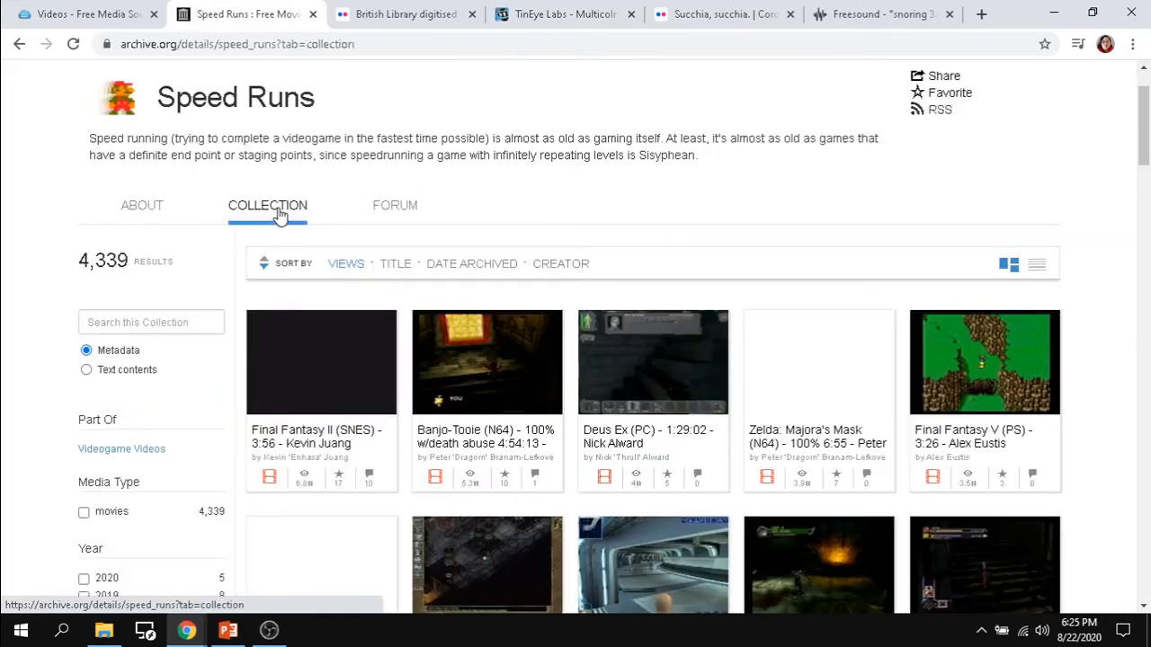
pyautogui.scroll(-3)
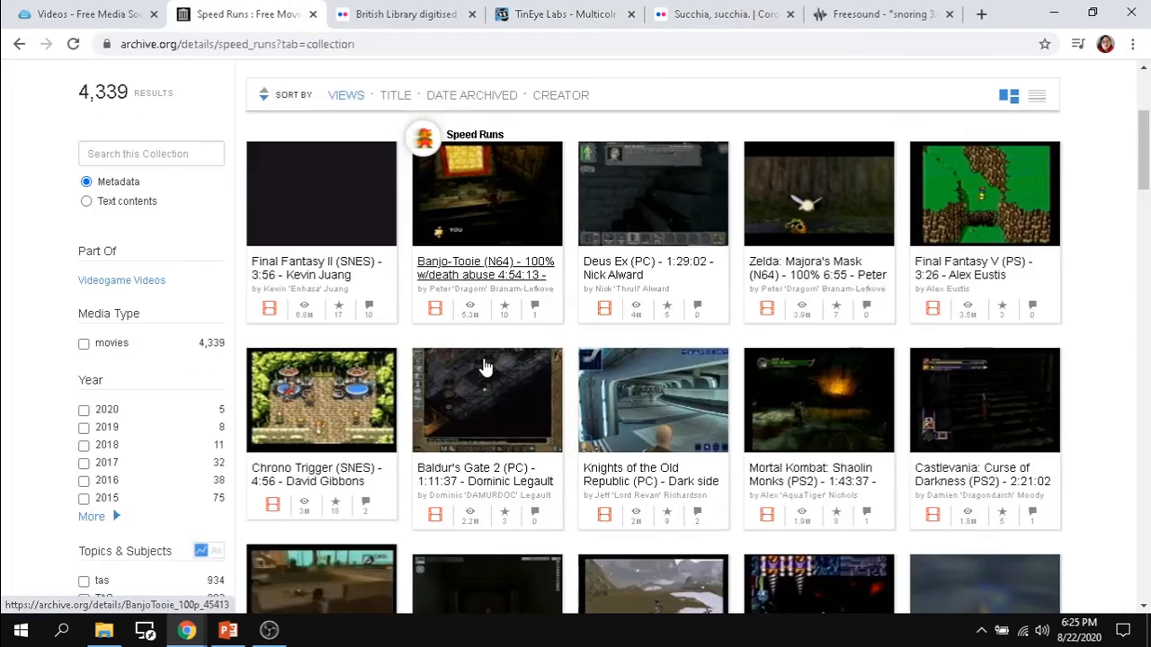
pyautogui.scroll(-3)
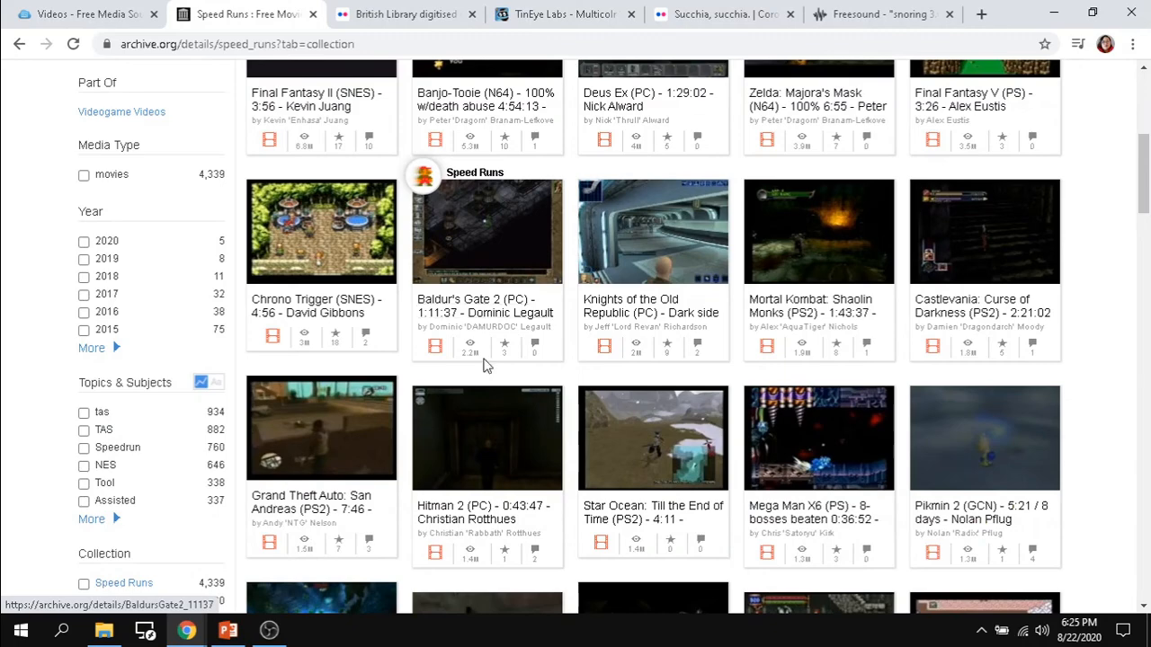
pyautogui.scroll(-3)
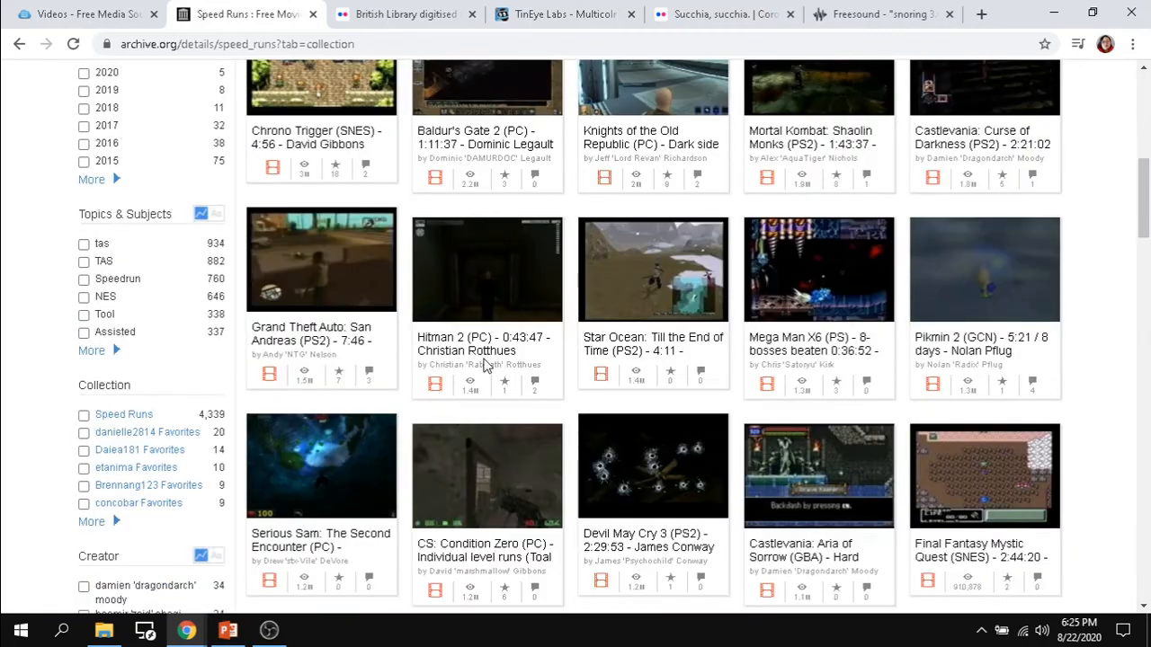
pyautogui.scroll(-3)
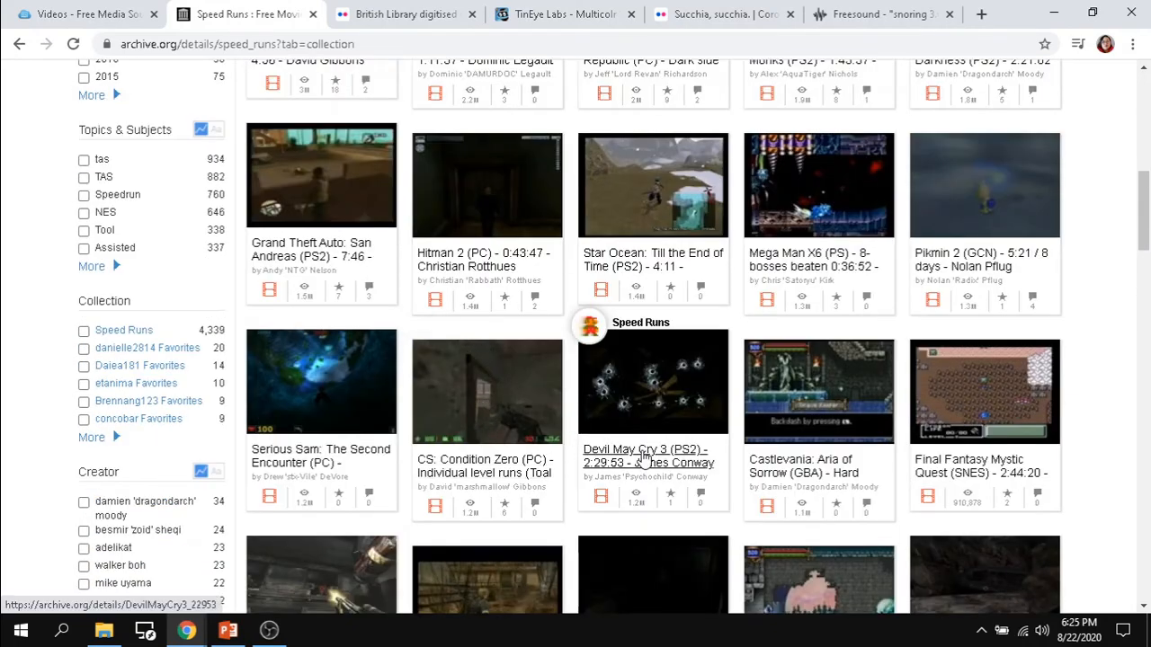
pyautogui.moveTo(800, 466)
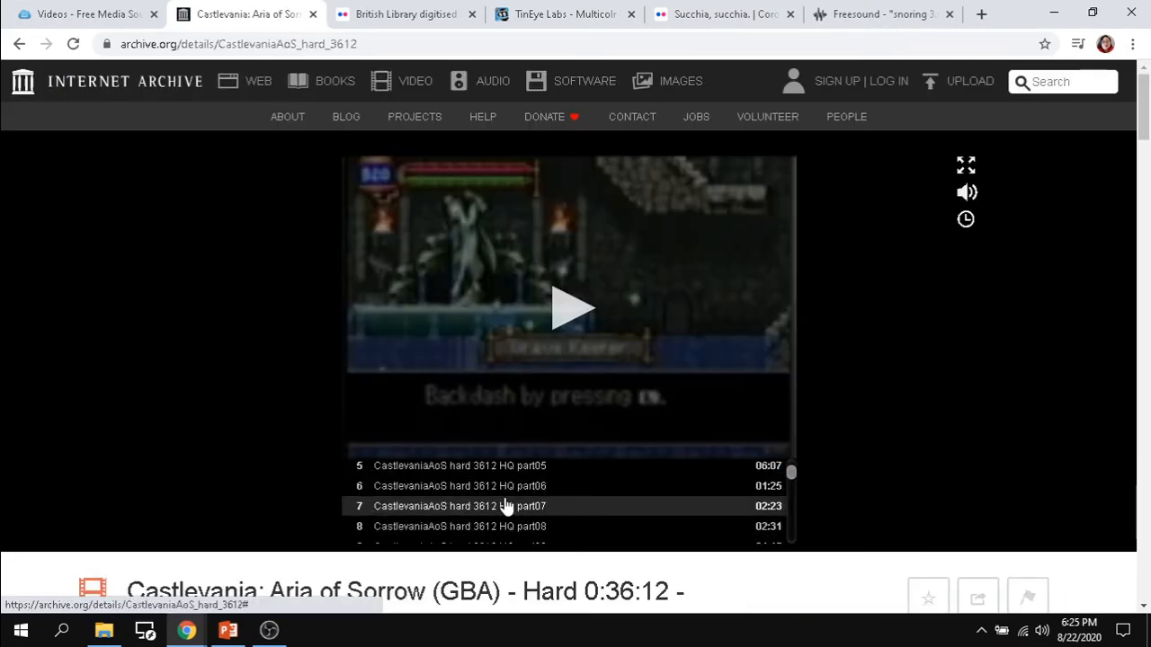
# Step: Read through the Castlevania: Aria of Sorrow speedrun's part playlist, description, run notes and reviews
pyautogui.scroll(-3)
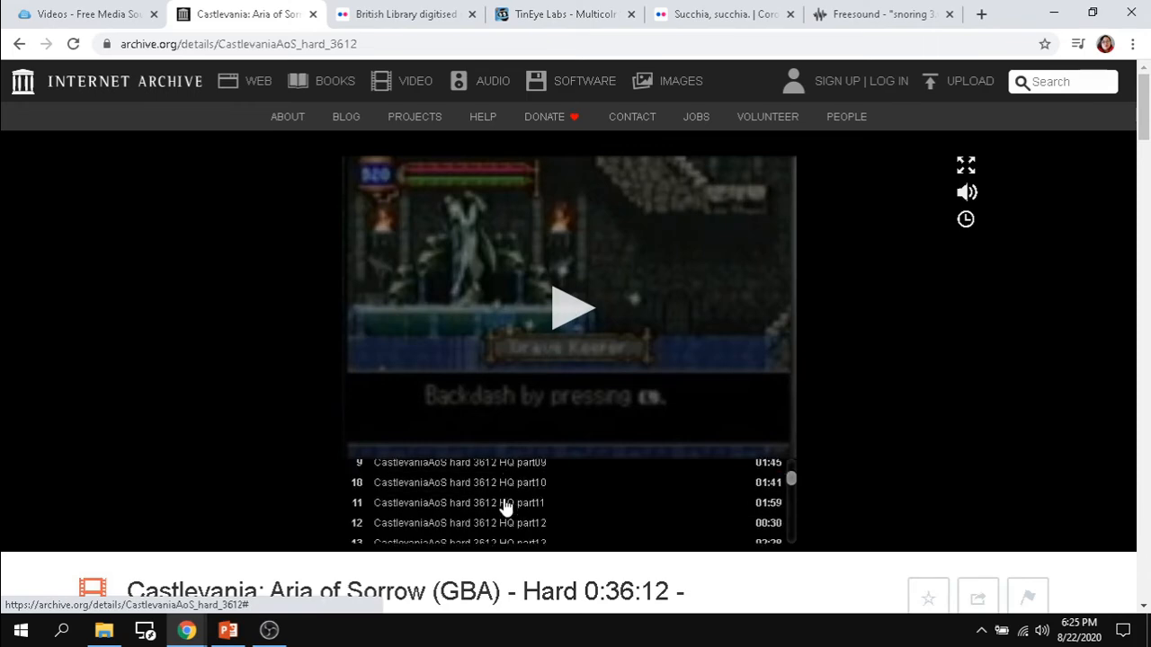
pyautogui.scroll(3)
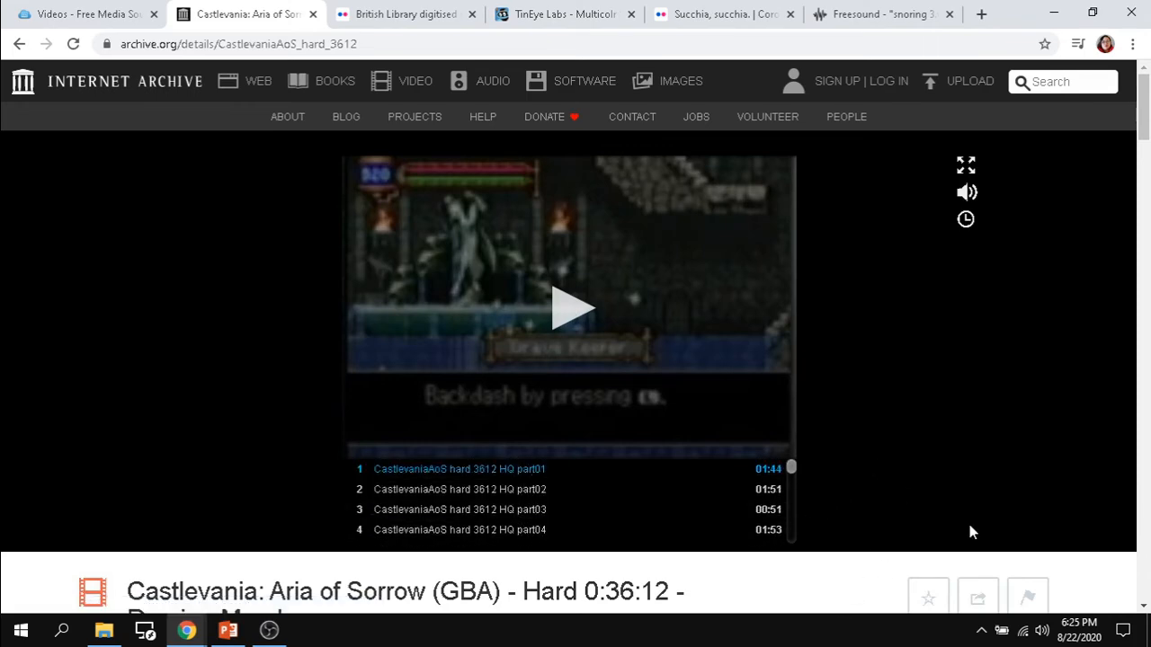
pyautogui.scroll(-3)
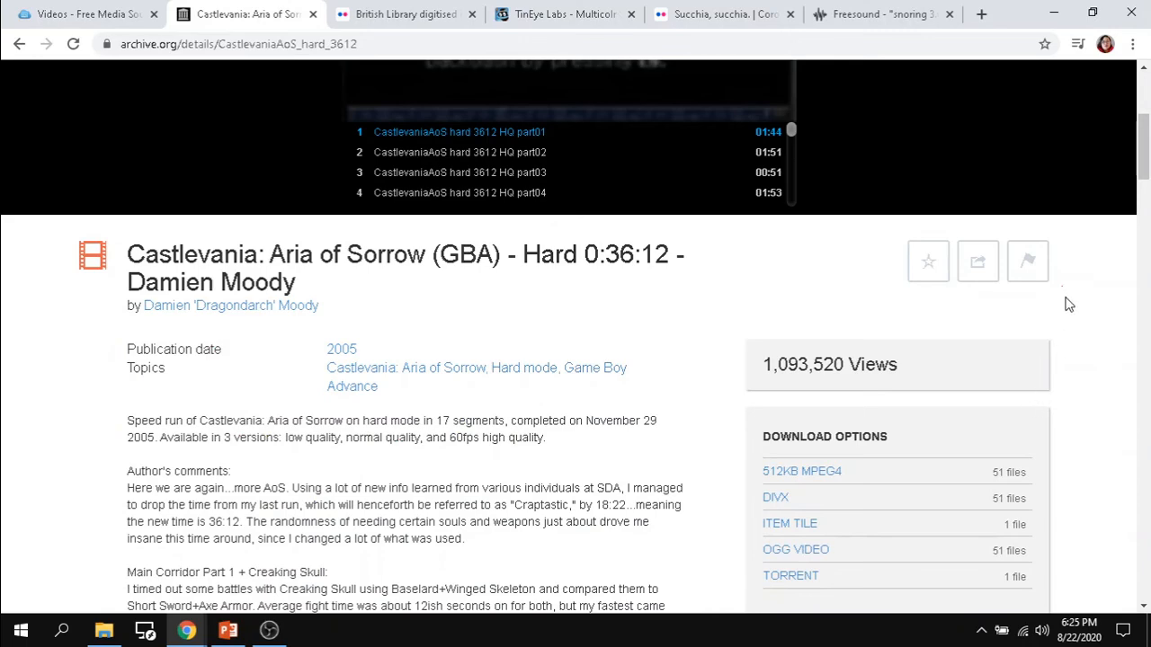
pyautogui.moveTo(297, 309)
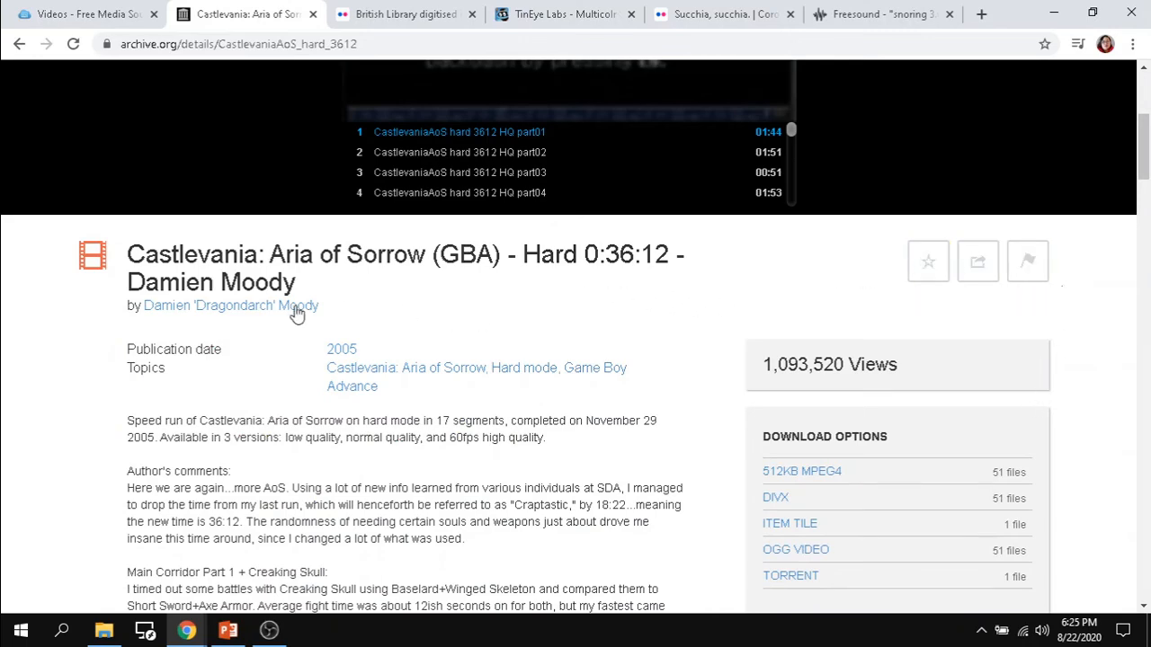
pyautogui.scroll(-3)
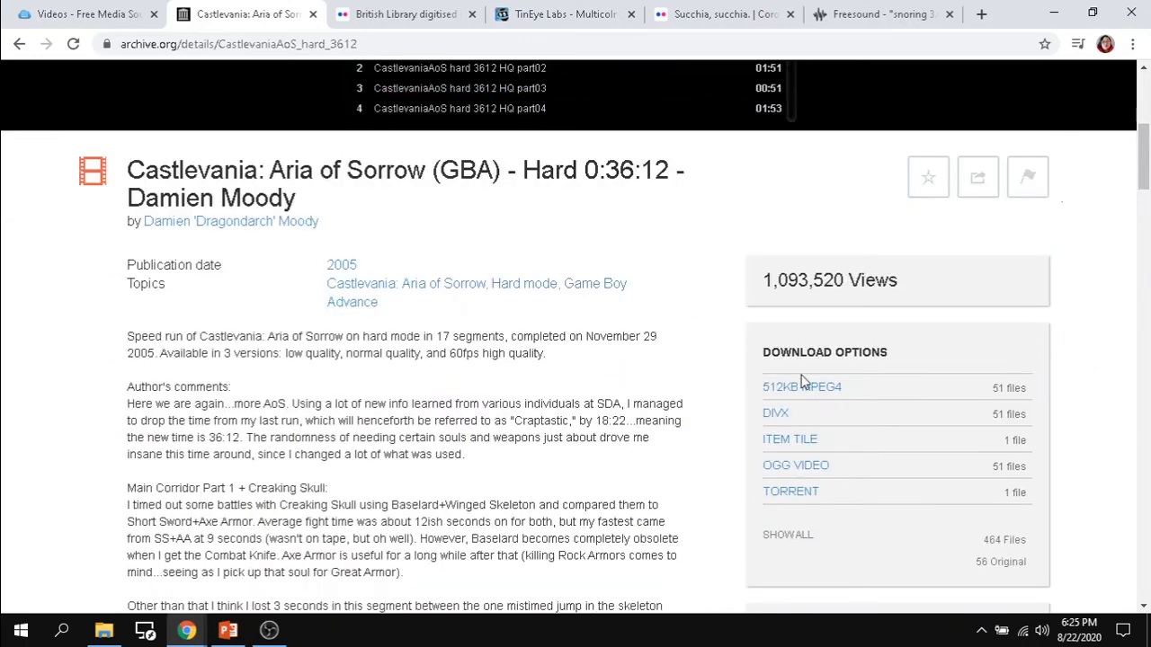
pyautogui.scroll(-3)
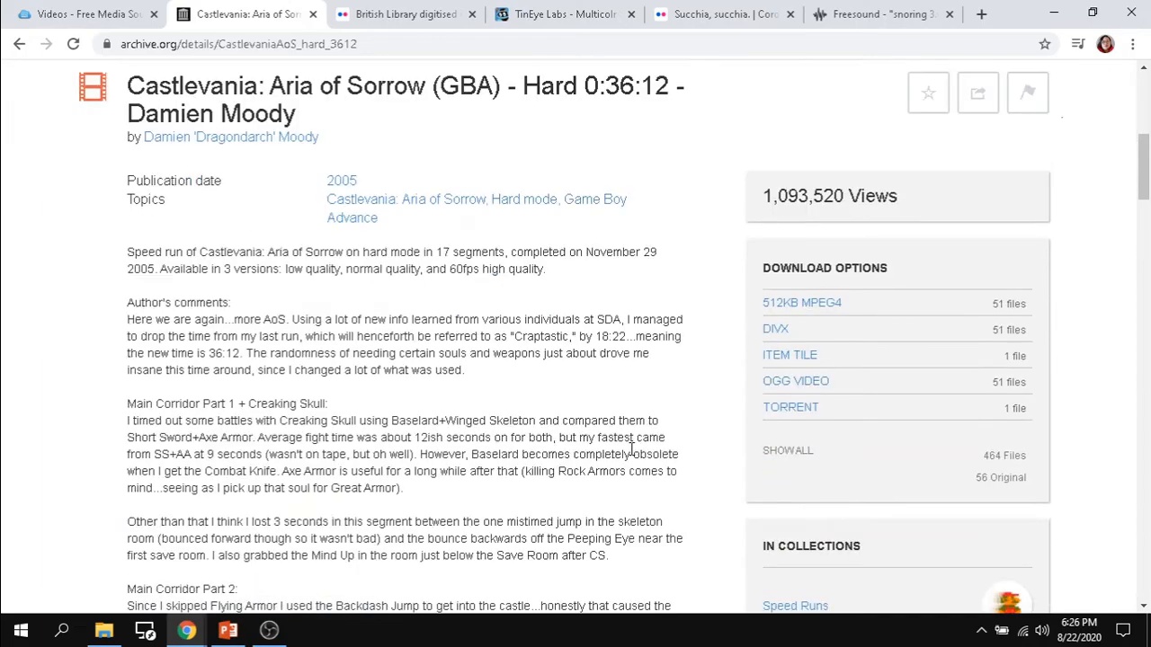
pyautogui.scroll(-3)
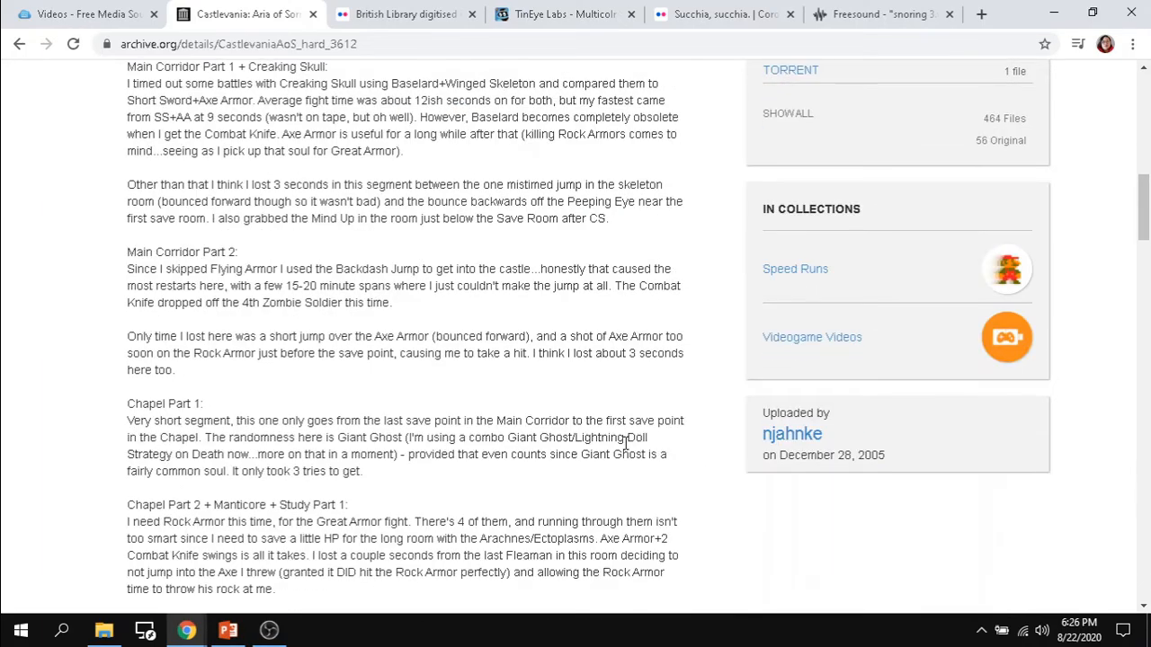
pyautogui.scroll(-3)
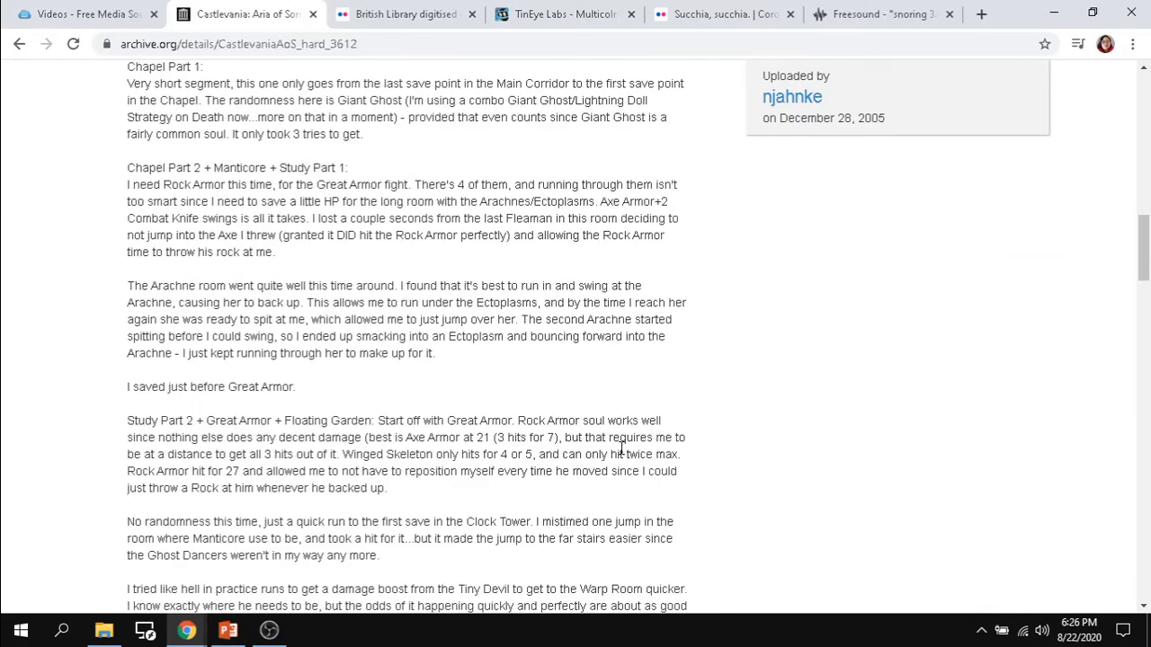
pyautogui.scroll(-3)
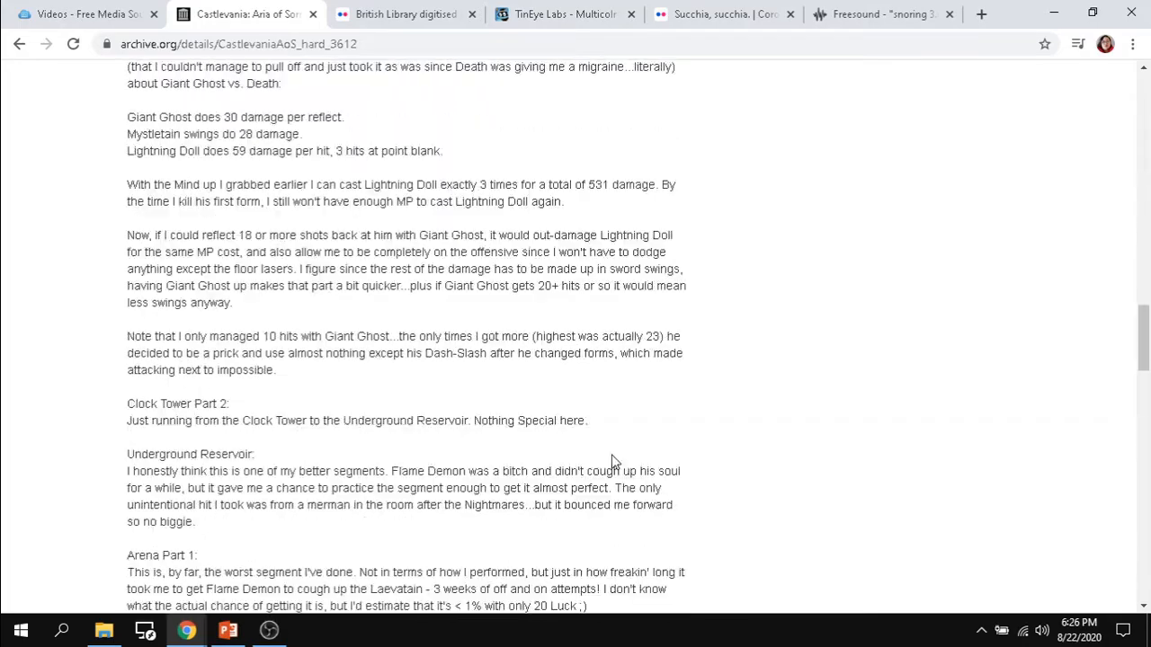
pyautogui.scroll(-3)
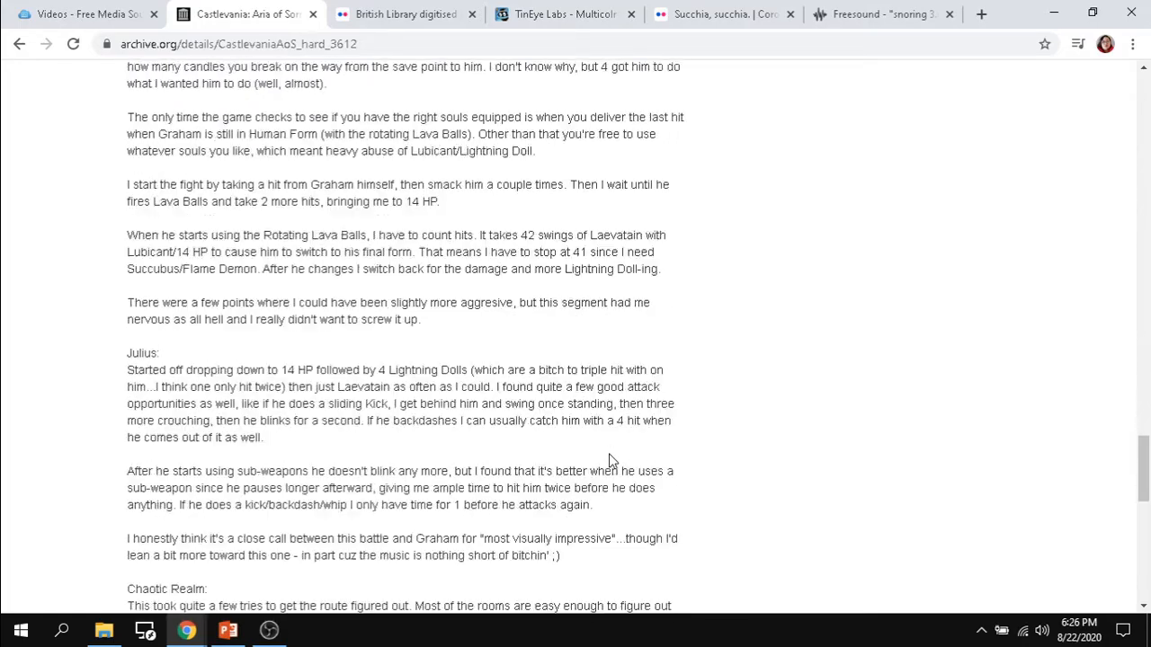
pyautogui.scroll(-3)
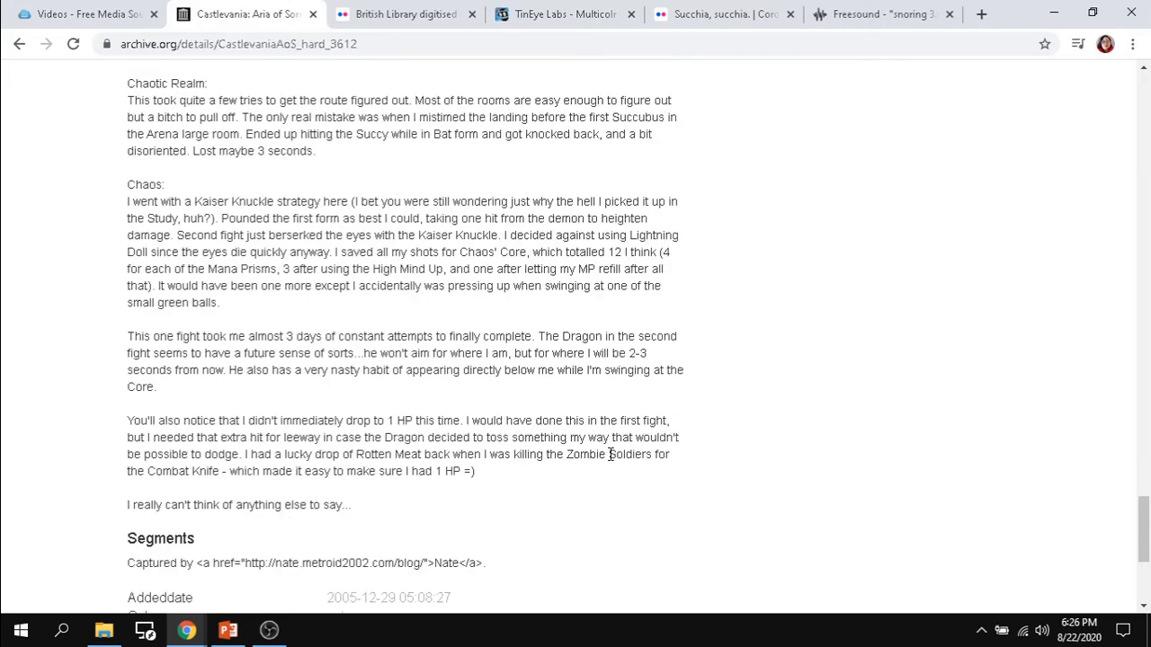
pyautogui.scroll(-3)
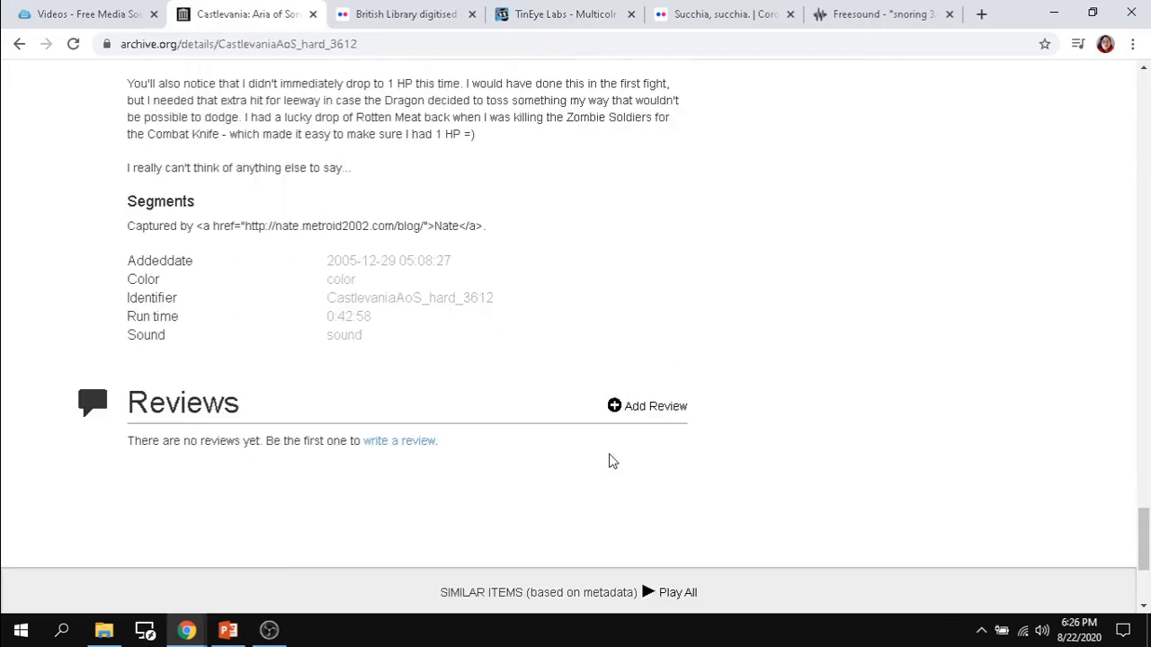
# Step: Scroll back up to the video player and return to the guide's Videos list
pyautogui.scroll(3)
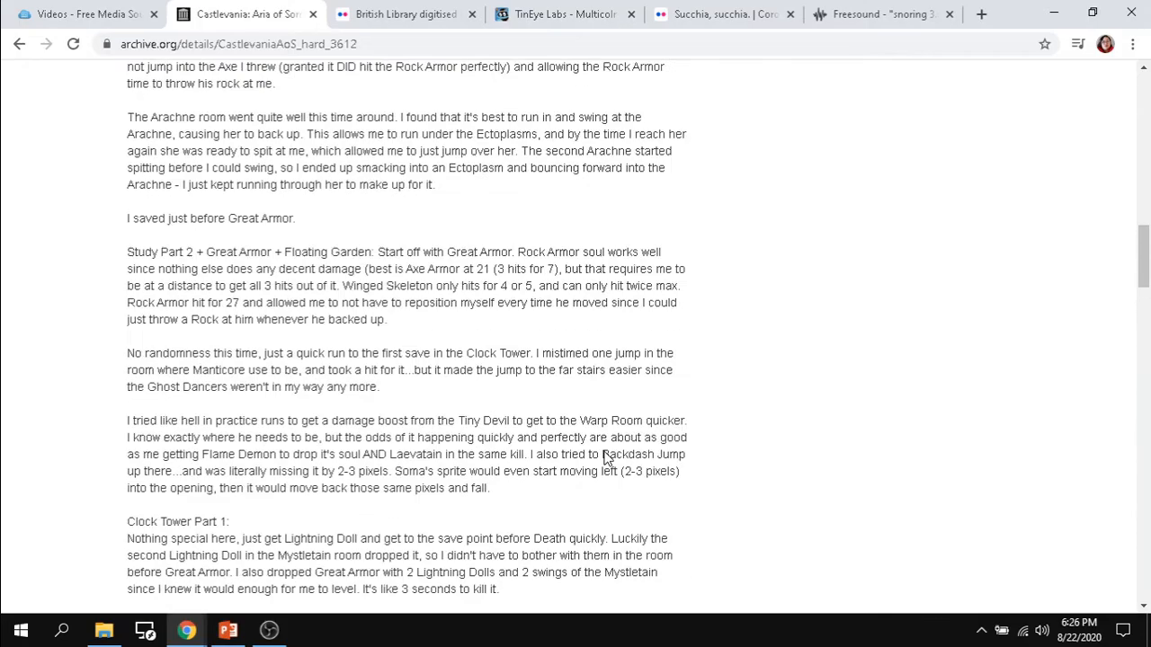
pyautogui.scroll(3)
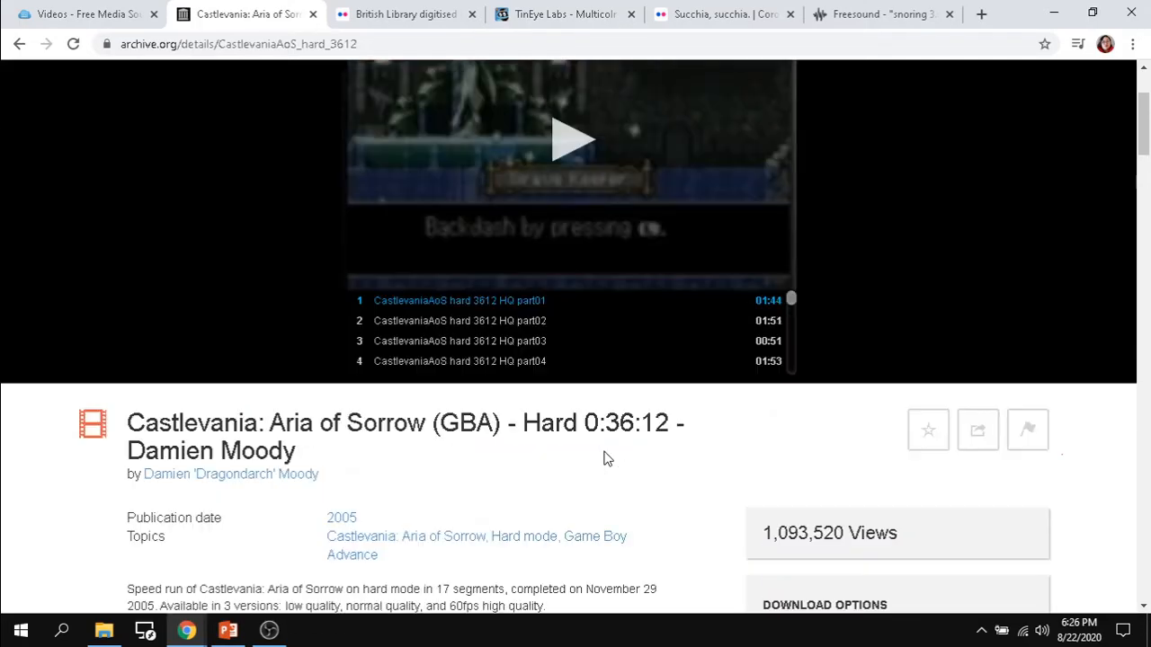
pyautogui.scroll(3)
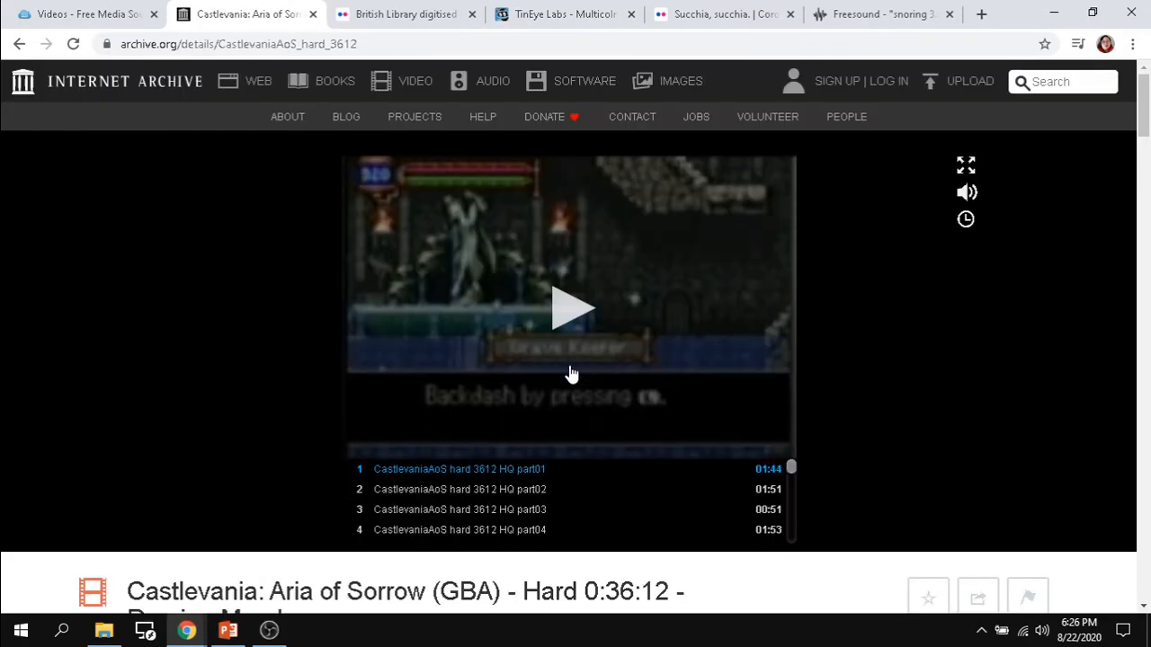
pyautogui.moveTo(36, 90)
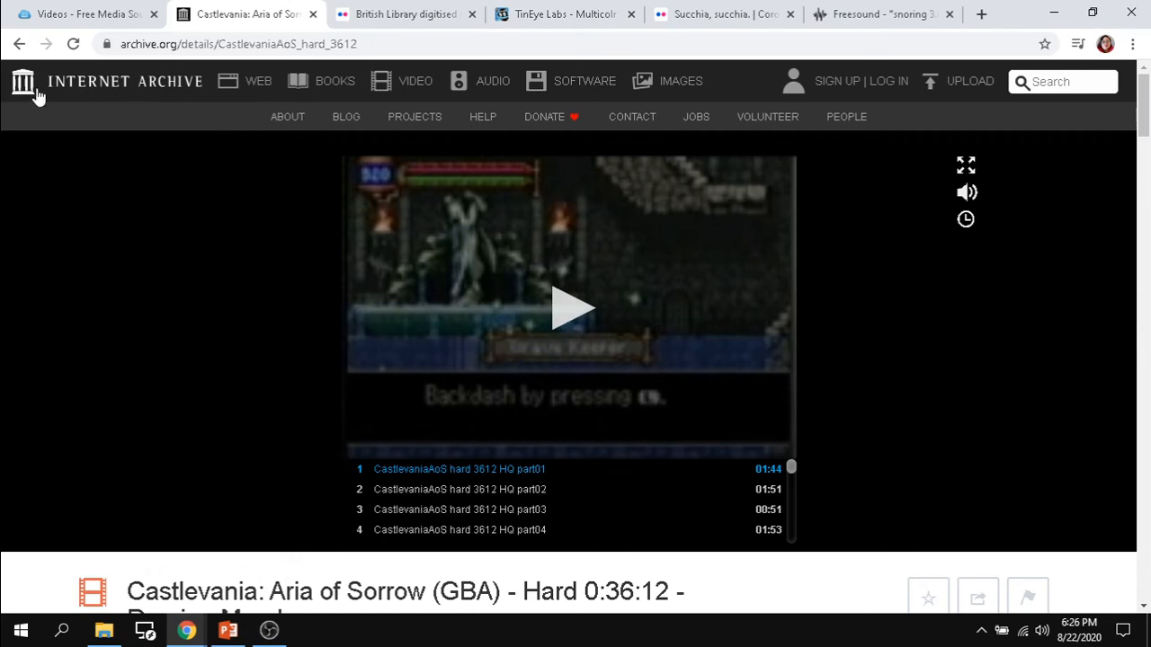
pyautogui.click(20, 44)
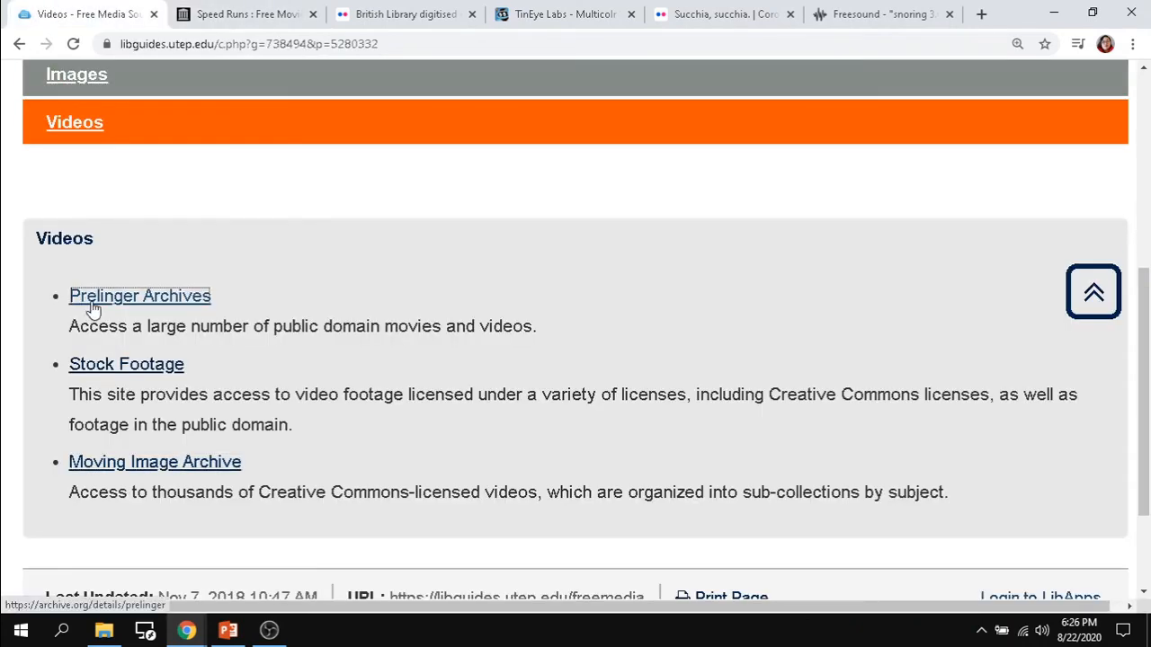
# Step: Open the Prelinger Archives collection and browse its 8,594 films such as About Bananas and Eat for Health
pyautogui.click(140, 295)
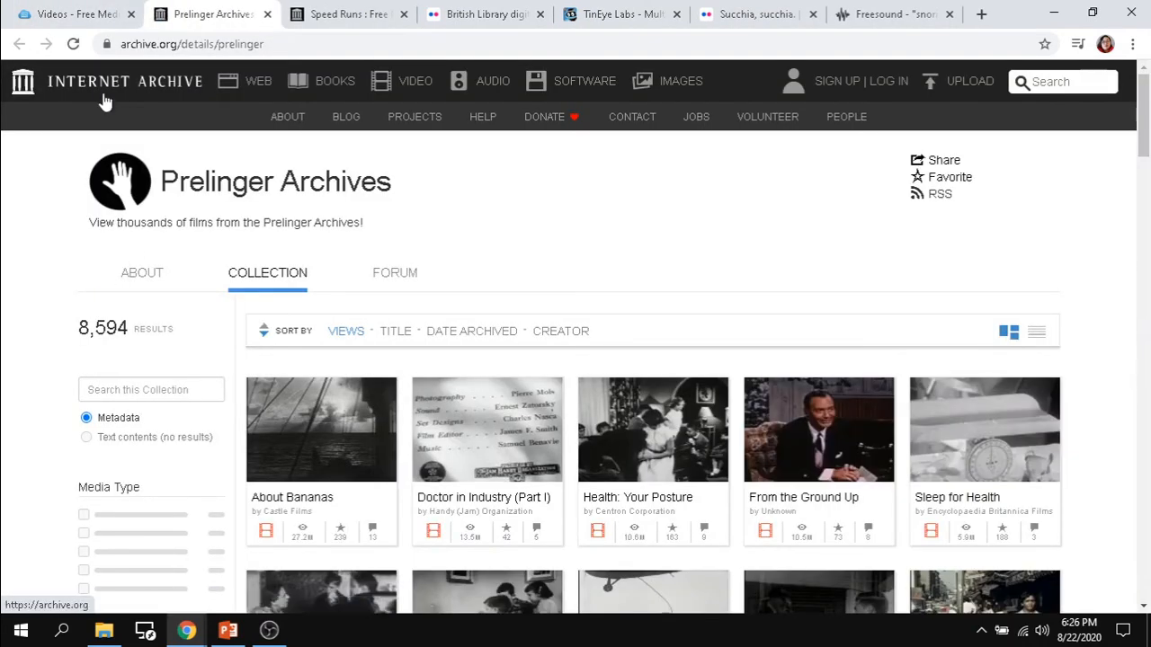
pyautogui.scroll(-3)
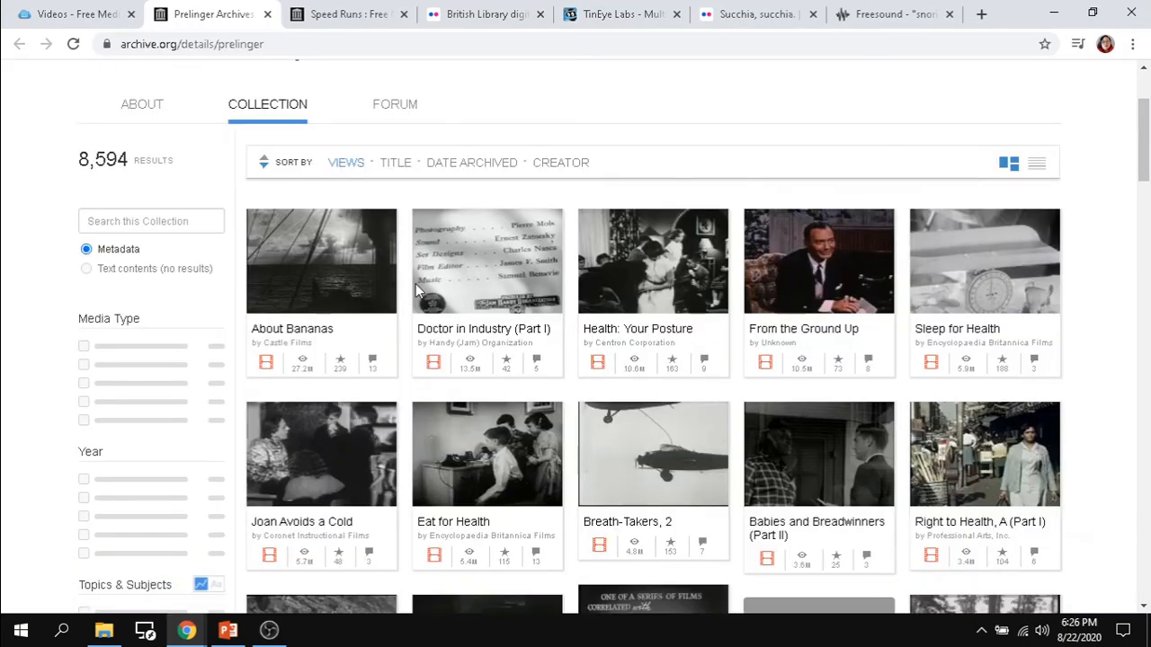
pyautogui.moveTo(791, 461)
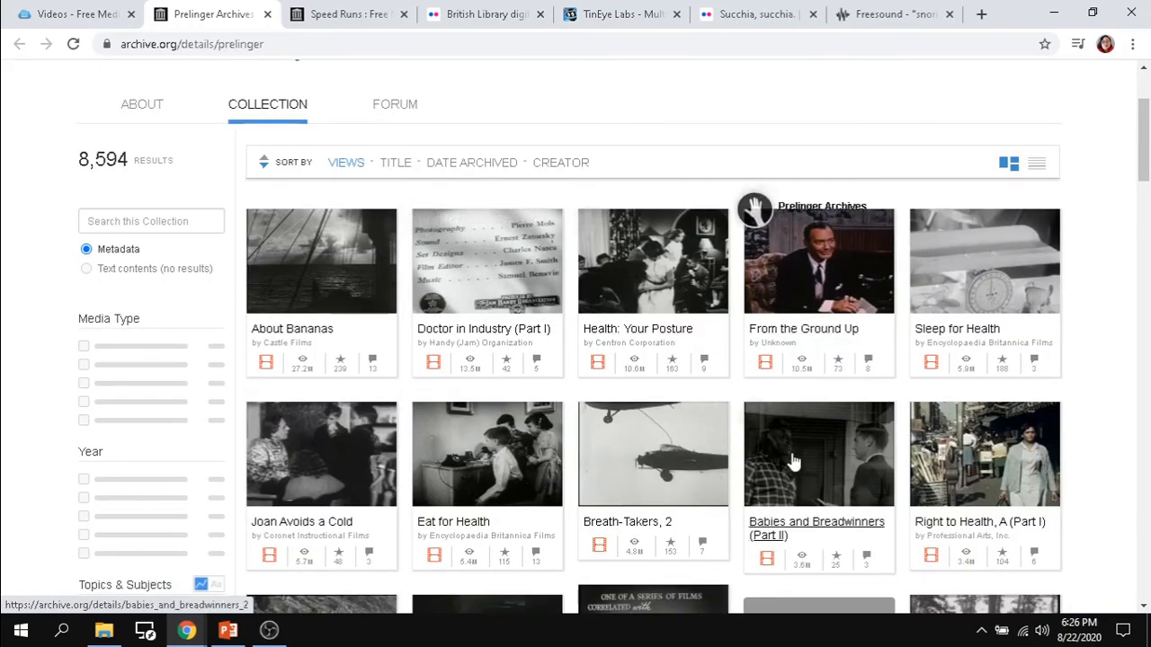
pyautogui.scroll(-3)
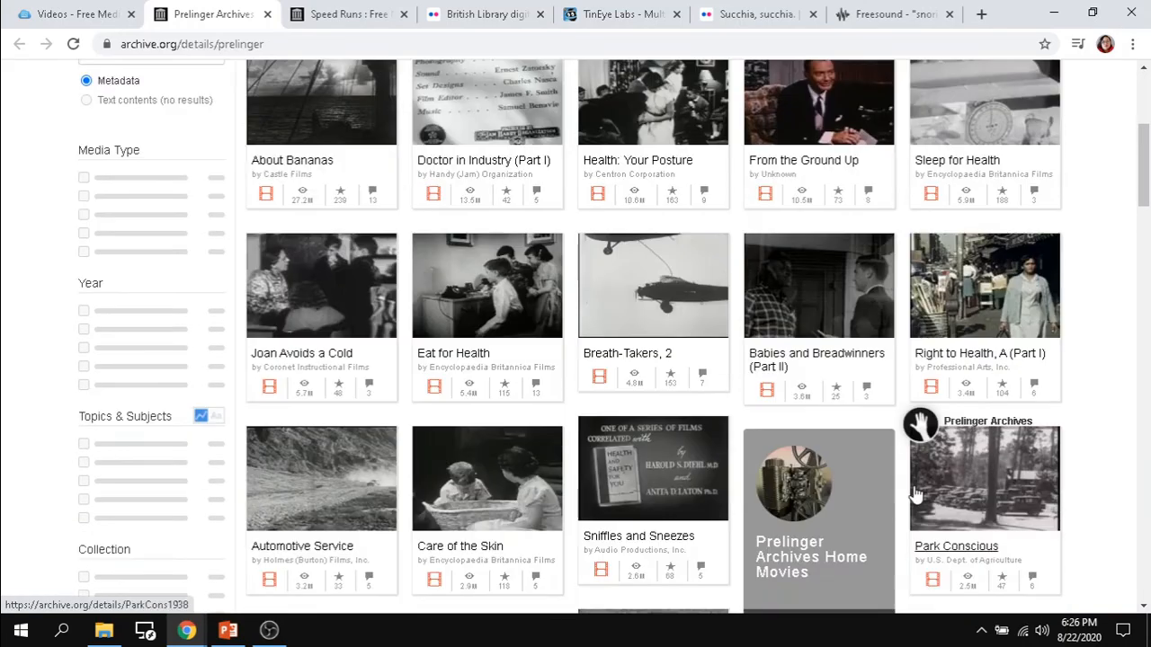
pyautogui.scroll(-3)
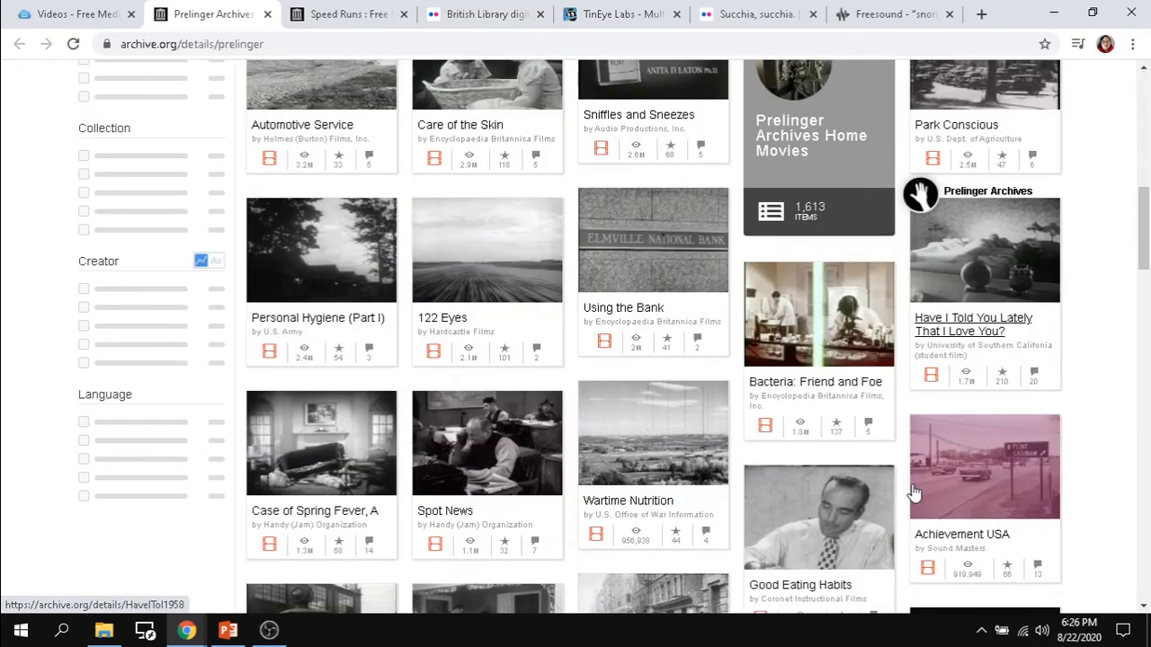
pyautogui.moveTo(737, 417)
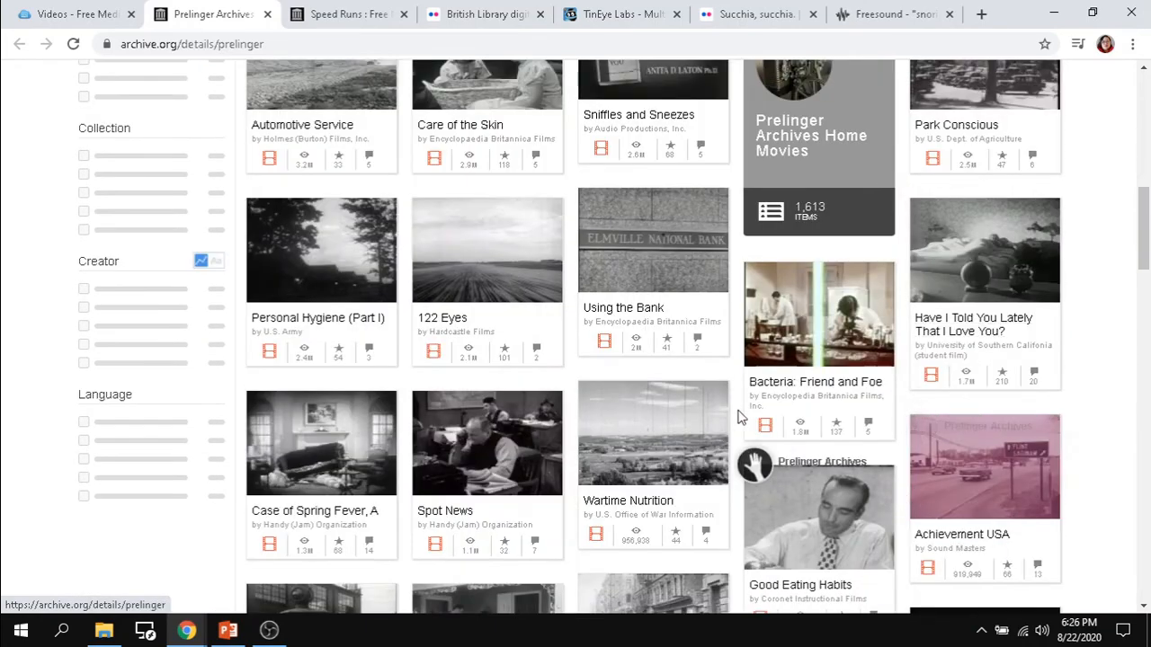